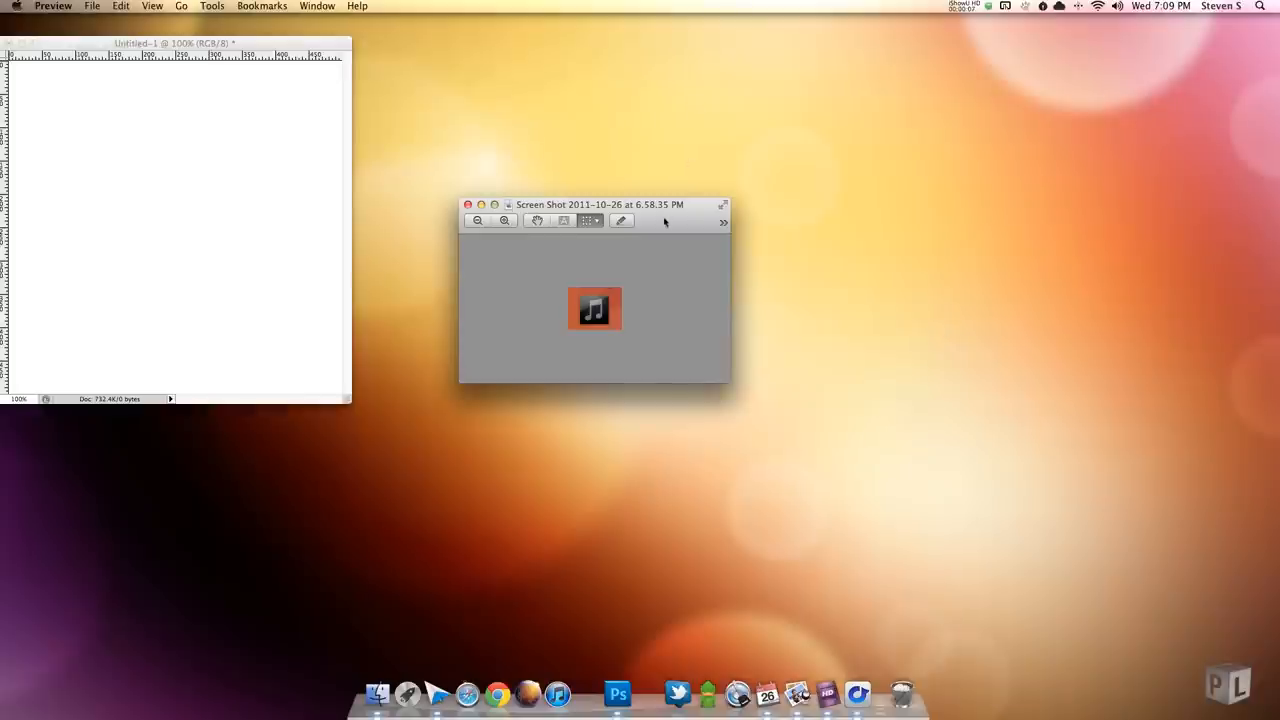
Step: Move the reference screenshot aside and enlarge the blank Photoshop document window
{"action": "left_click_drag", "start_coordinate": [600, 204], "coordinate": [628, 166]}
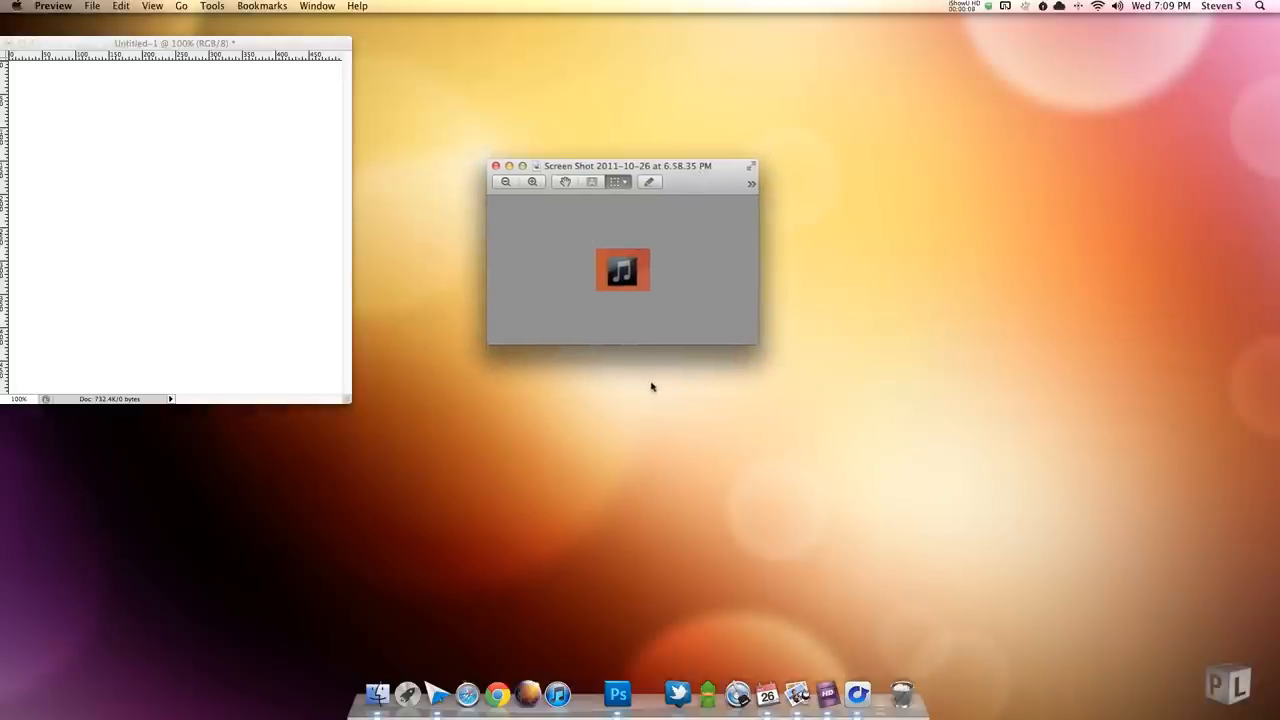
{"action": "mouse_move", "coordinate": [632, 496]}
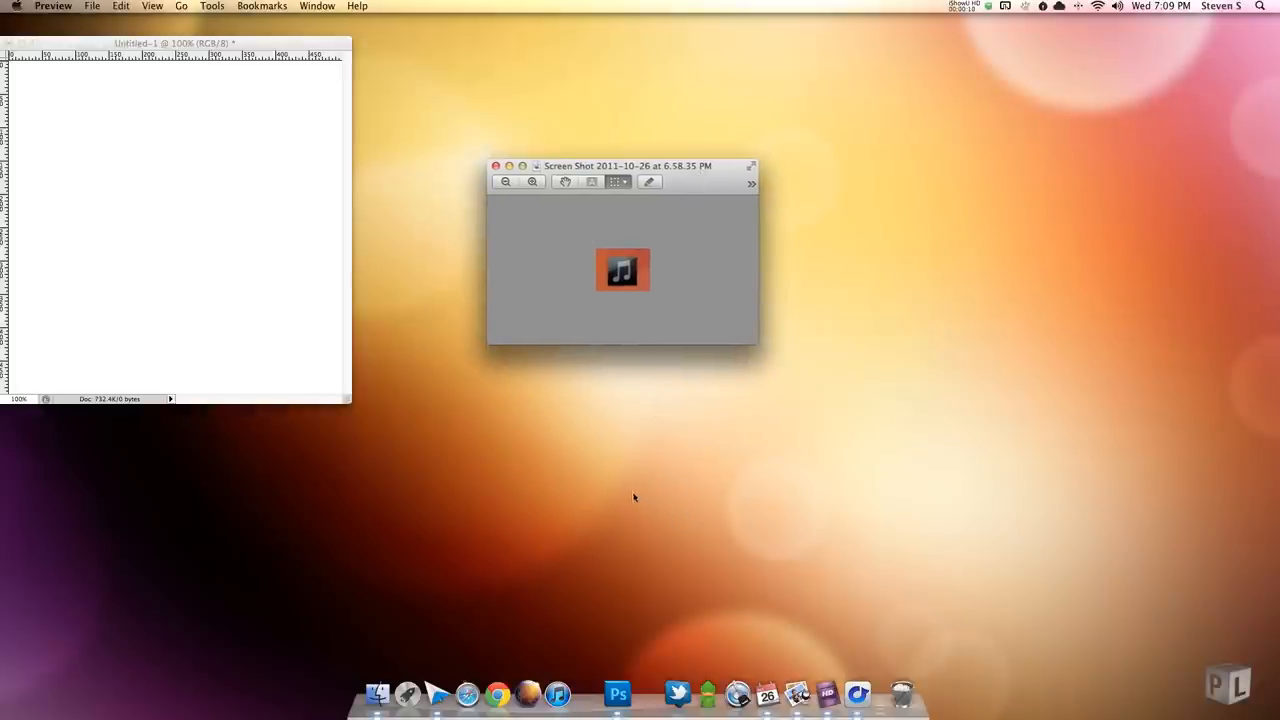
{"action": "mouse_move", "coordinate": [616, 486]}
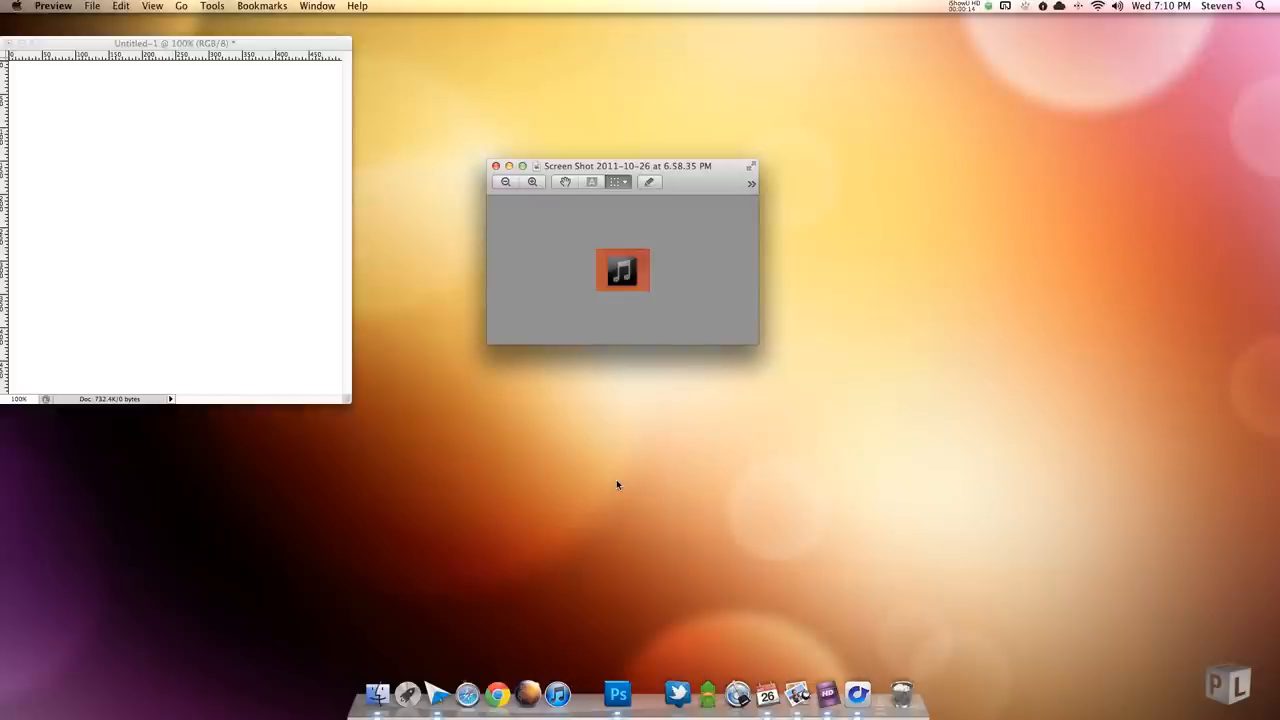
{"action": "left_click_drag", "start_coordinate": [628, 166], "coordinate": [846, 202]}
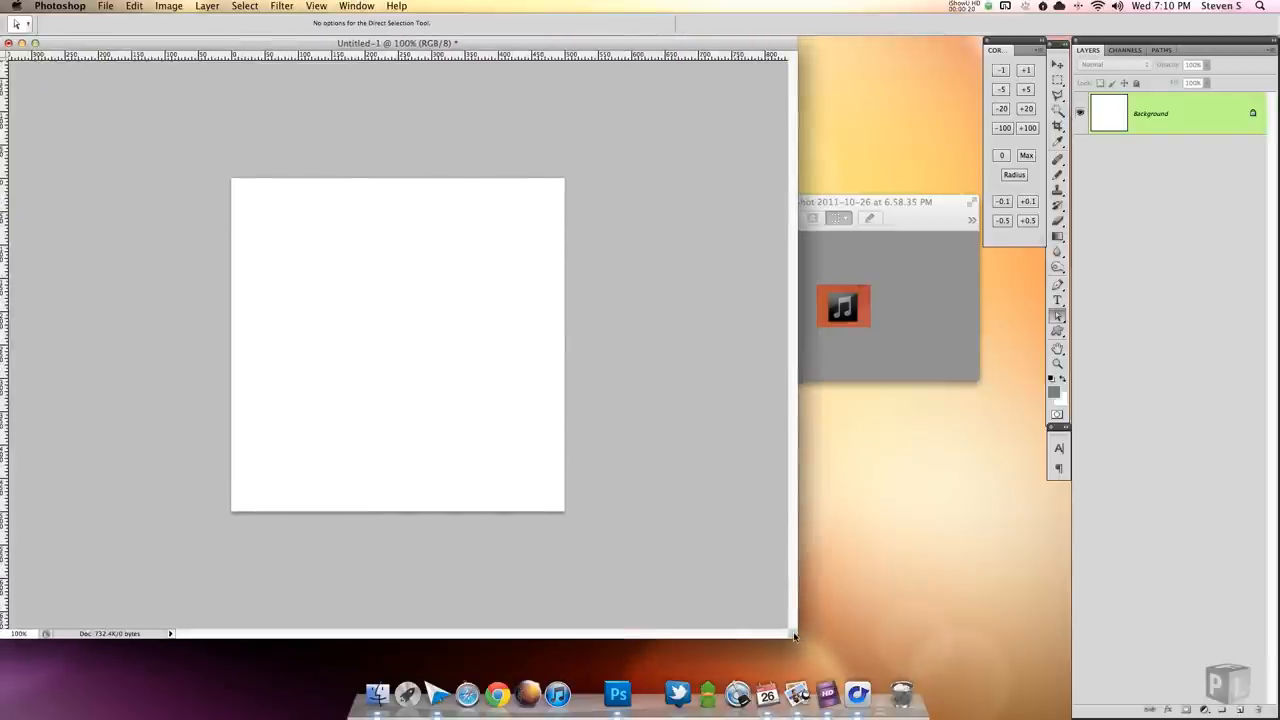
Step: Confirm via Image Size that the canvas is 500 × 500 pixels
{"action": "left_click", "coordinate": [168, 8]}
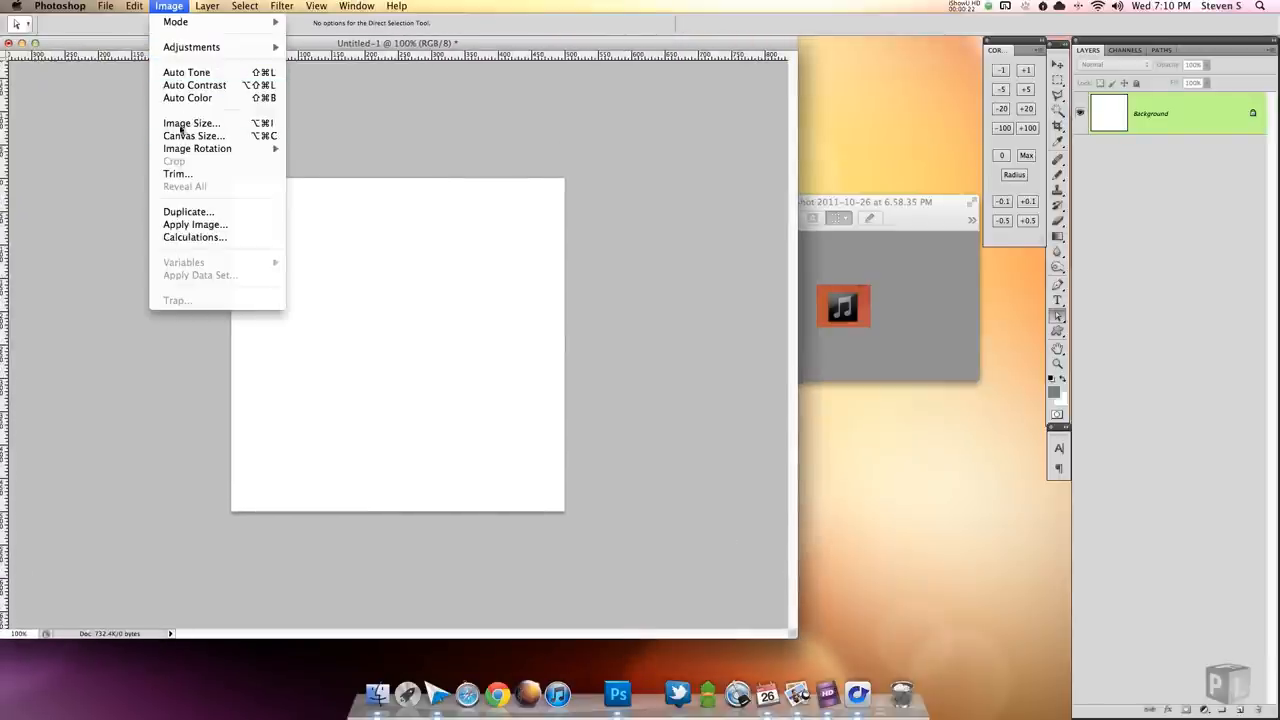
{"action": "left_click", "coordinate": [192, 124]}
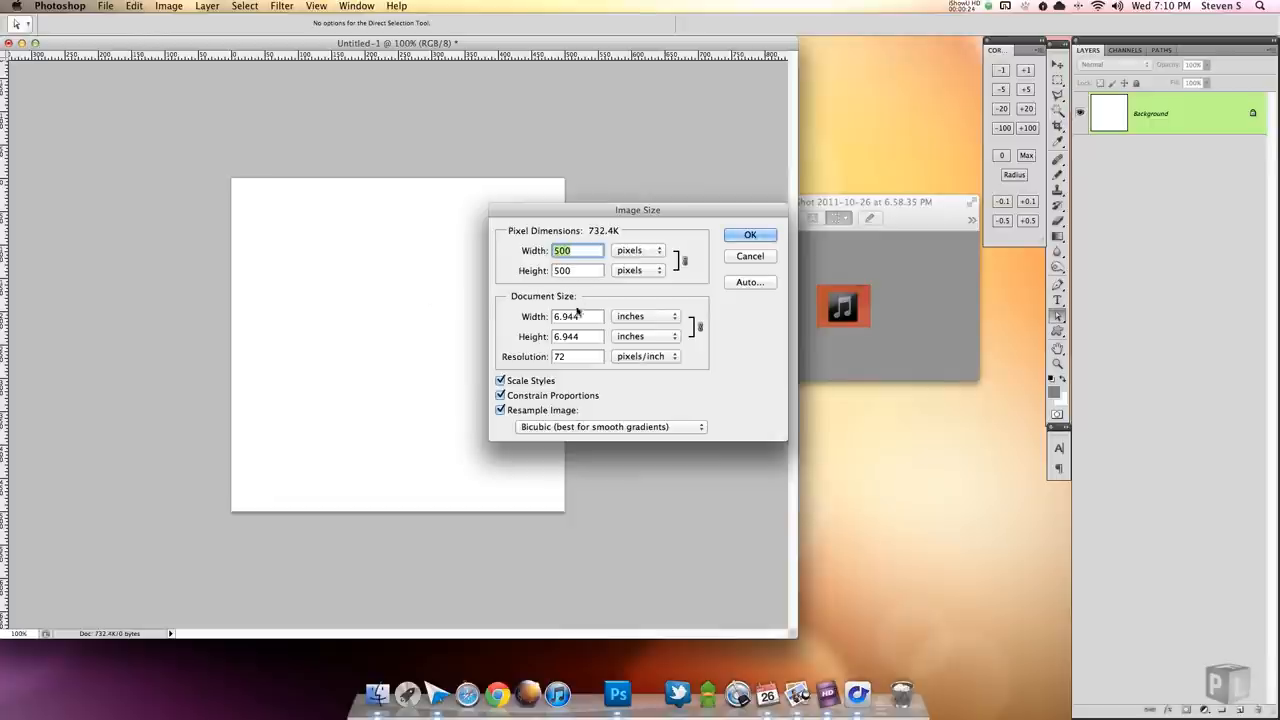
{"action": "left_click", "coordinate": [750, 234]}
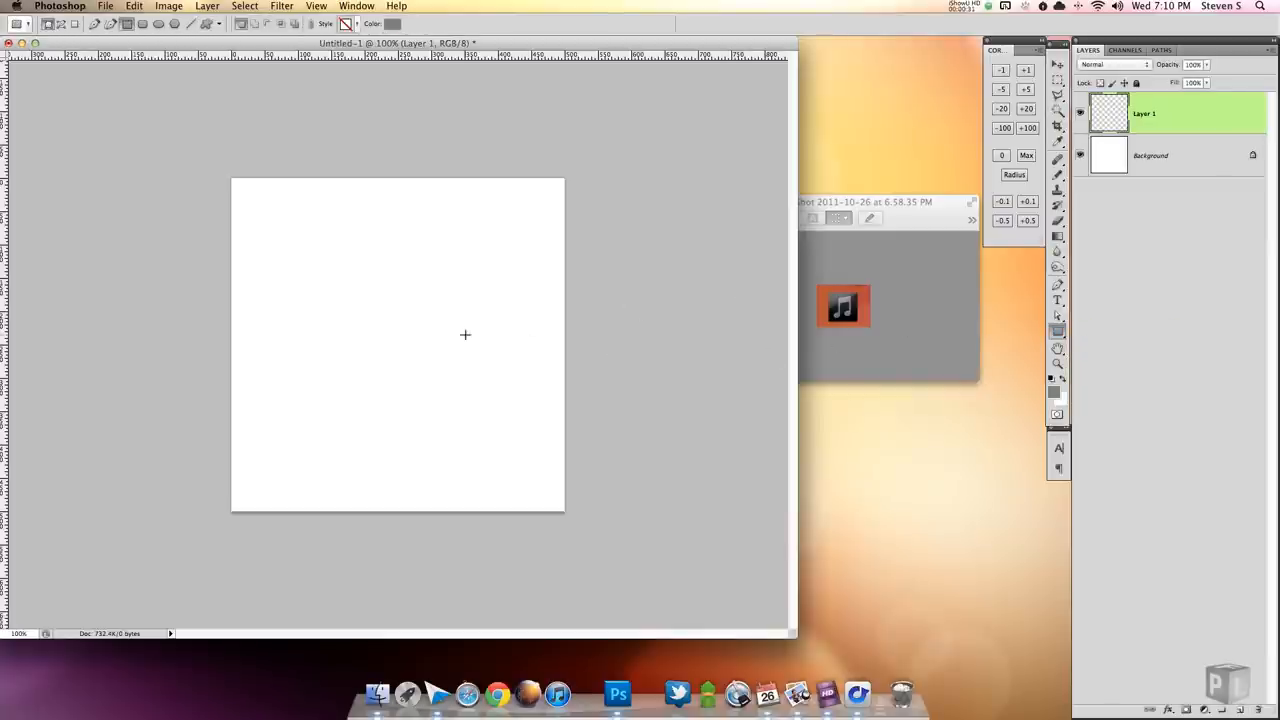
Step: Draw a black square shape and centre it on the canvas
{"action": "left_click_drag", "start_coordinate": [290, 272], "coordinate": [396, 388]}
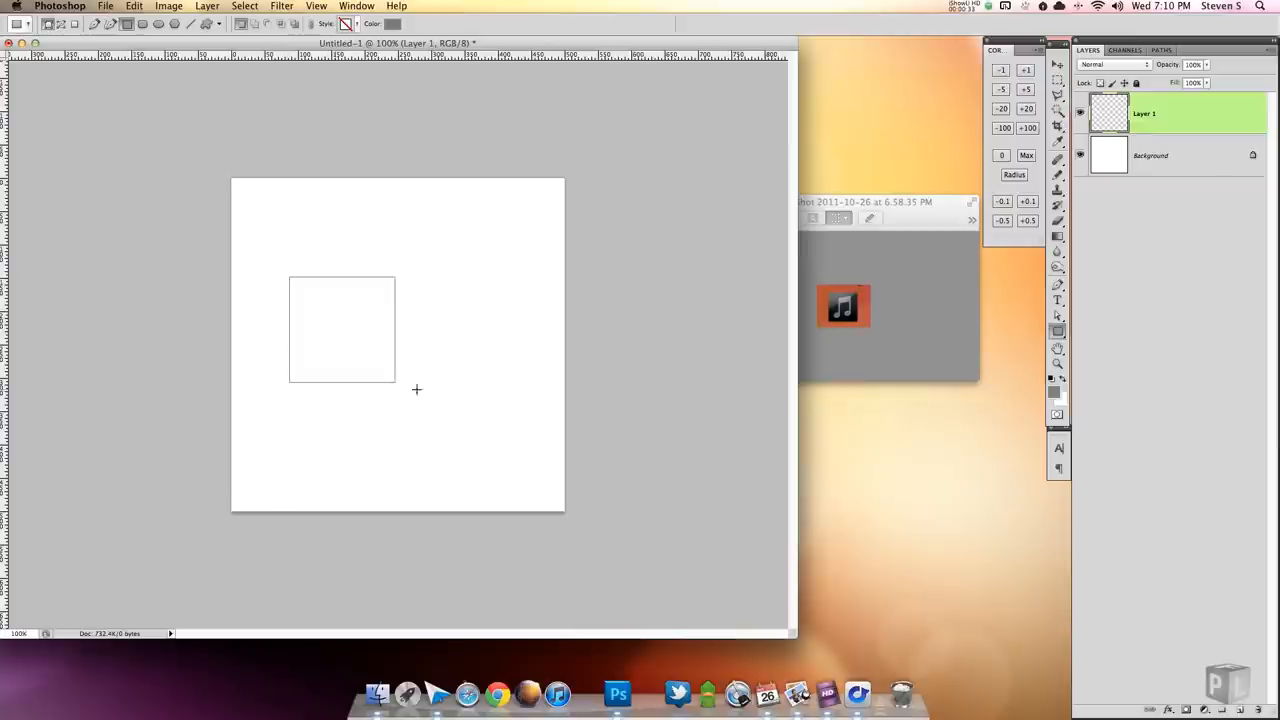
{"action": "left_click_drag", "start_coordinate": [416, 390], "coordinate": [492, 458]}
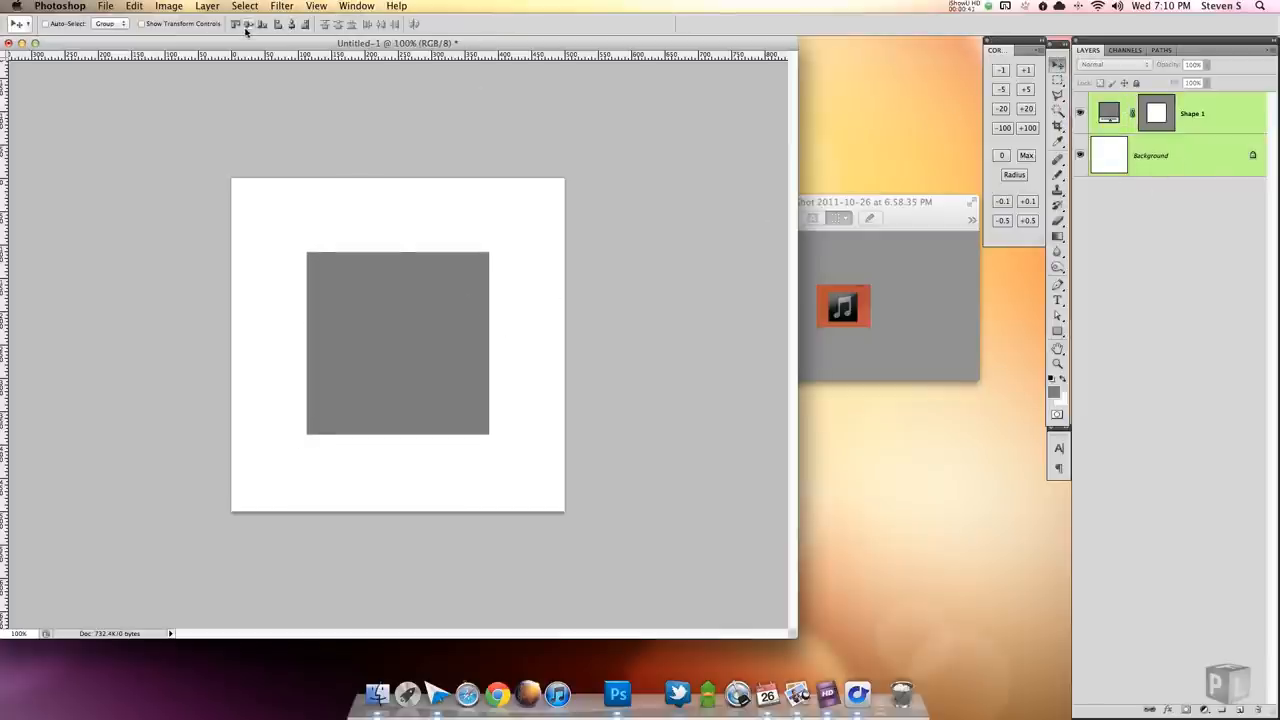
{"action": "left_click", "coordinate": [1156, 112]}
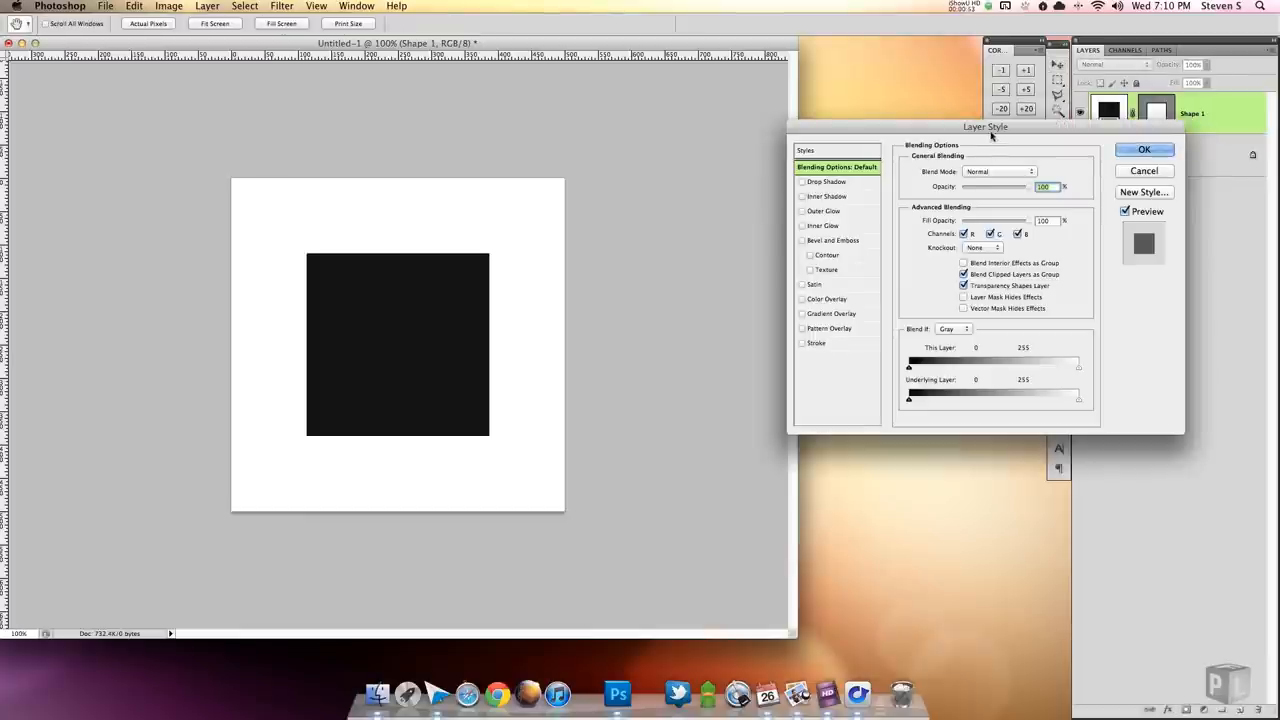
Step: Duplicate the square and clip the copy to the original via Create Clipping Mask
{"action": "left_click", "coordinate": [1144, 148]}
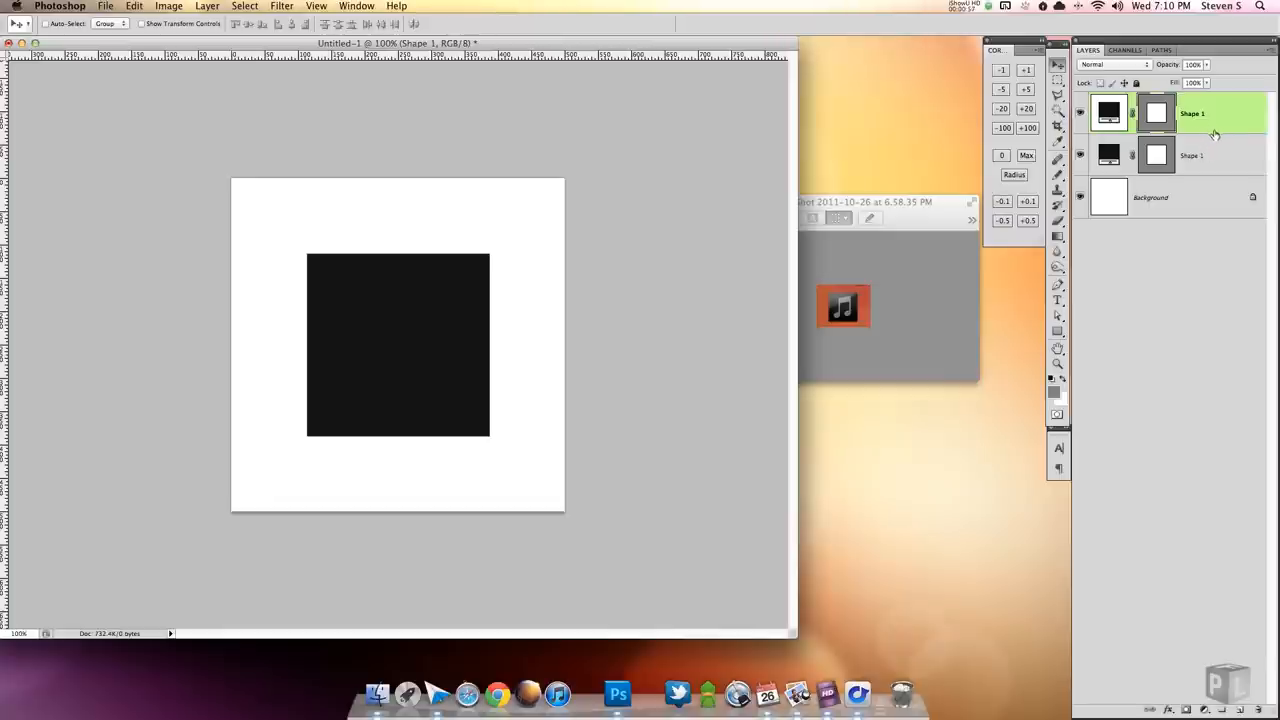
{"action": "right_click", "coordinate": [1212, 112]}
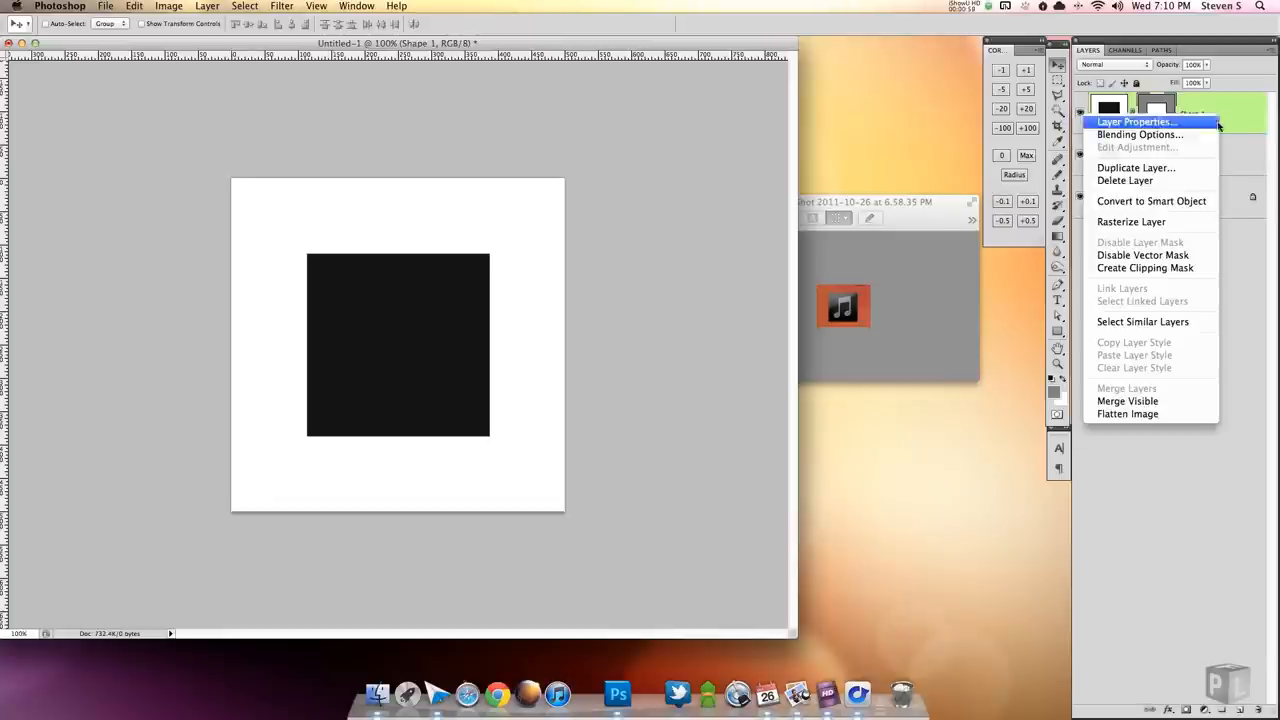
{"action": "mouse_move", "coordinate": [1144, 268]}
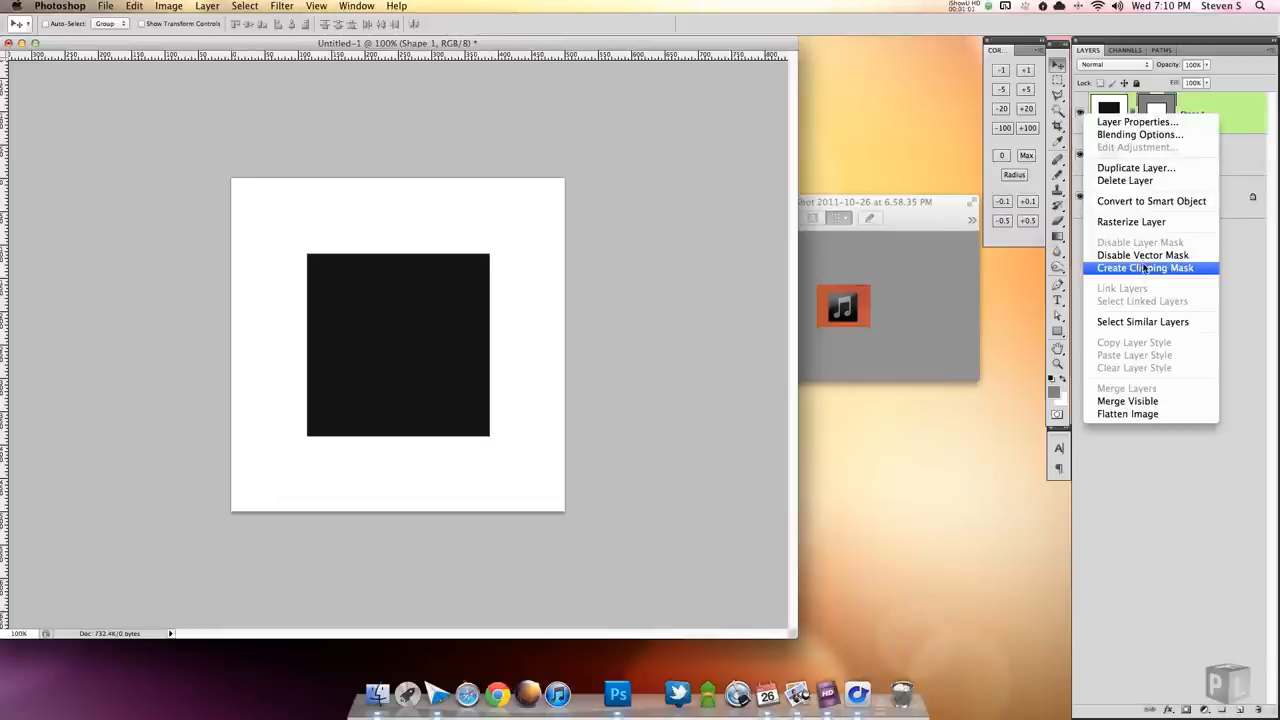
{"action": "left_click", "coordinate": [1140, 134]}
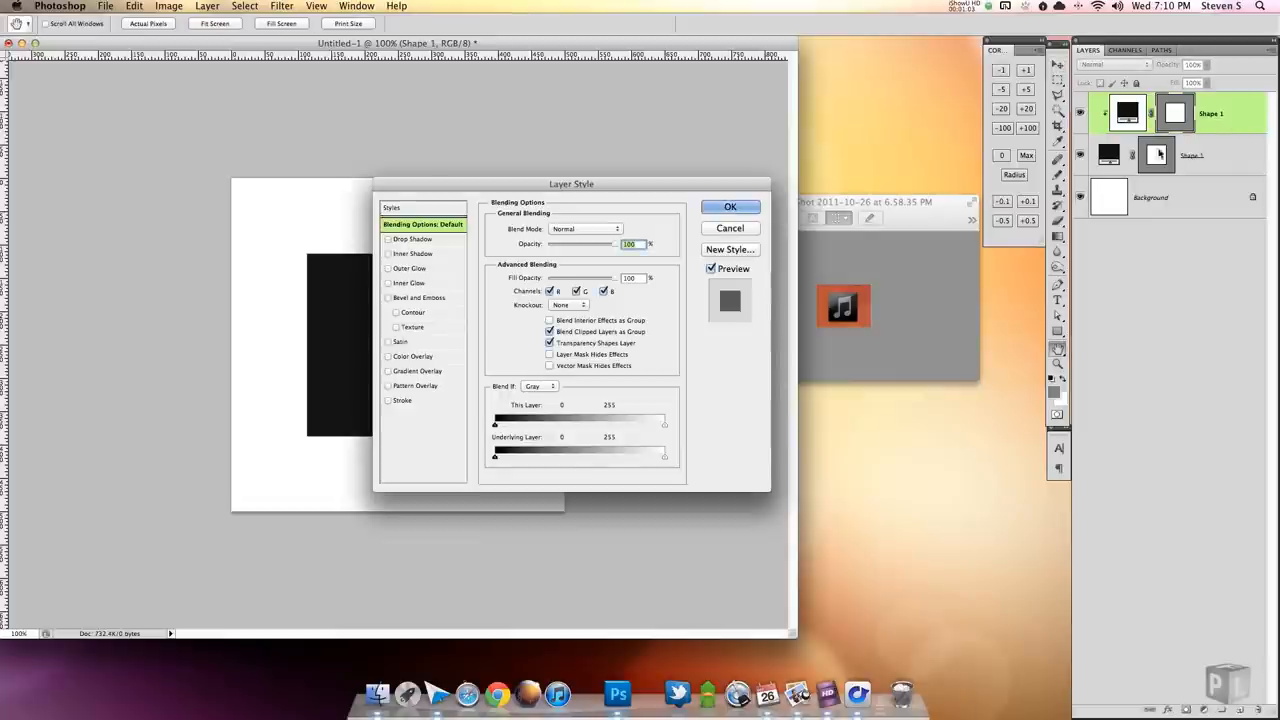
Step: Apply a Gradient Overlay in Overlay blend mode to the clipped copy, then select the original square layer
{"action": "left_click", "coordinate": [420, 370]}
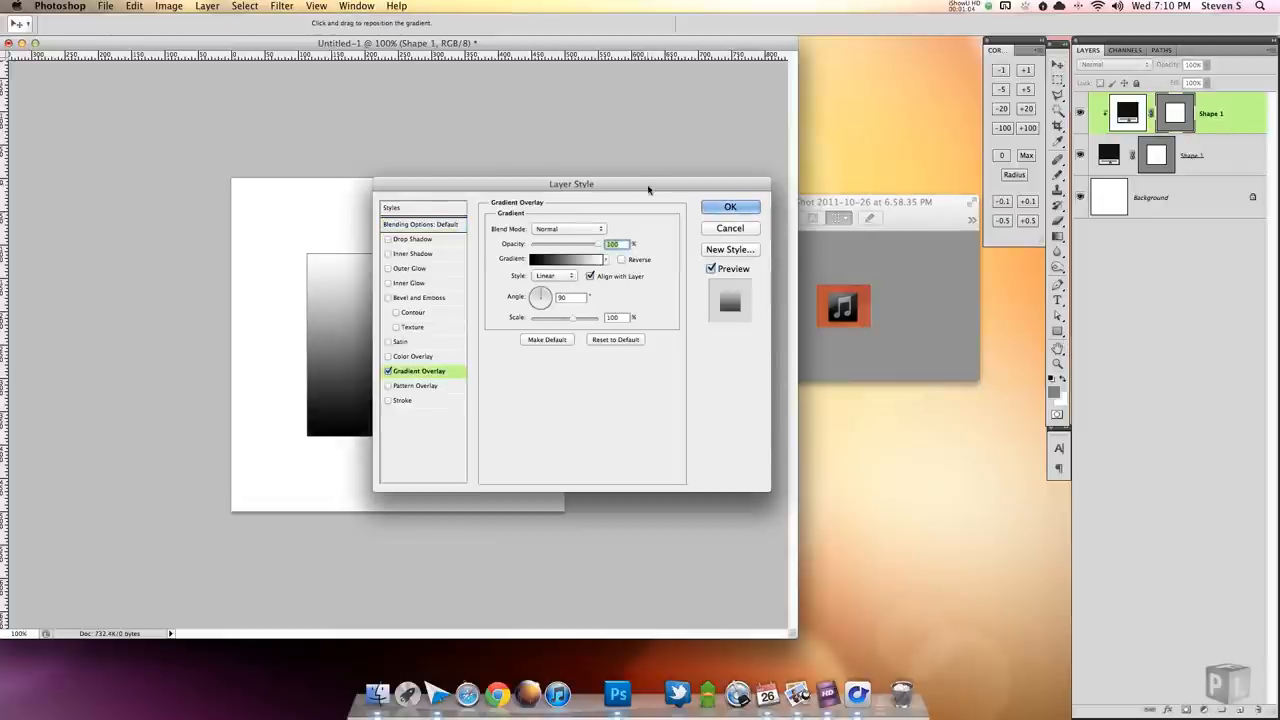
{"action": "left_click_drag", "start_coordinate": [572, 184], "coordinate": [582, 156]}
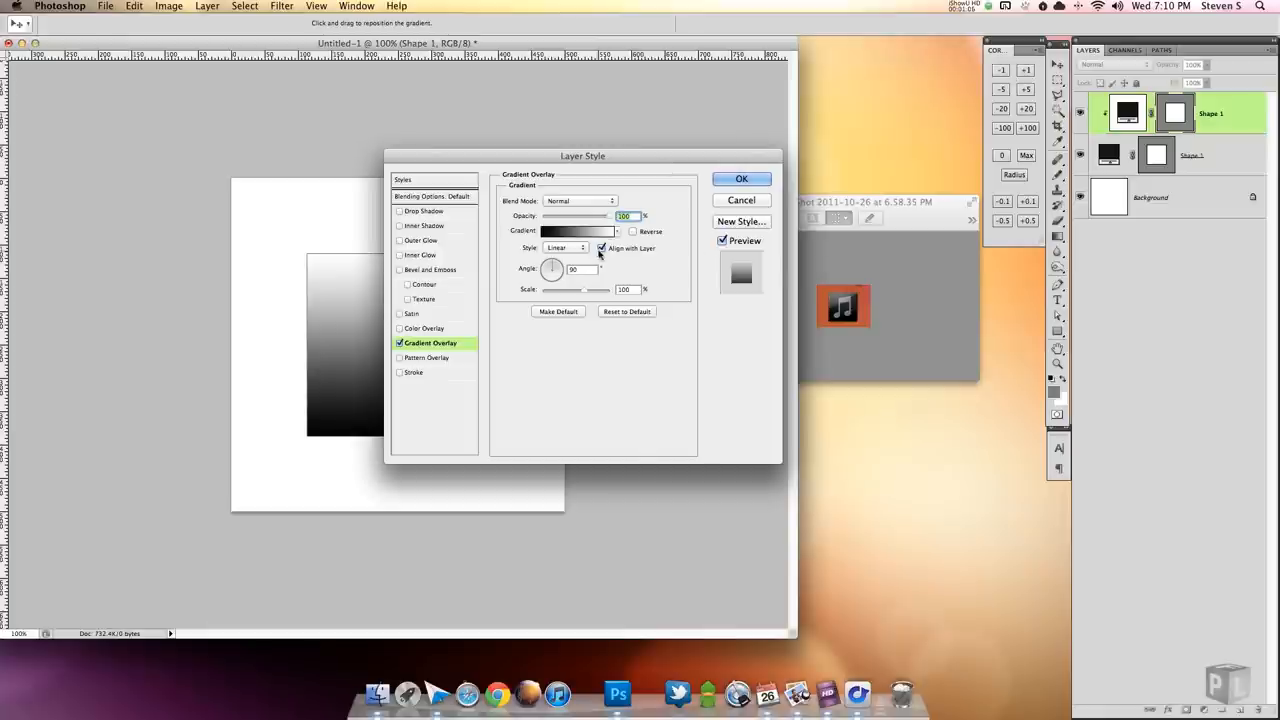
{"action": "left_click", "coordinate": [580, 200]}
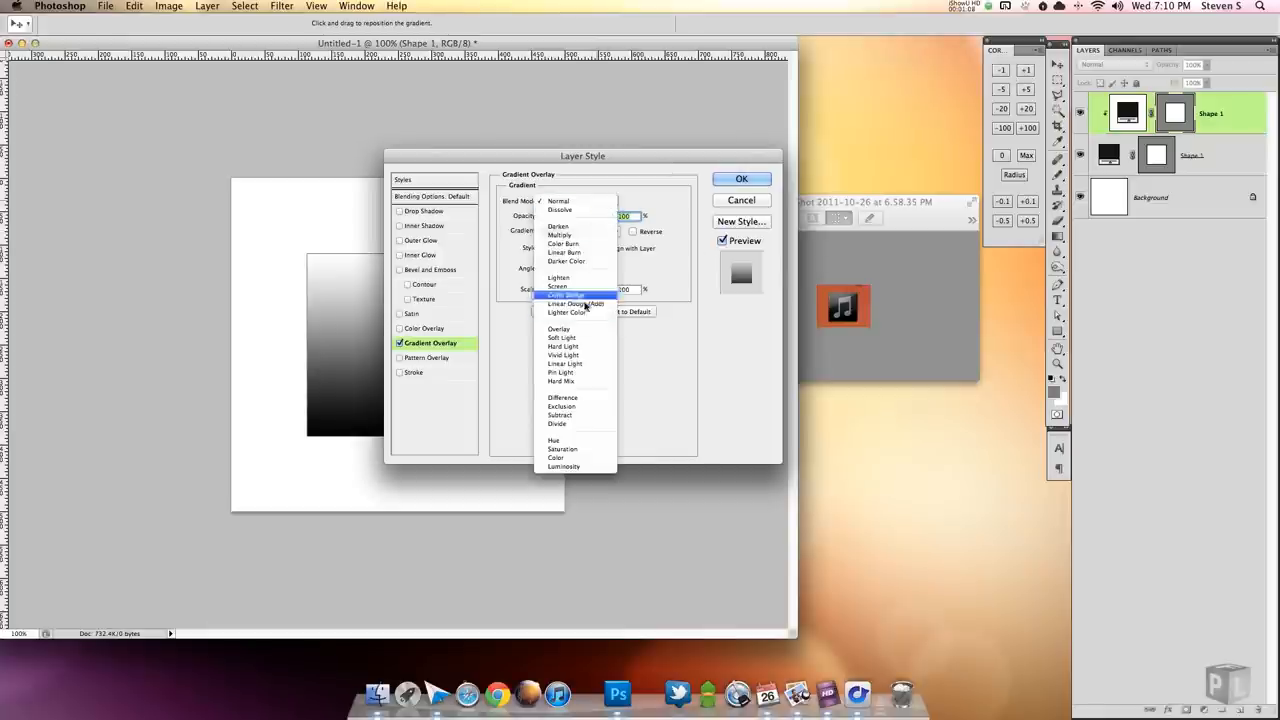
{"action": "left_click", "coordinate": [560, 328]}
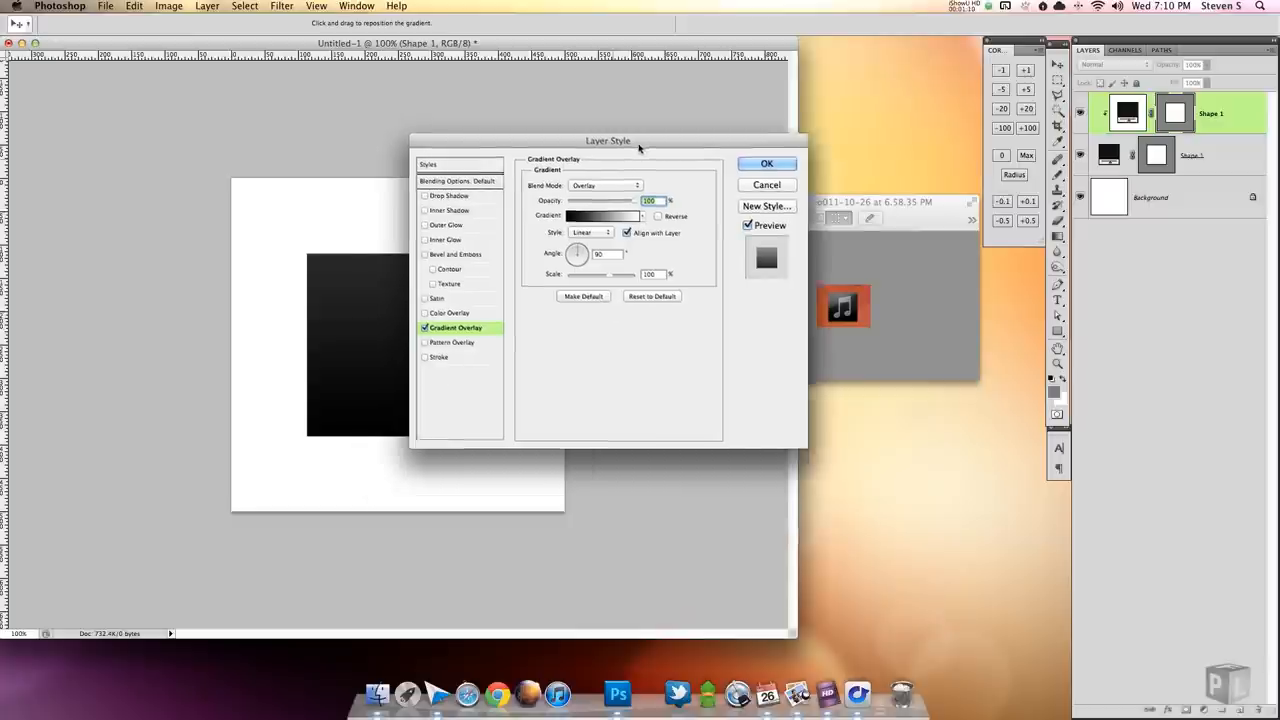
{"action": "left_click_drag", "start_coordinate": [608, 140], "coordinate": [672, 114]}
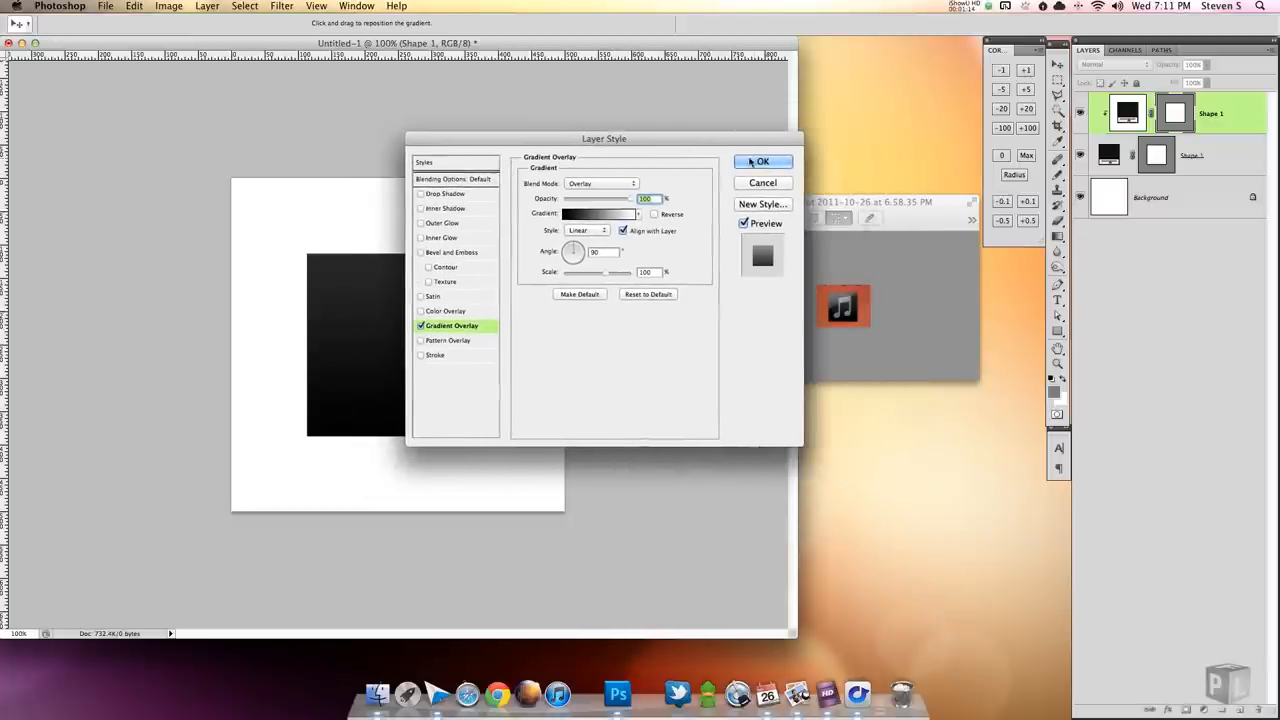
{"action": "left_click", "coordinate": [762, 160]}
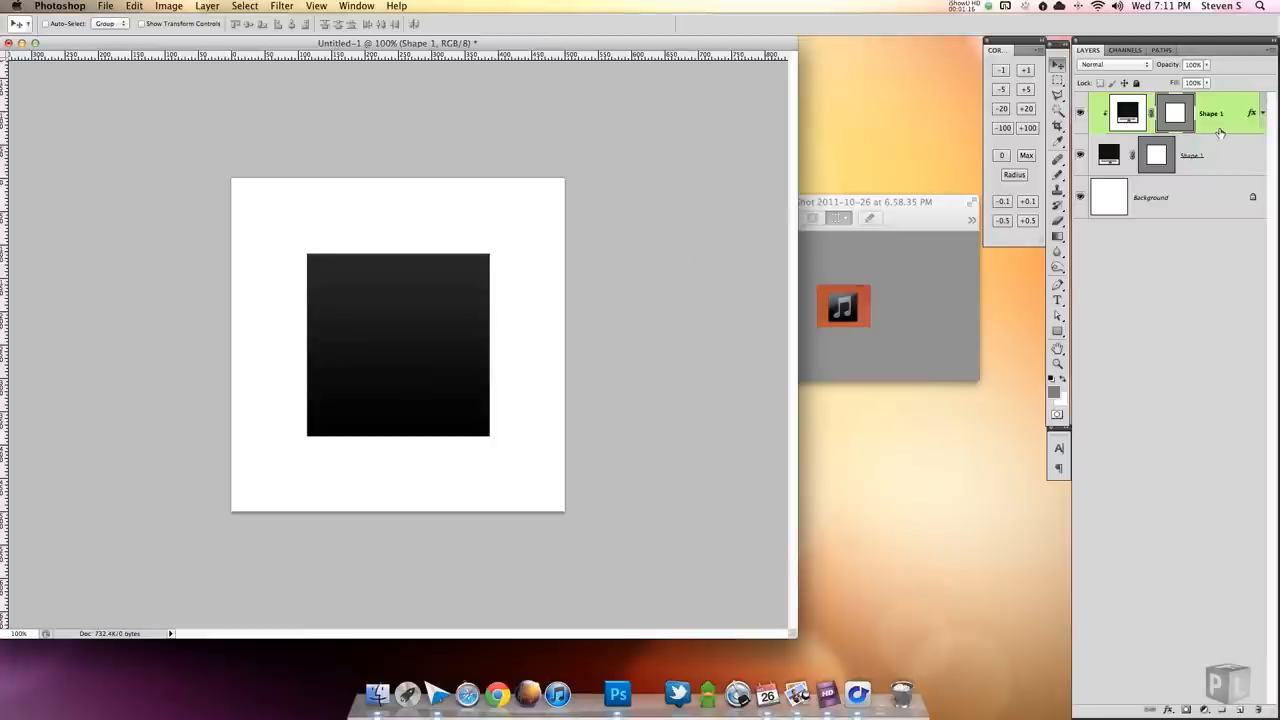
{"action": "left_click", "coordinate": [1190, 156]}
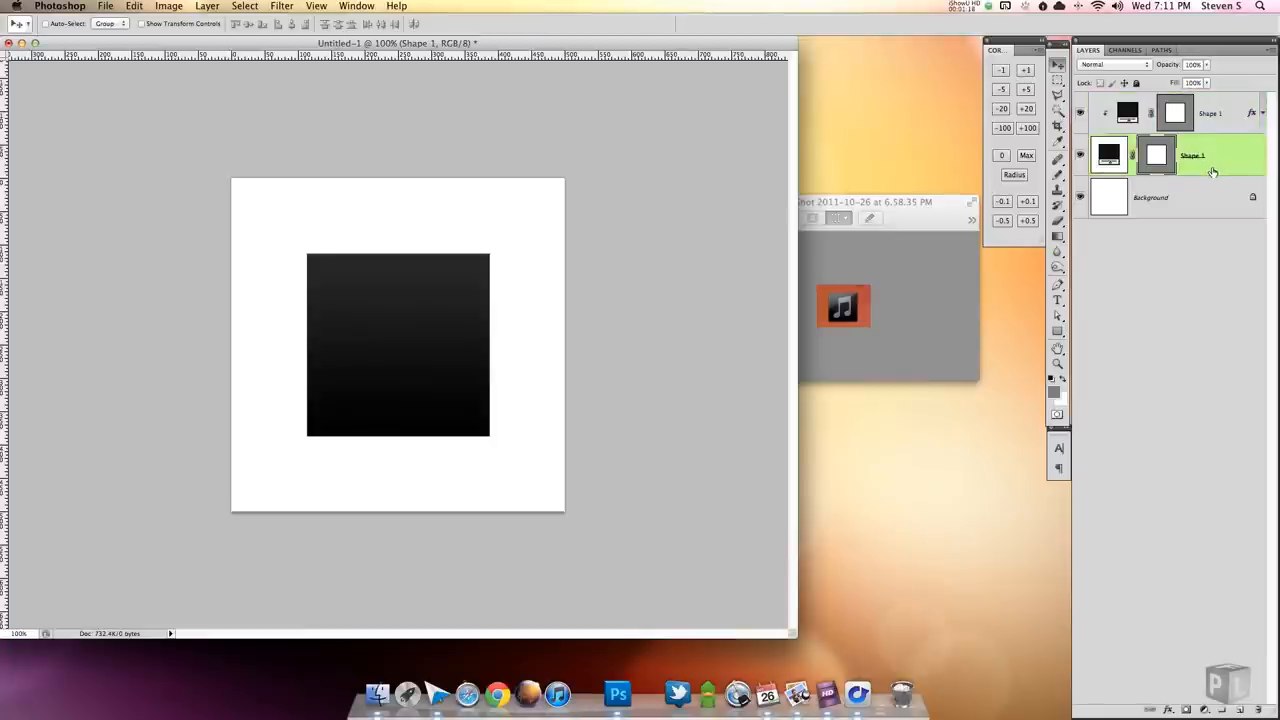
Step: Give the original square a stroke and enable a drop shadow in Layer Style
{"action": "double_click", "coordinate": [1156, 156]}
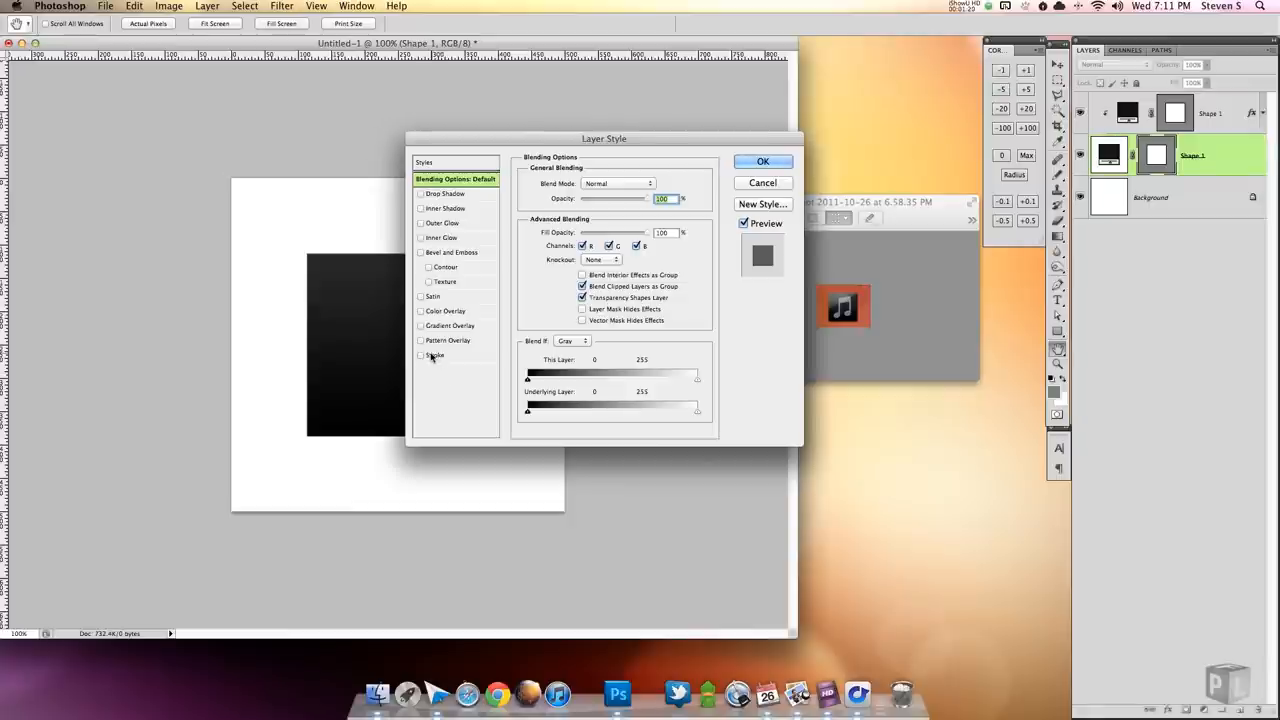
{"action": "left_click", "coordinate": [420, 356]}
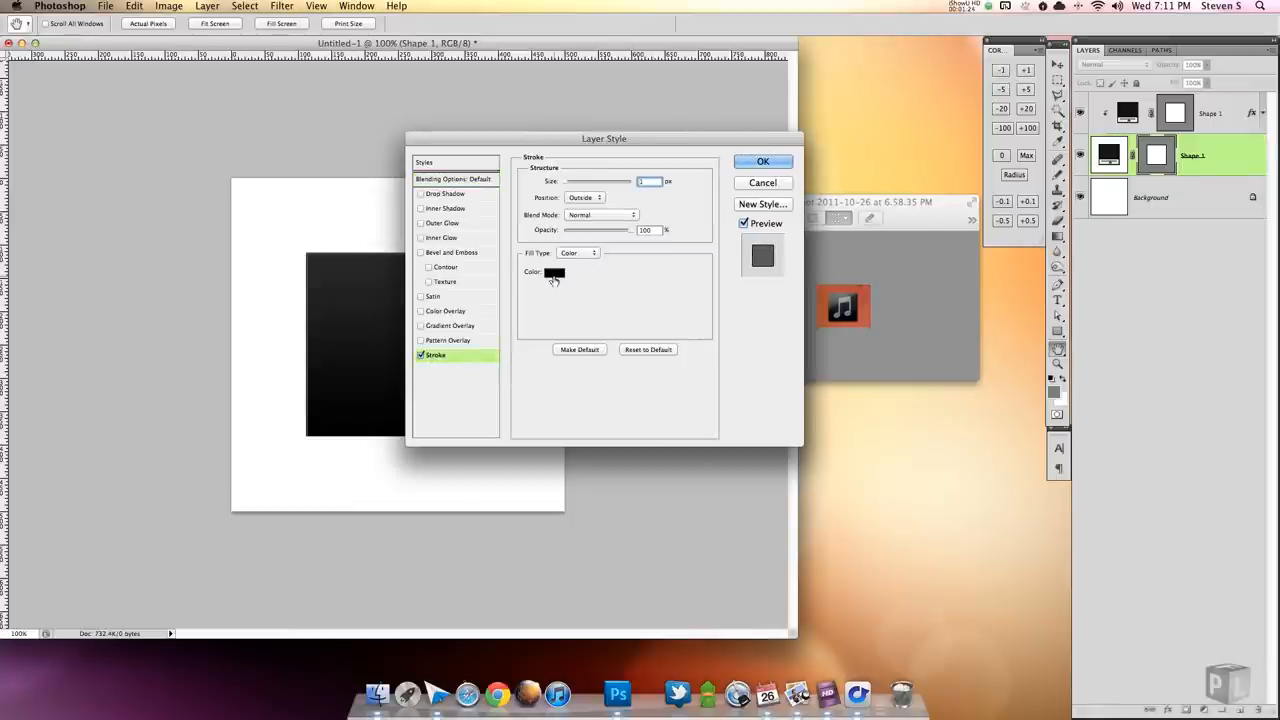
{"action": "left_click", "coordinate": [556, 272]}
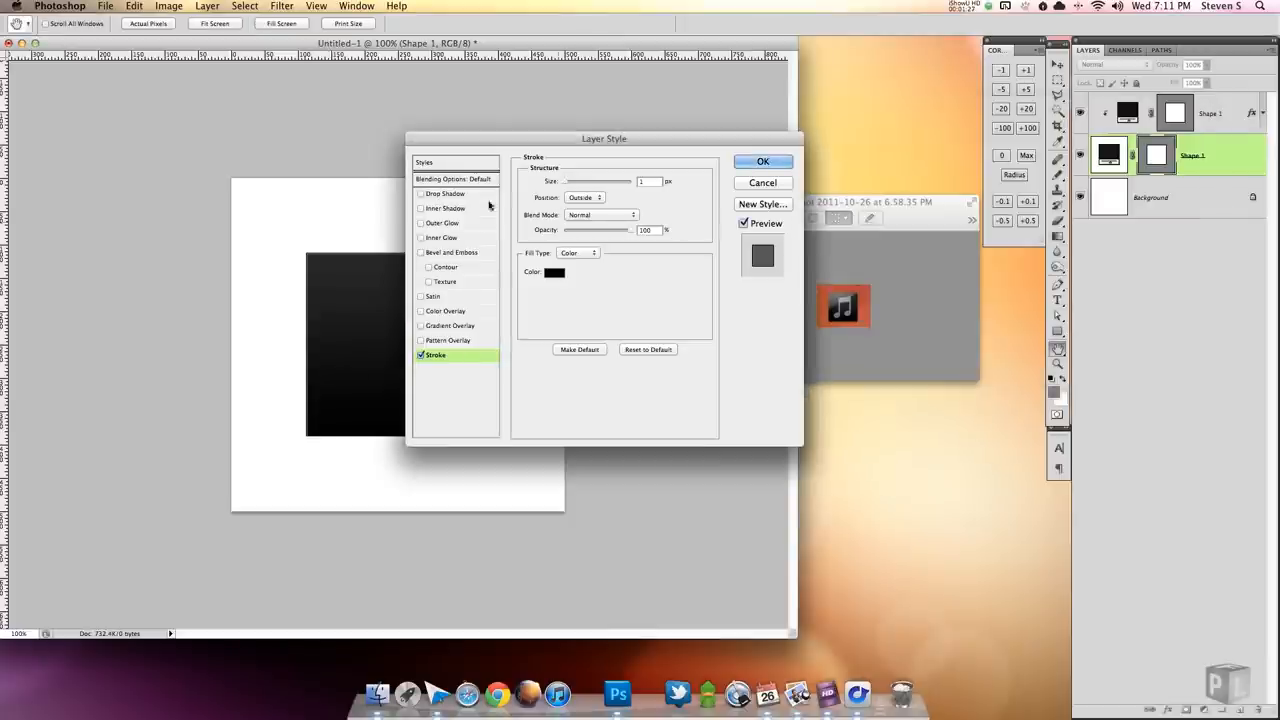
{"action": "left_click", "coordinate": [446, 192]}
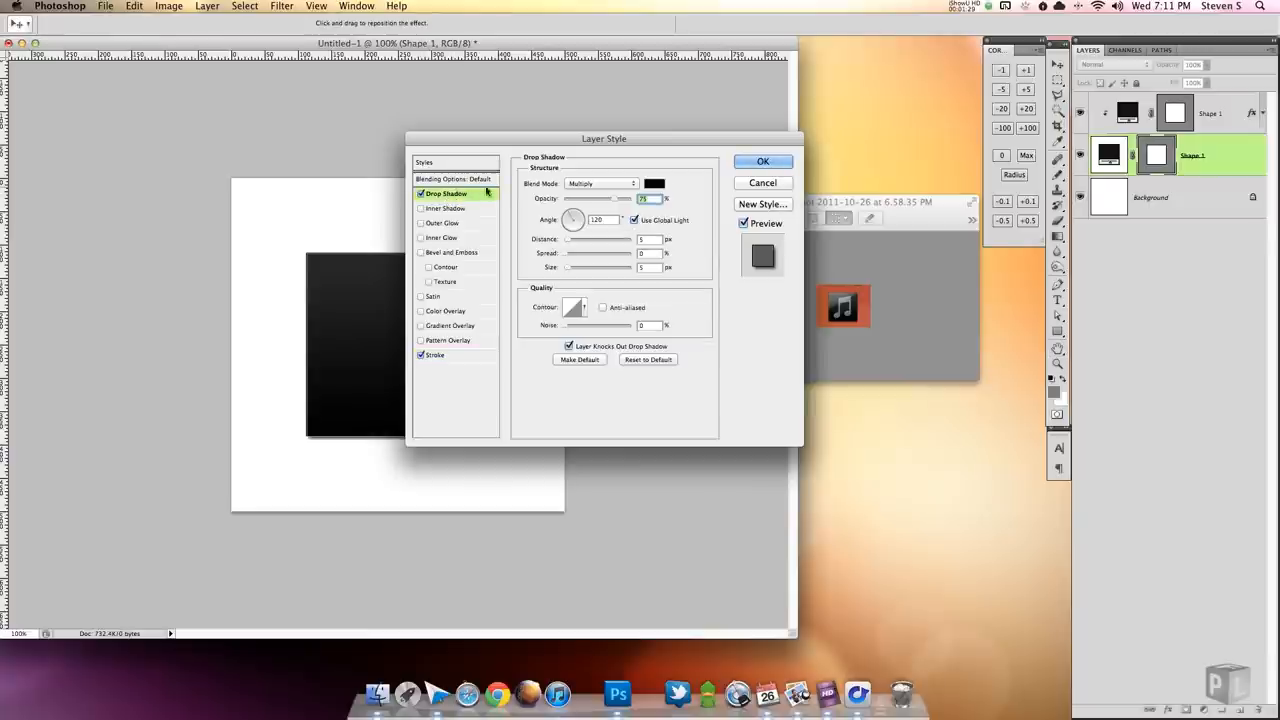
Step: Adjust the drop shadow's opacity, angle, distance and size, and apply it
{"action": "left_click_drag", "start_coordinate": [604, 138], "coordinate": [608, 268]}
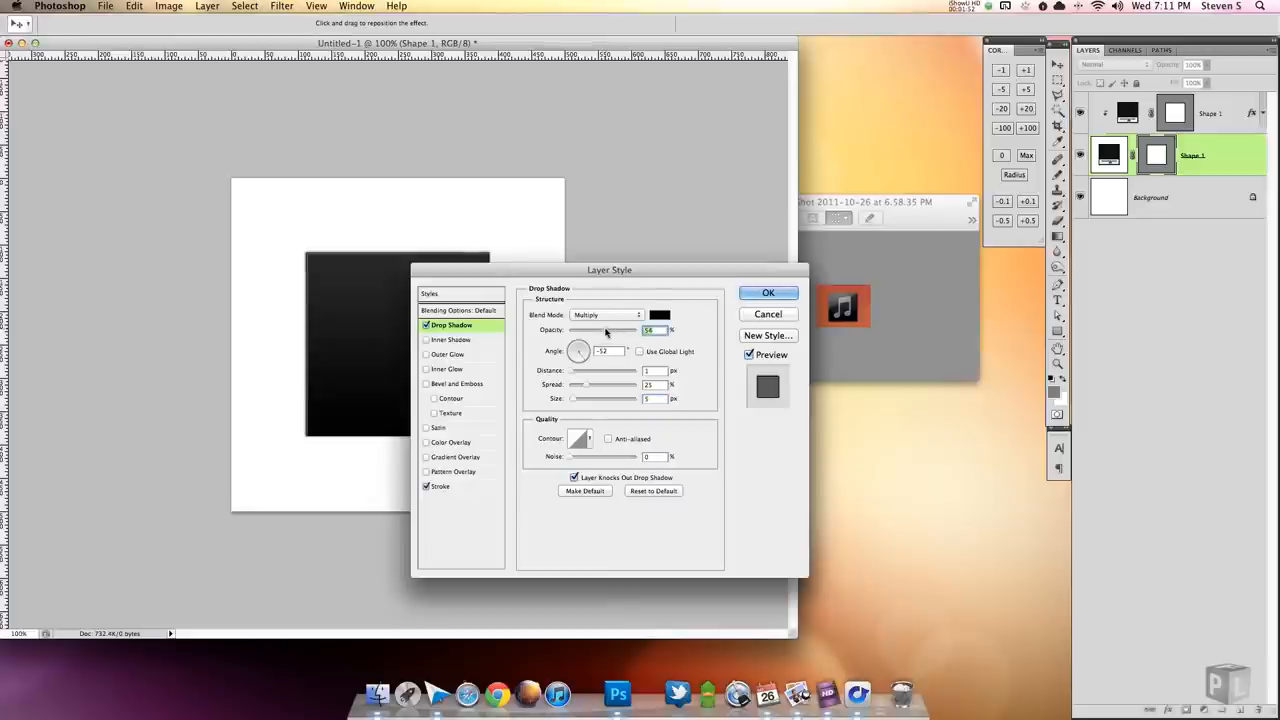
{"action": "left_click_drag", "start_coordinate": [608, 268], "coordinate": [720, 212]}
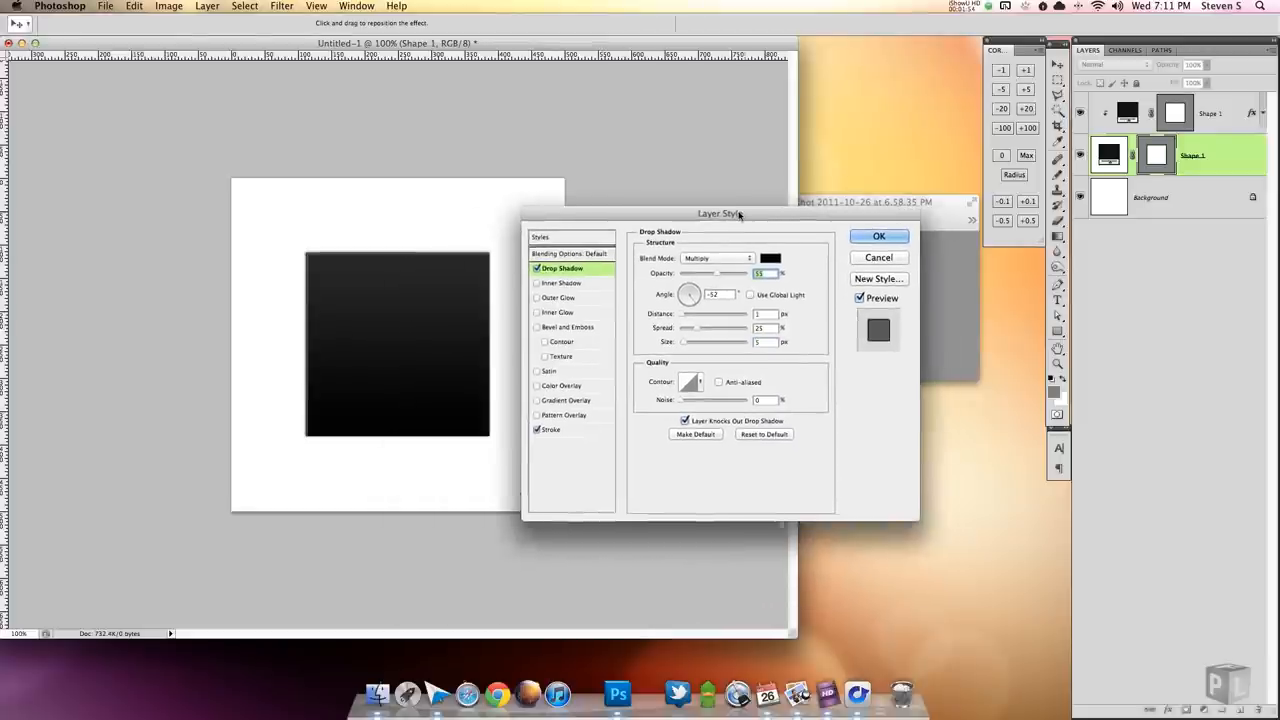
{"action": "left_click_drag", "start_coordinate": [736, 212], "coordinate": [588, 382]}
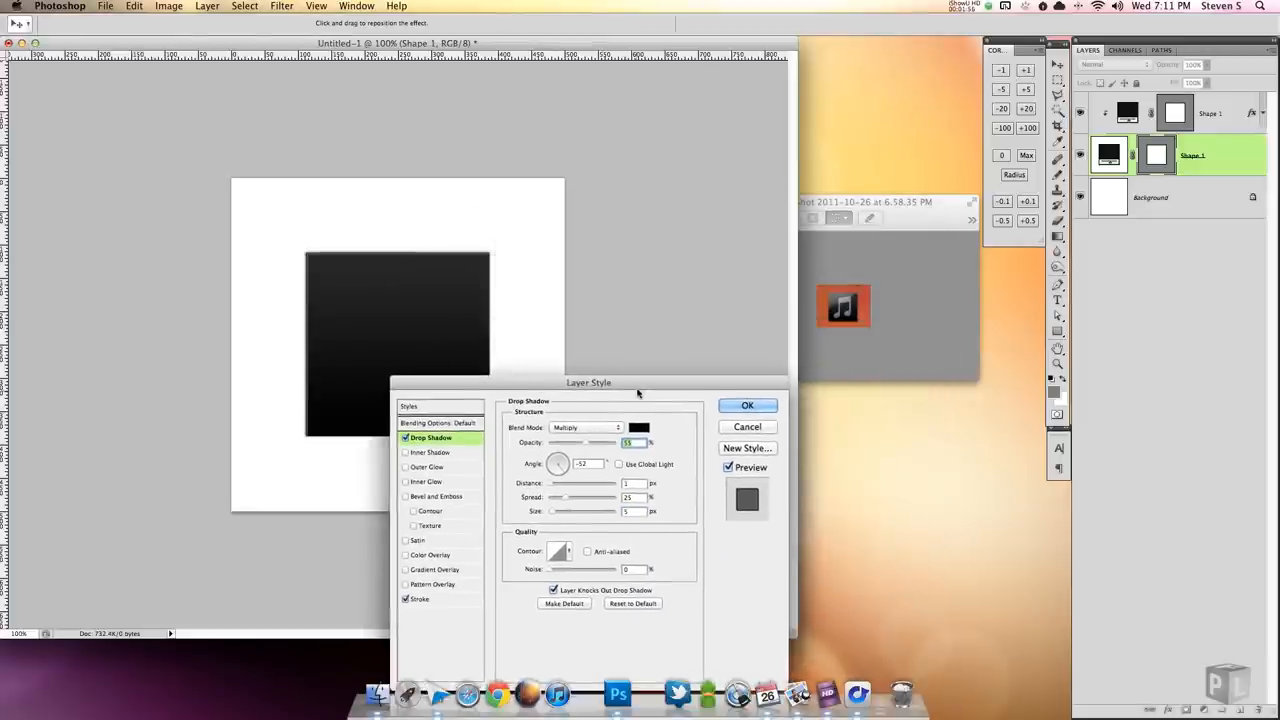
{"action": "left_click_drag", "start_coordinate": [588, 382], "coordinate": [614, 304]}
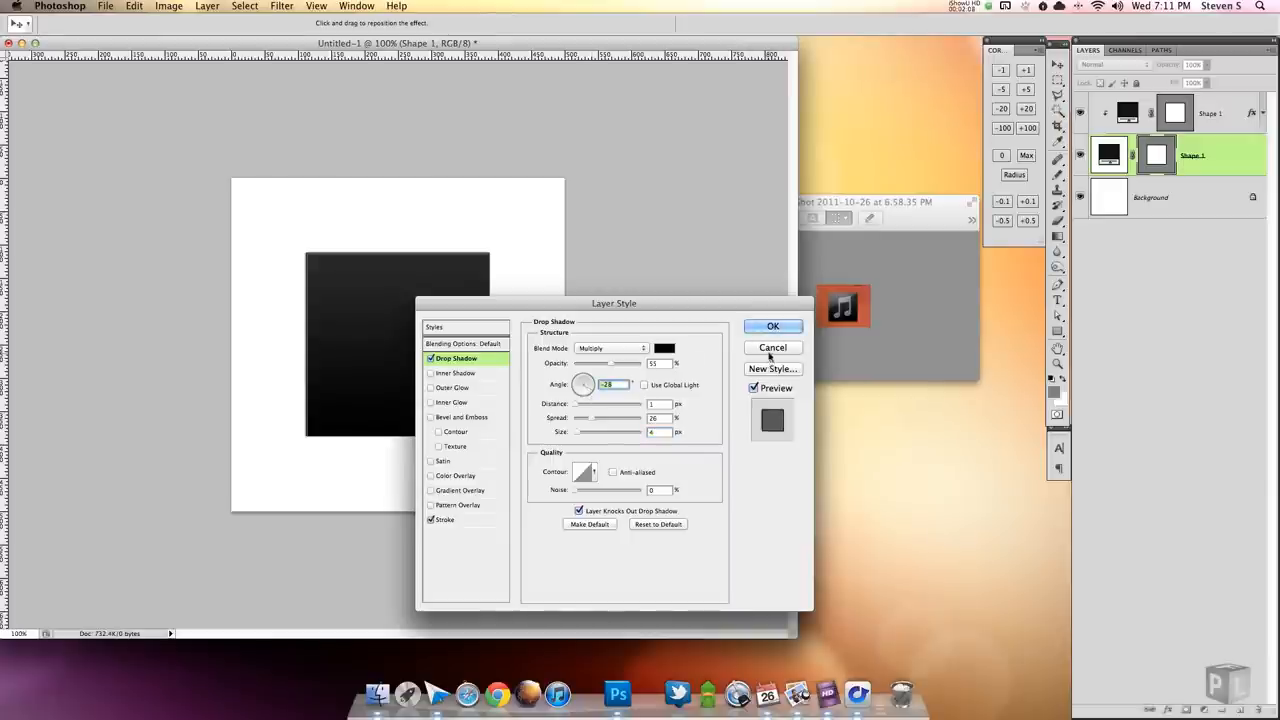
{"action": "left_click", "coordinate": [772, 326]}
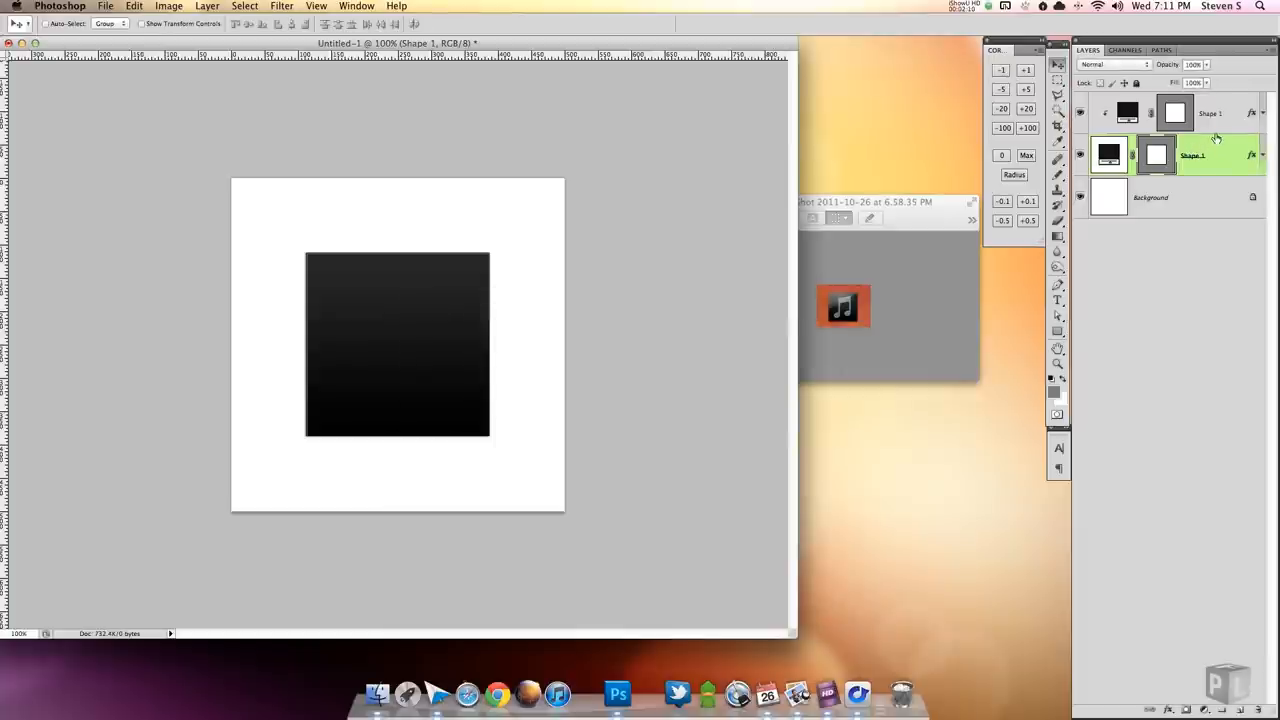
Step: Enable a 1 px stroke on the upper square, positioned inside the edge
{"action": "left_click", "coordinate": [1210, 112]}
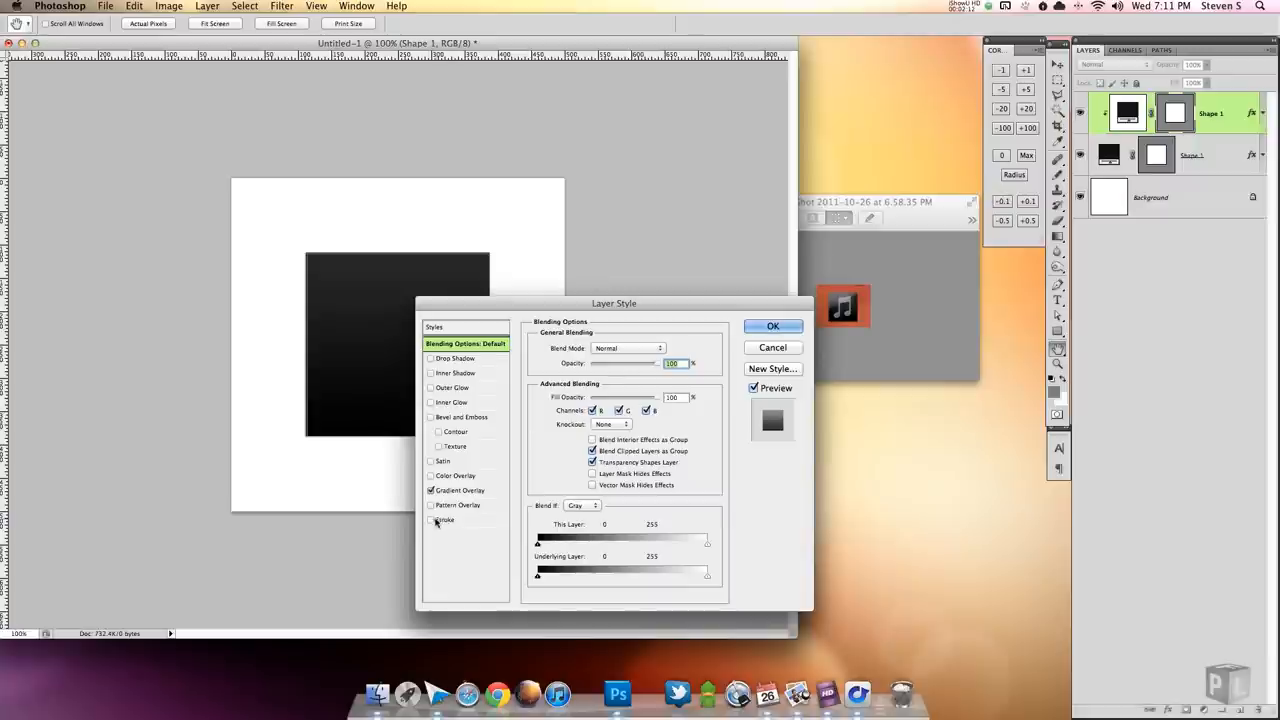
{"action": "left_click", "coordinate": [444, 520]}
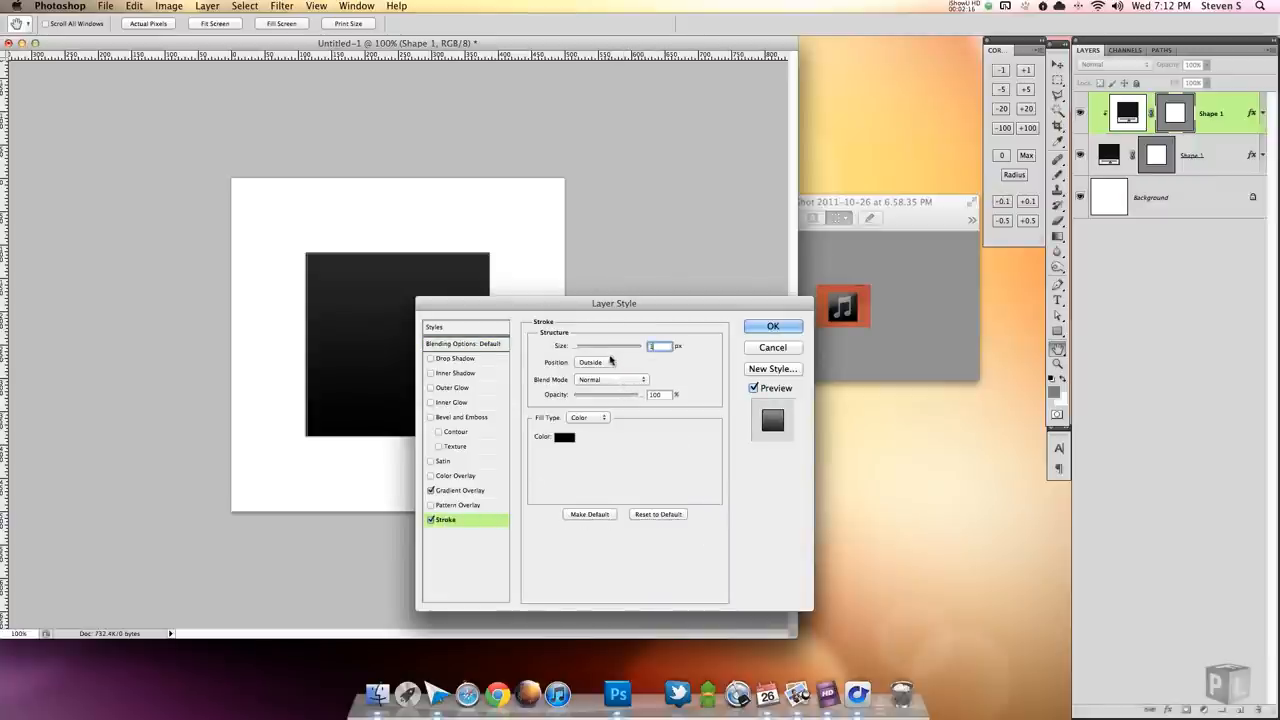
{"action": "left_click", "coordinate": [612, 362]}
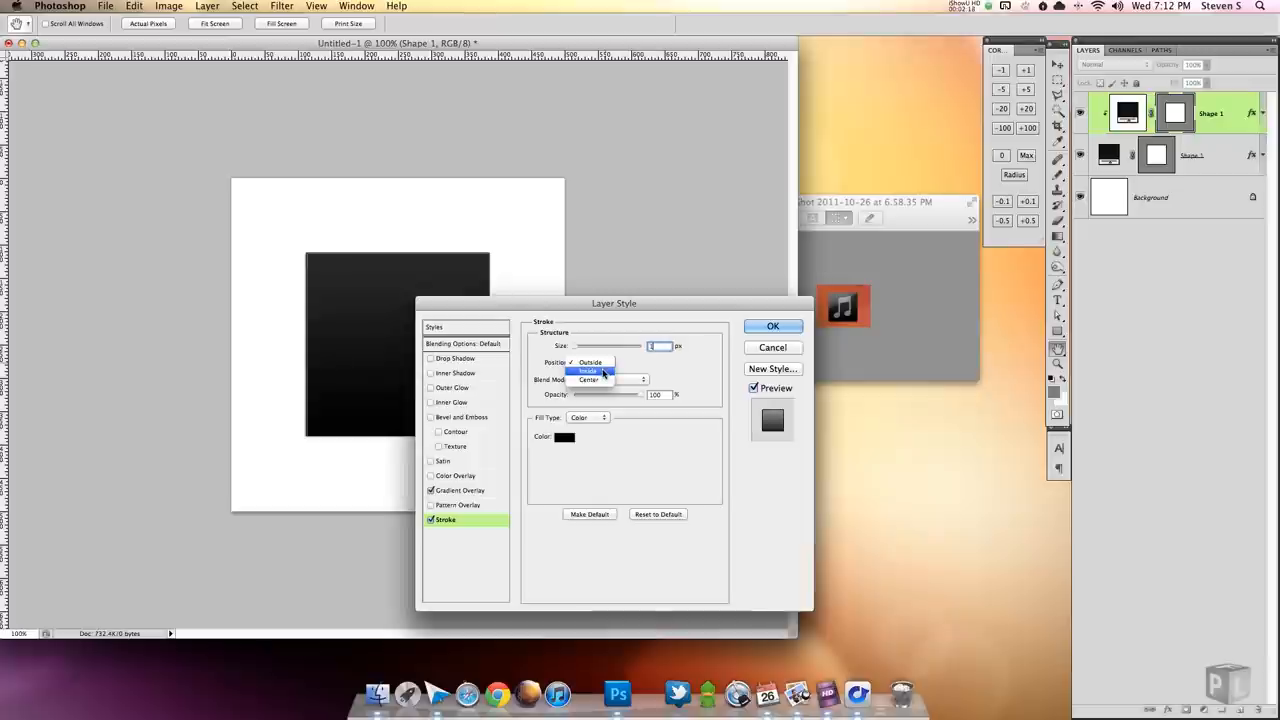
{"action": "left_click", "coordinate": [564, 436]}
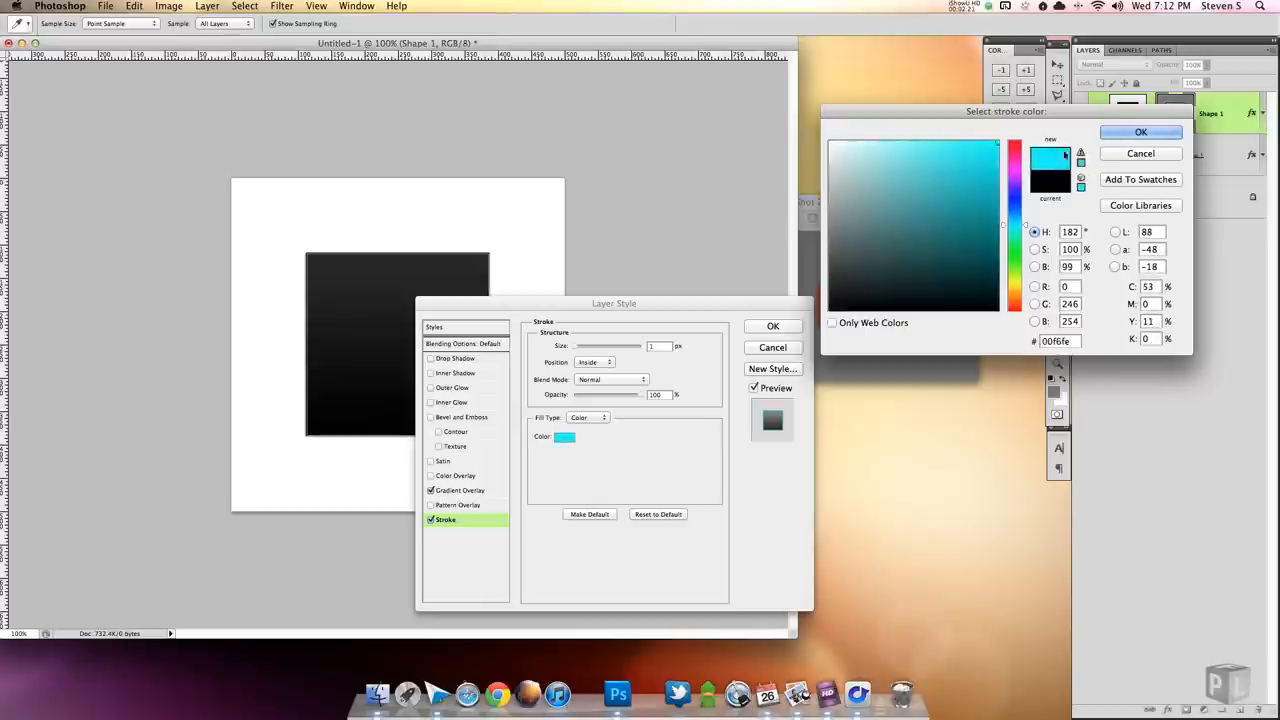
Step: Set the stroke colour to grey and apply it
{"action": "left_click", "coordinate": [830, 140]}
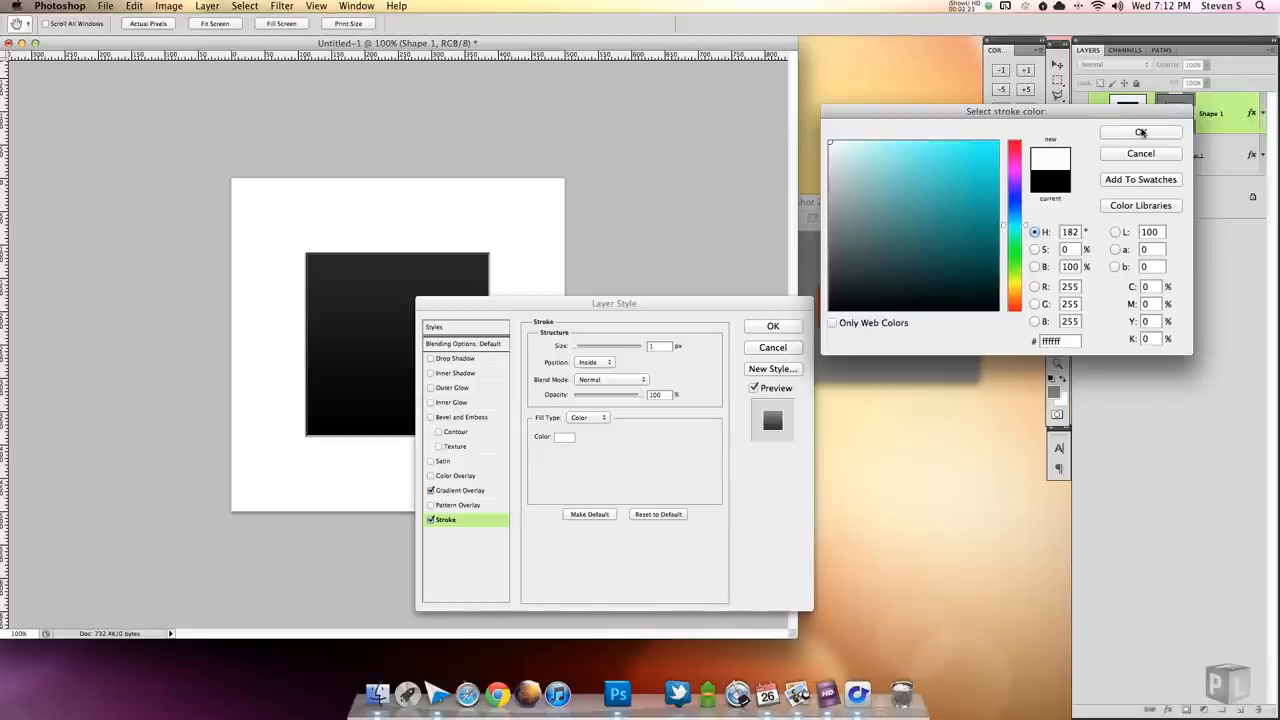
{"action": "left_click", "coordinate": [1140, 132]}
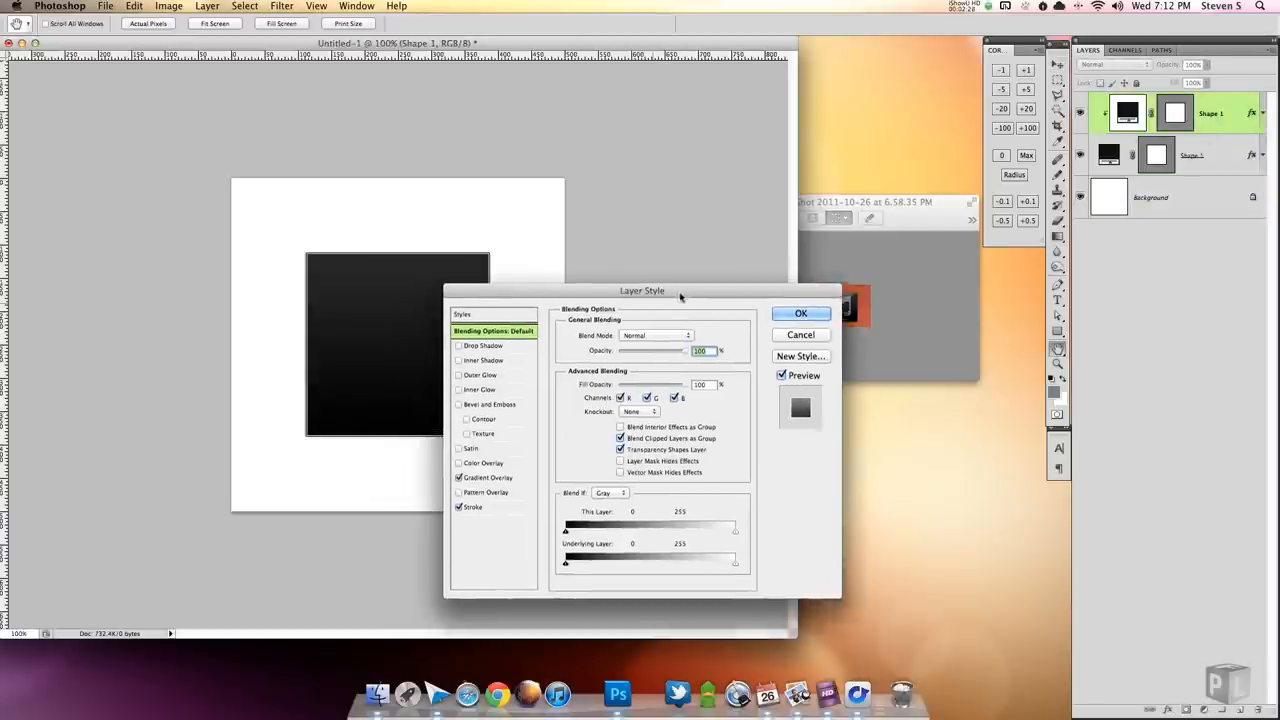
{"action": "left_click", "coordinate": [472, 508]}
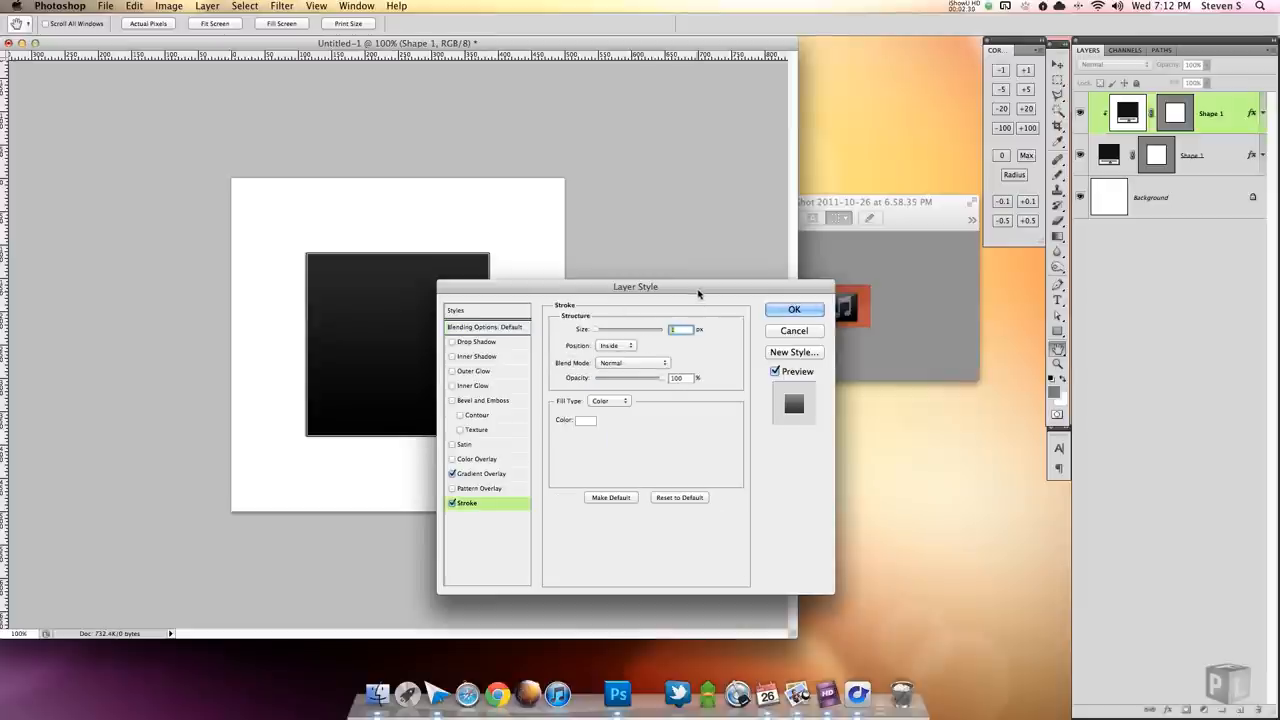
{"action": "left_click", "coordinate": [584, 420]}
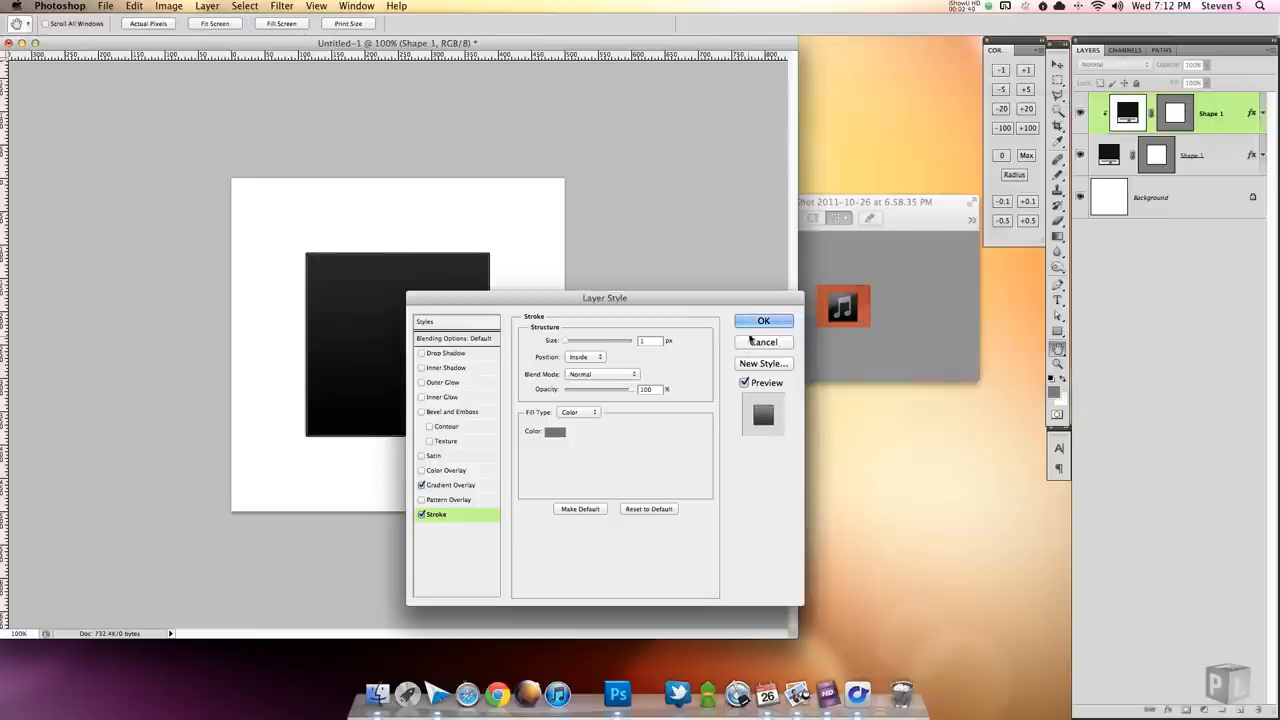
{"action": "left_click", "coordinate": [764, 320]}
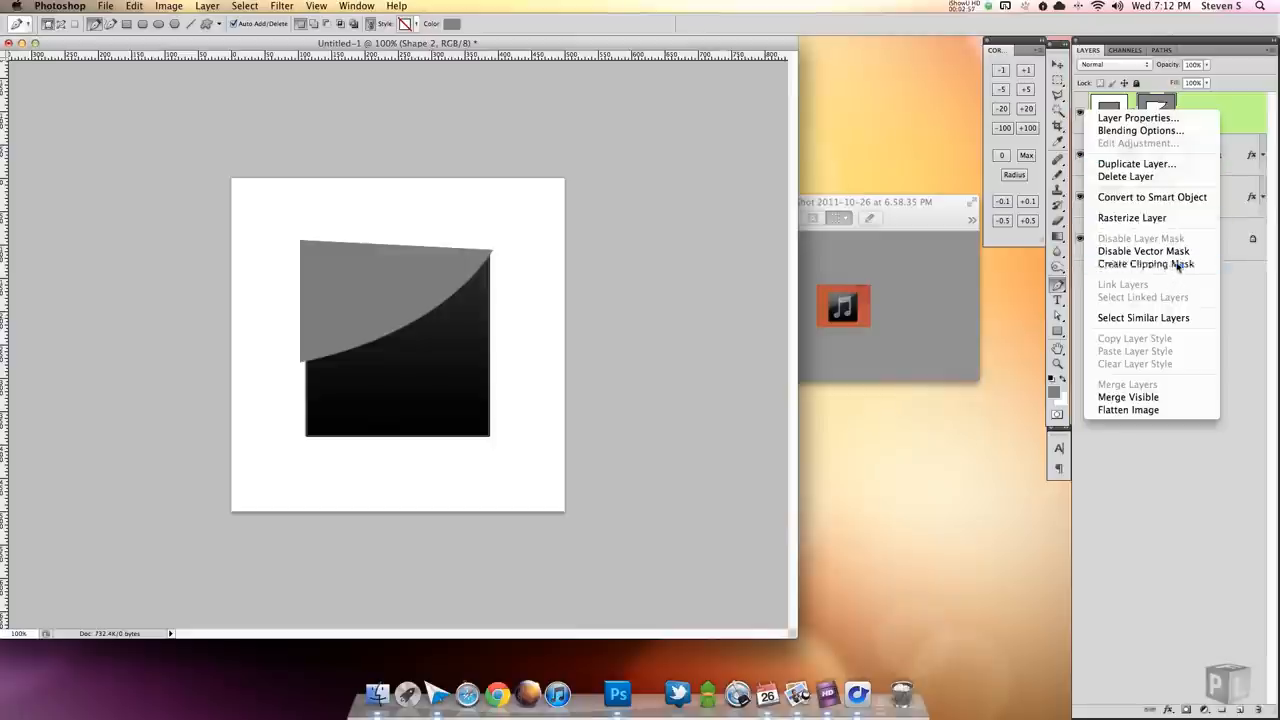
Step: Clip the highlight shape to the square and give it a Foreground-to-Transparent gradient overlay
{"action": "left_click", "coordinate": [1144, 250]}
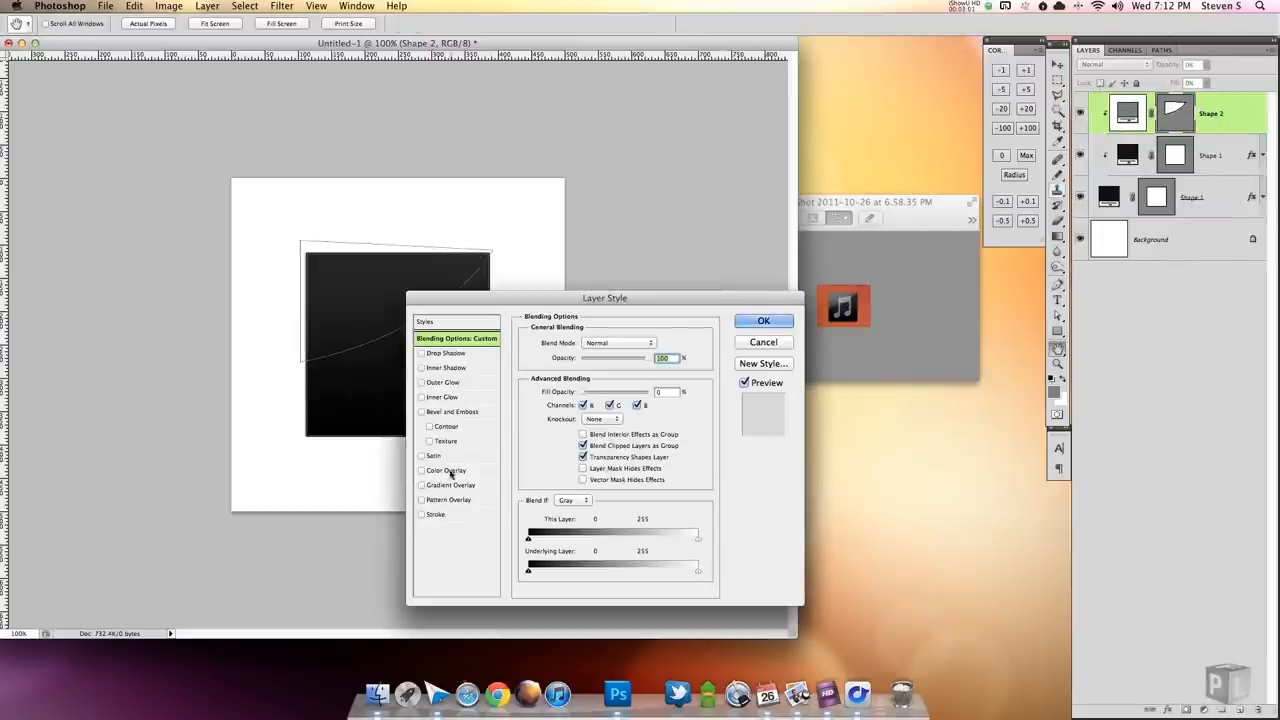
{"action": "left_click", "coordinate": [452, 486]}
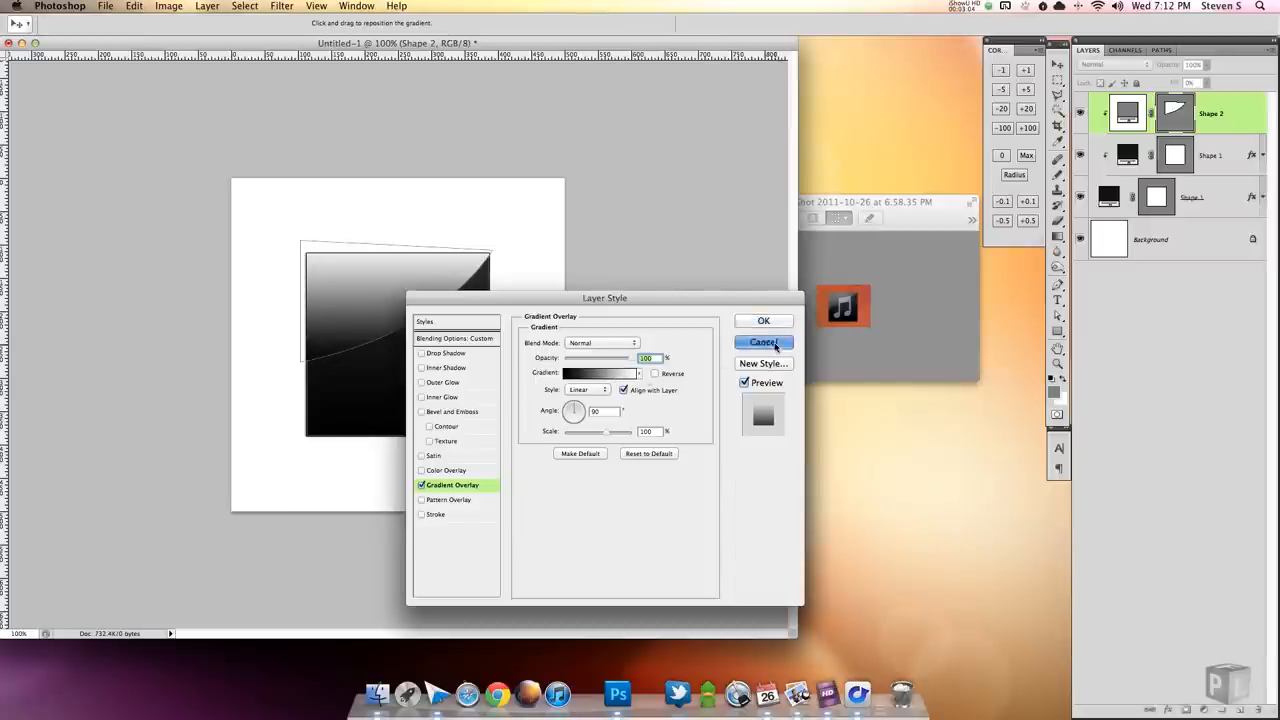
{"action": "left_click", "coordinate": [764, 342]}
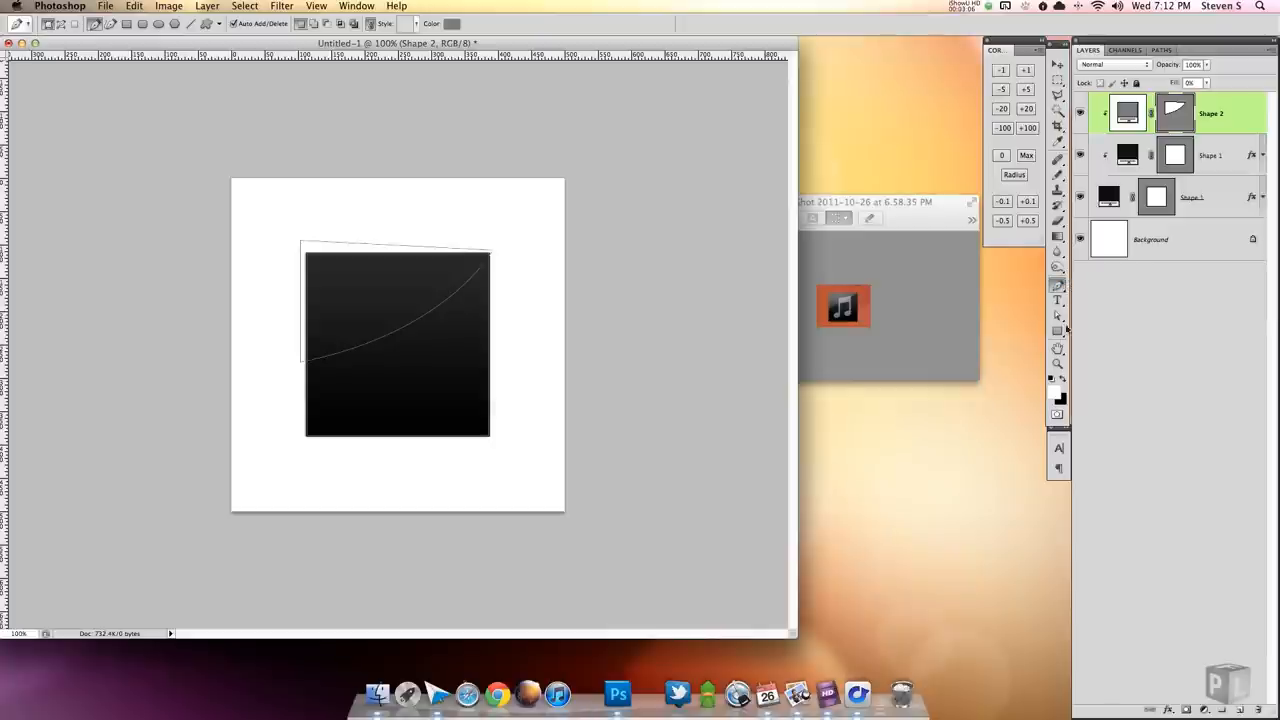
{"action": "mouse_move", "coordinate": [1240, 128]}
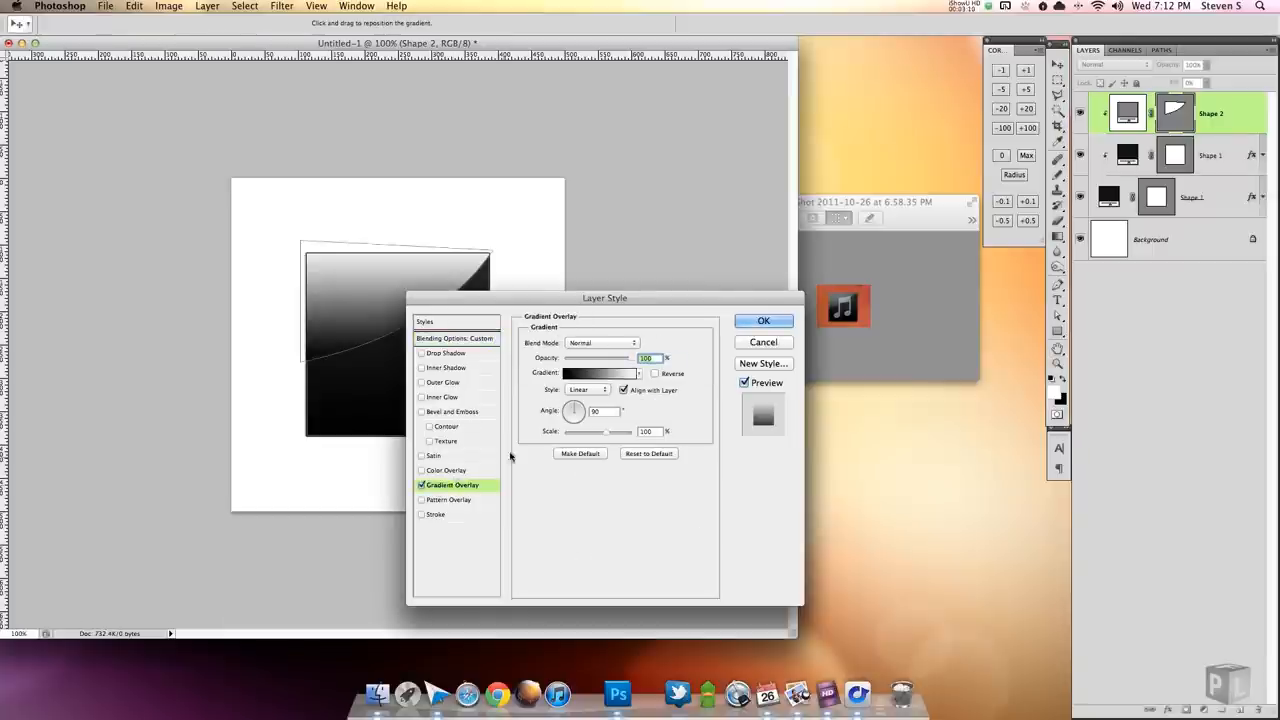
{"action": "left_click", "coordinate": [592, 372]}
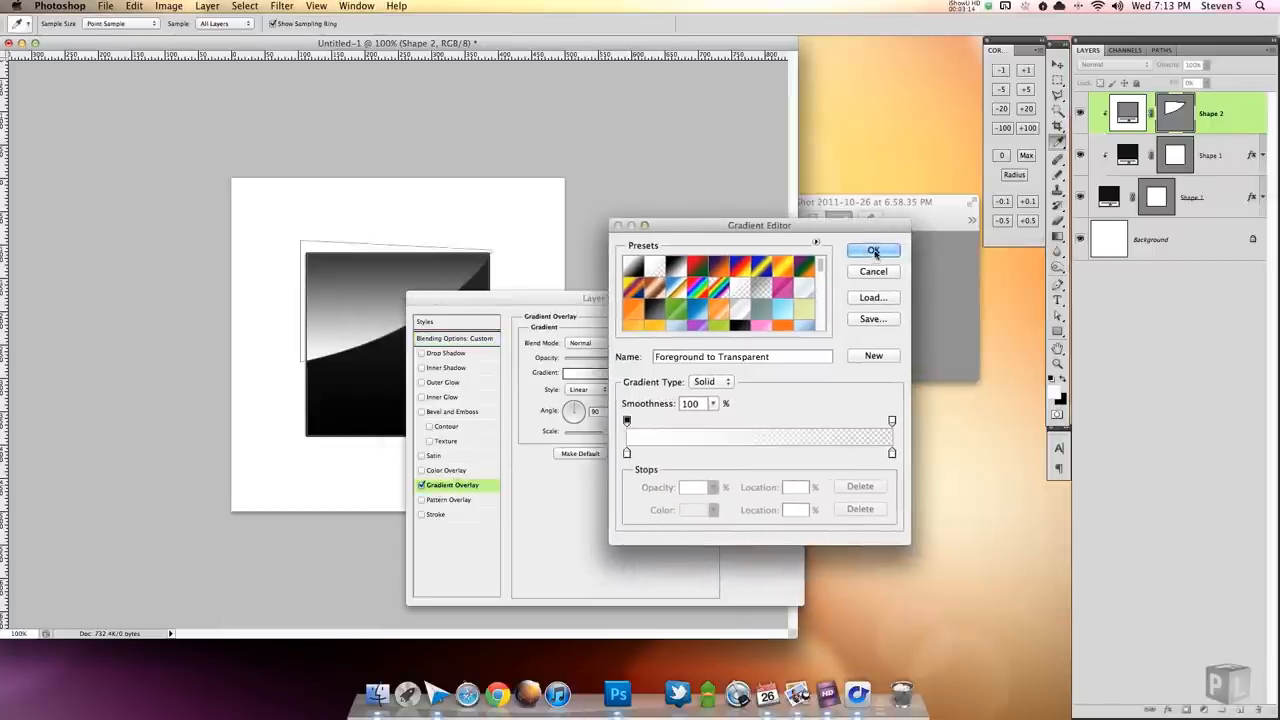
{"action": "left_click", "coordinate": [872, 250]}
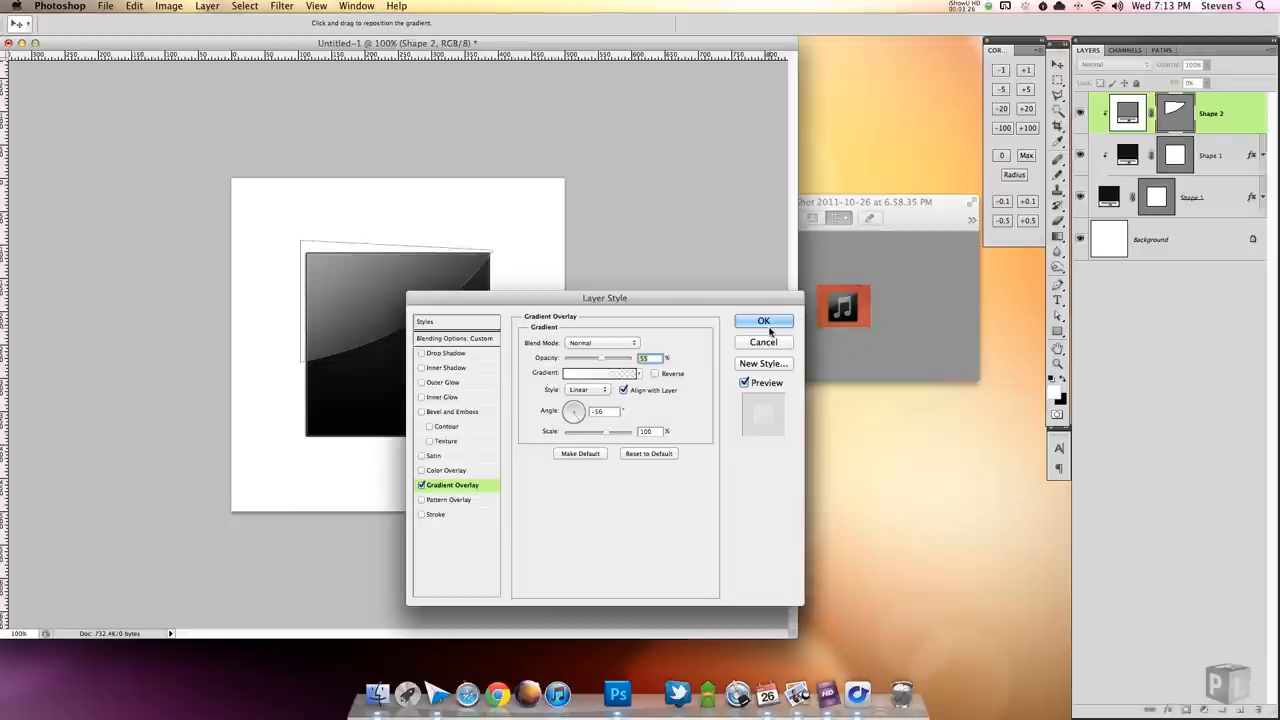
{"action": "left_click", "coordinate": [764, 320]}
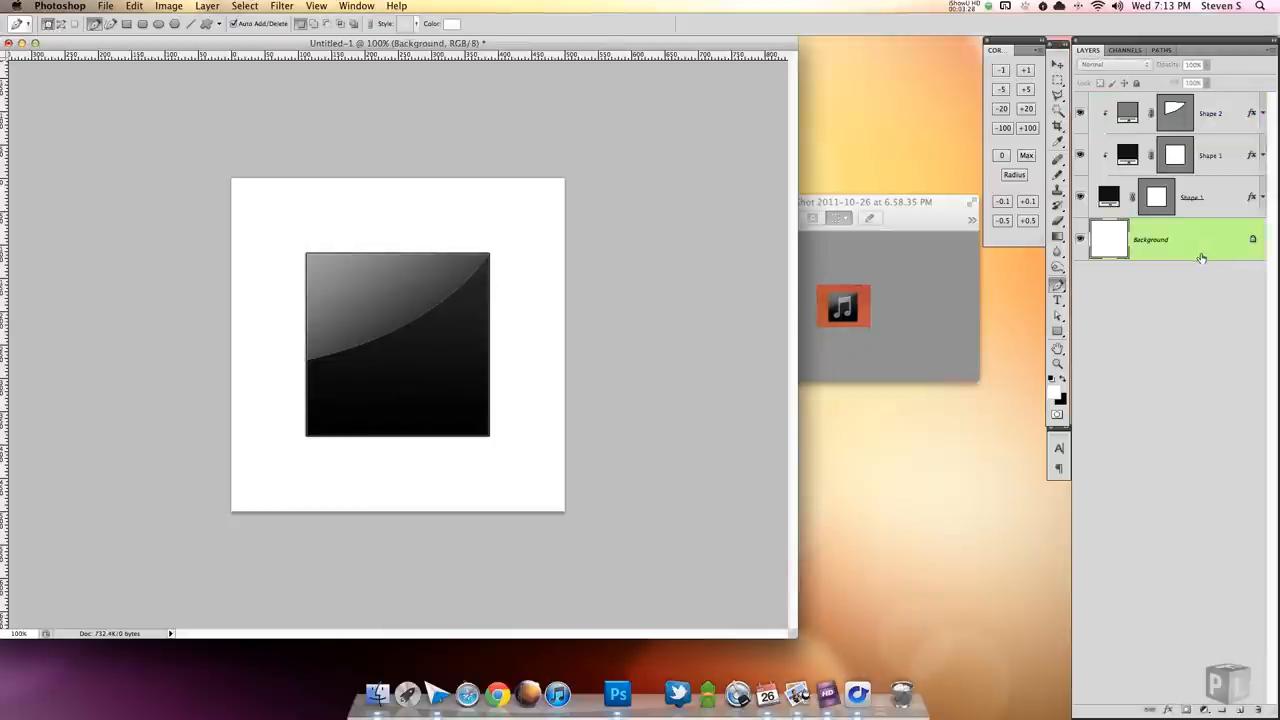
Step: Reopen the highlight's gradient overlay, lower its fill opacity and apply
{"action": "double_click", "coordinate": [1210, 112]}
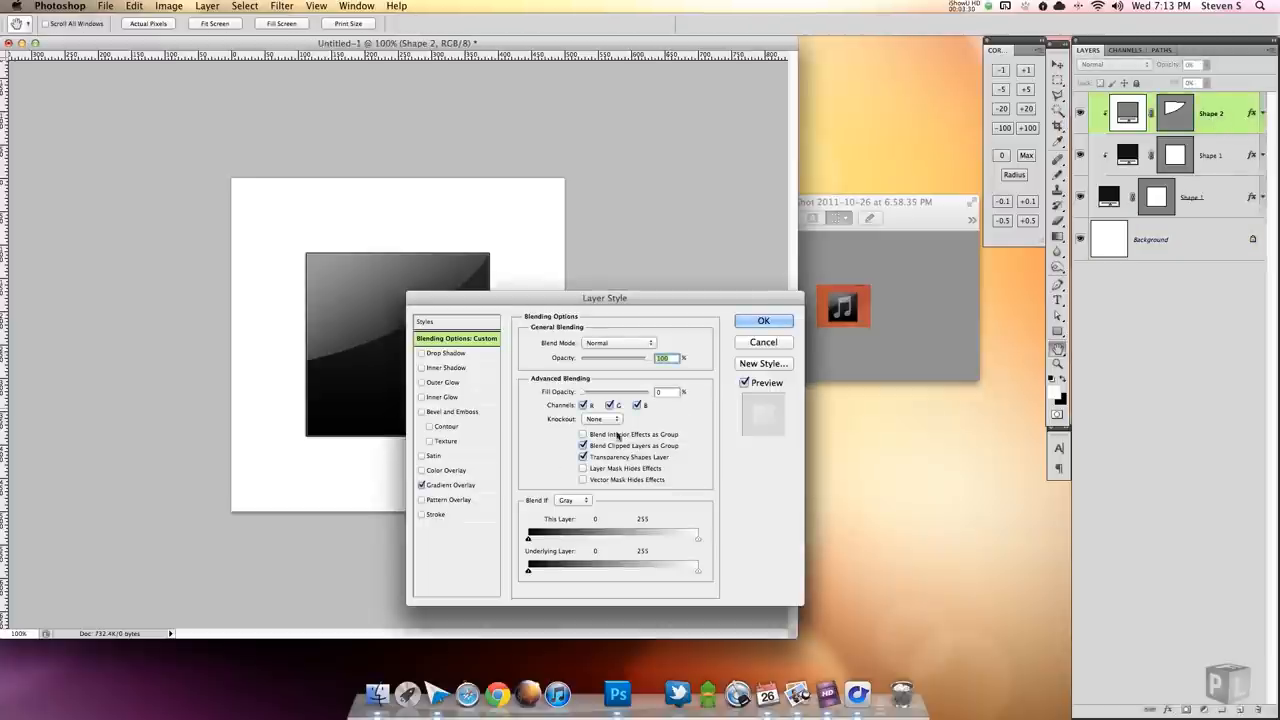
{"action": "left_click", "coordinate": [452, 486]}
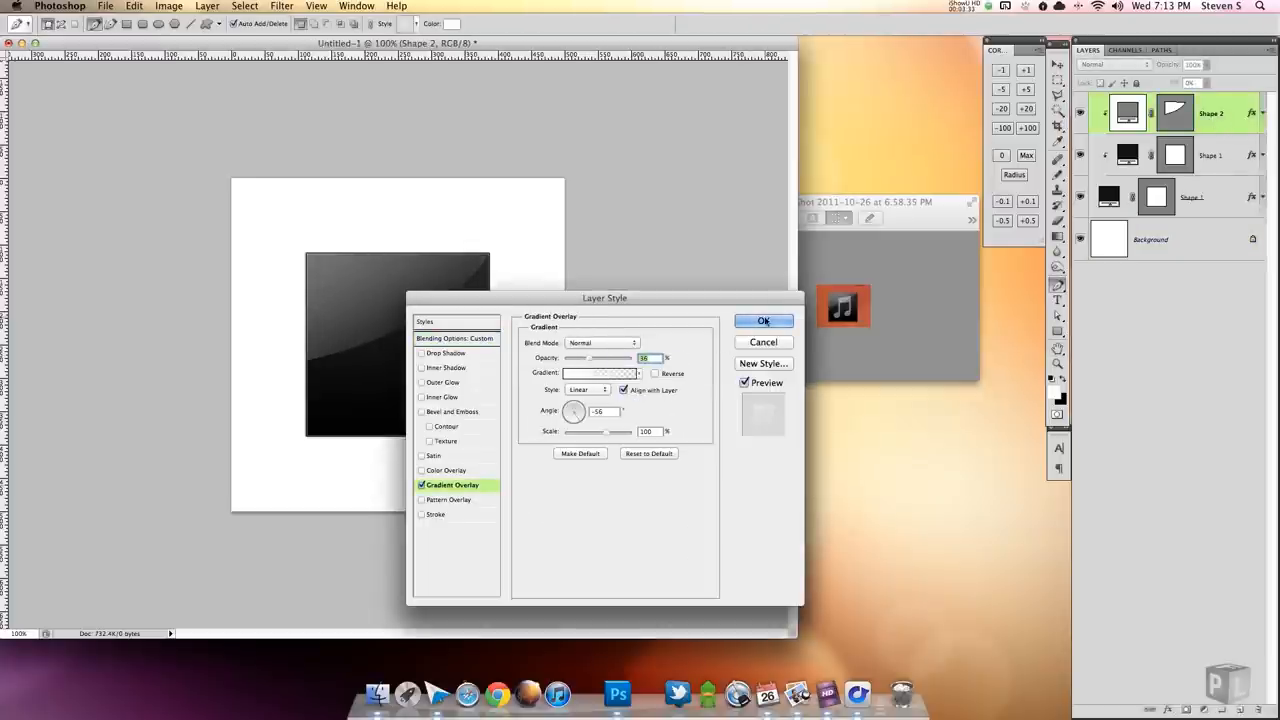
{"action": "left_click", "coordinate": [764, 320]}
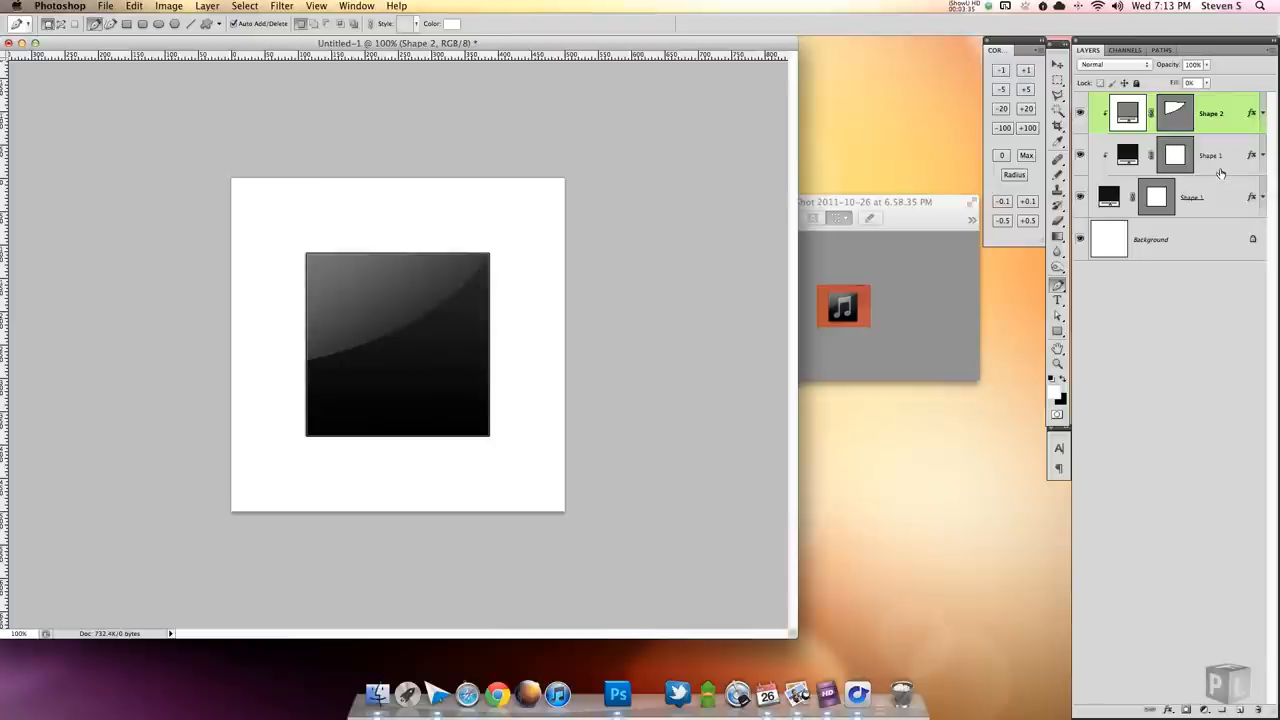
Step: On a new layer, draw a music-note custom shape over the square and open its fill colour
{"action": "left_click", "coordinate": [1210, 156]}
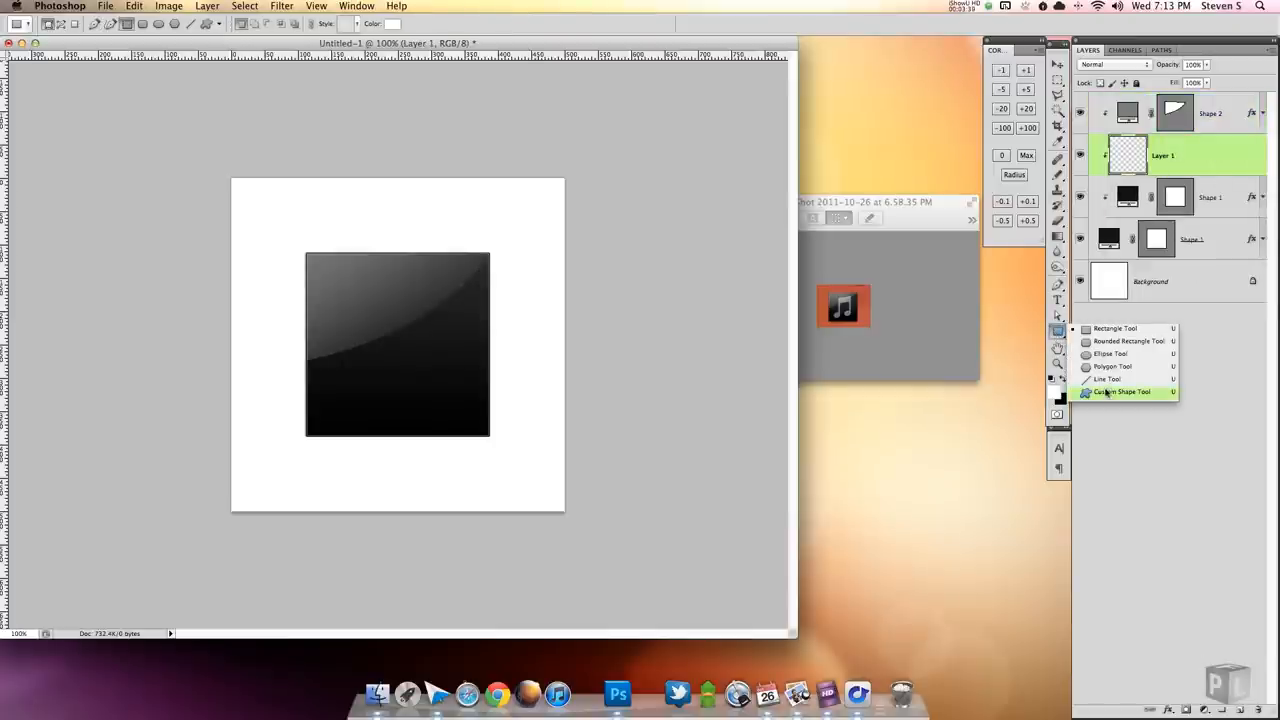
{"action": "left_click", "coordinate": [1122, 390]}
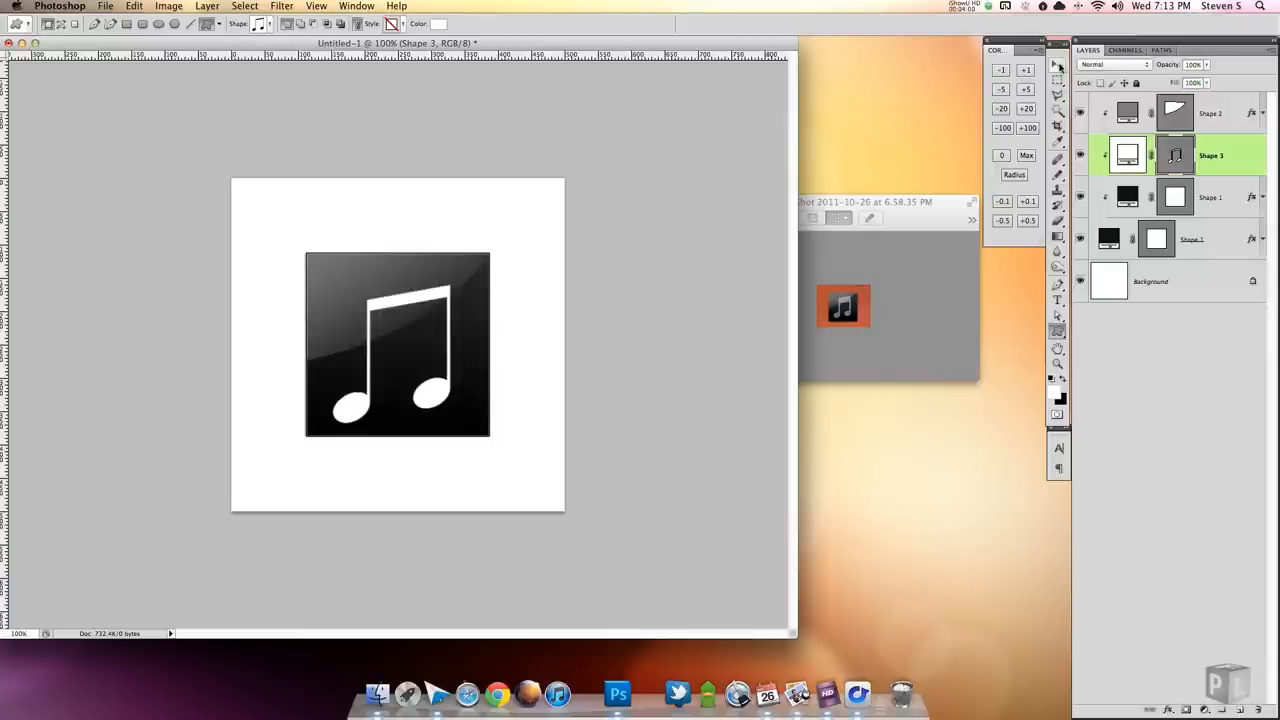
{"action": "left_click", "coordinate": [1058, 68]}
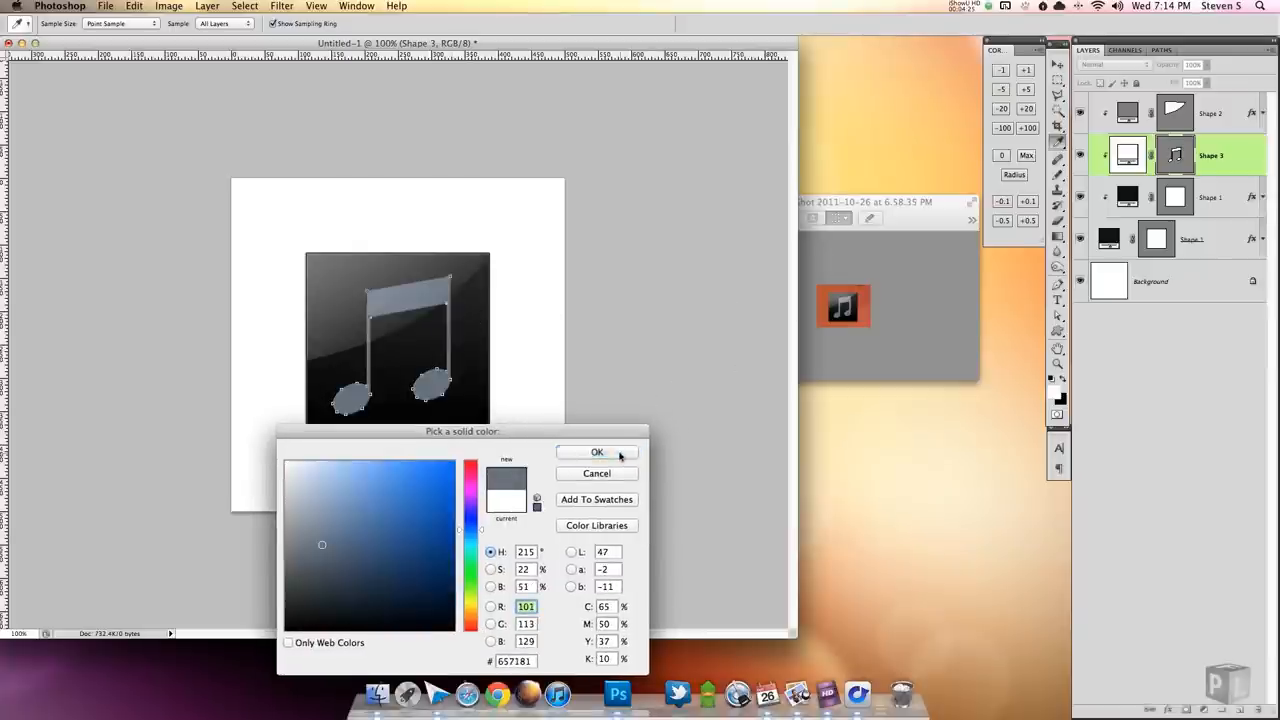
Step: Set the note colour to #657181 and add a low-opacity Overlay gradient with adjusted scale
{"action": "left_click", "coordinate": [596, 452]}
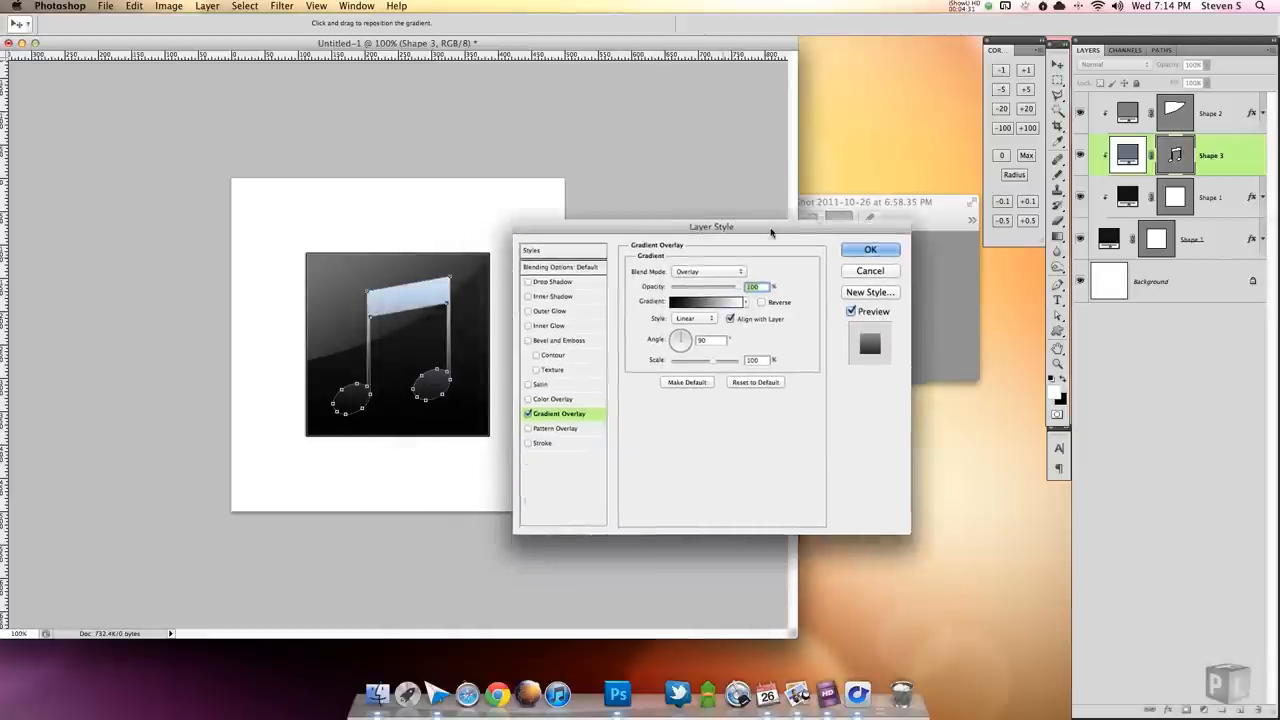
{"action": "left_click_drag", "start_coordinate": [712, 228], "coordinate": [732, 196]}
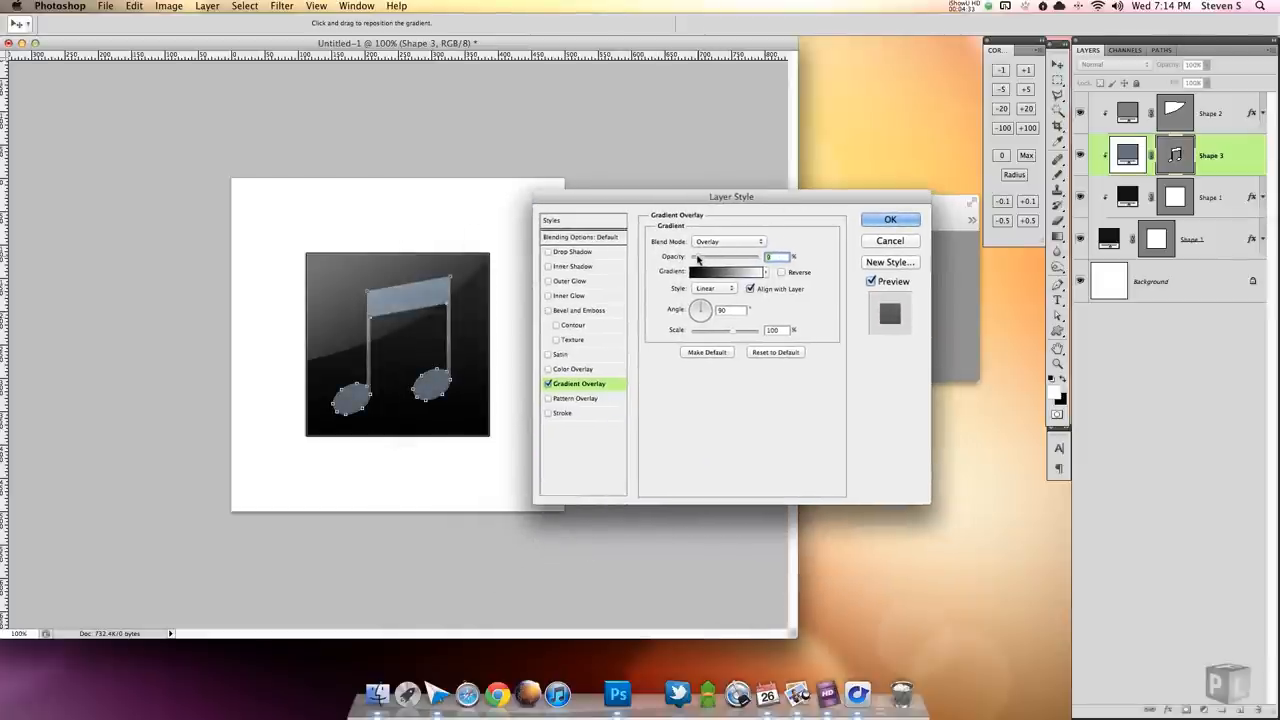
{"action": "left_click", "coordinate": [772, 256]}
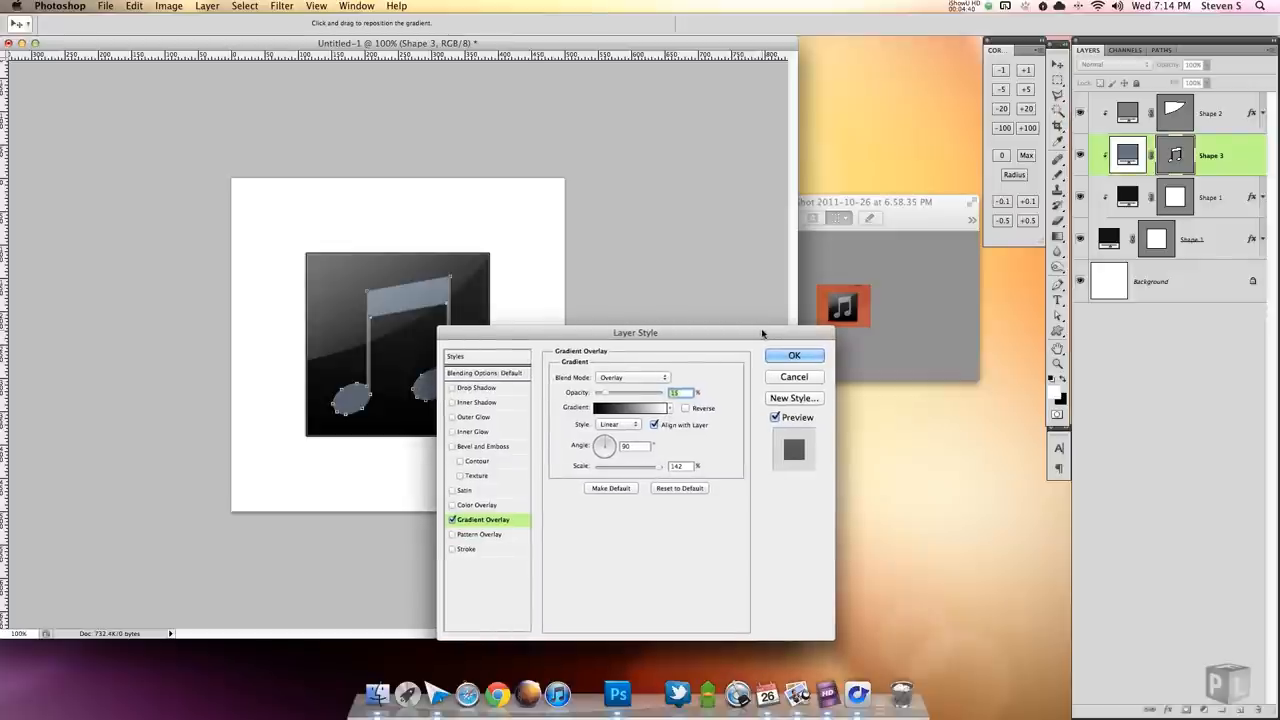
{"action": "left_click", "coordinate": [452, 548]}
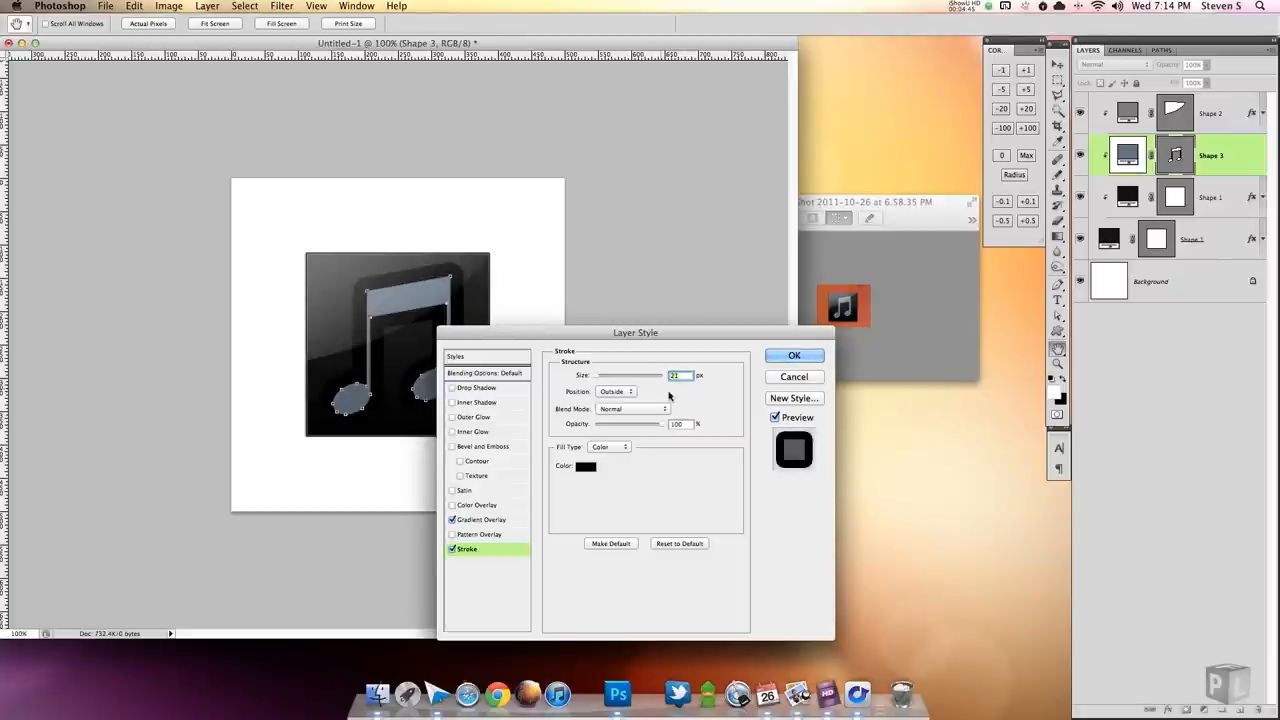
Step: Give the music note's stroke a dark blue-grey colour
{"action": "left_click", "coordinate": [586, 466]}
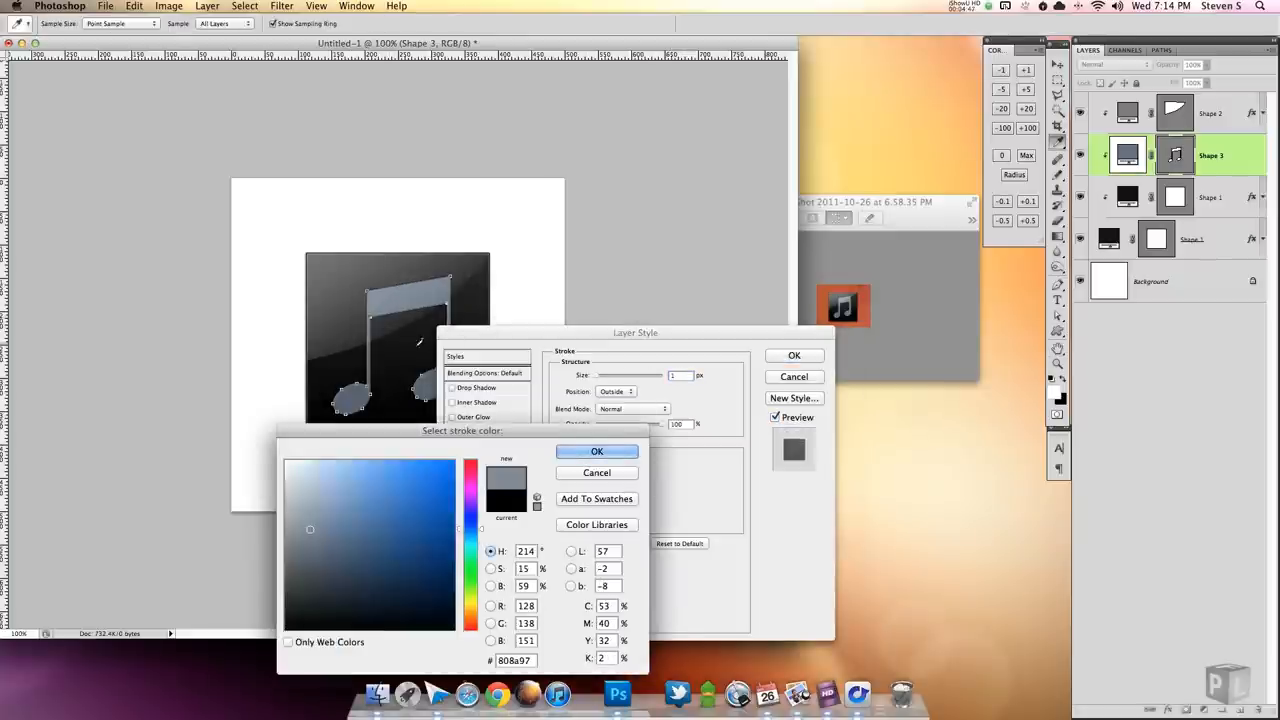
{"action": "left_click", "coordinate": [318, 578]}
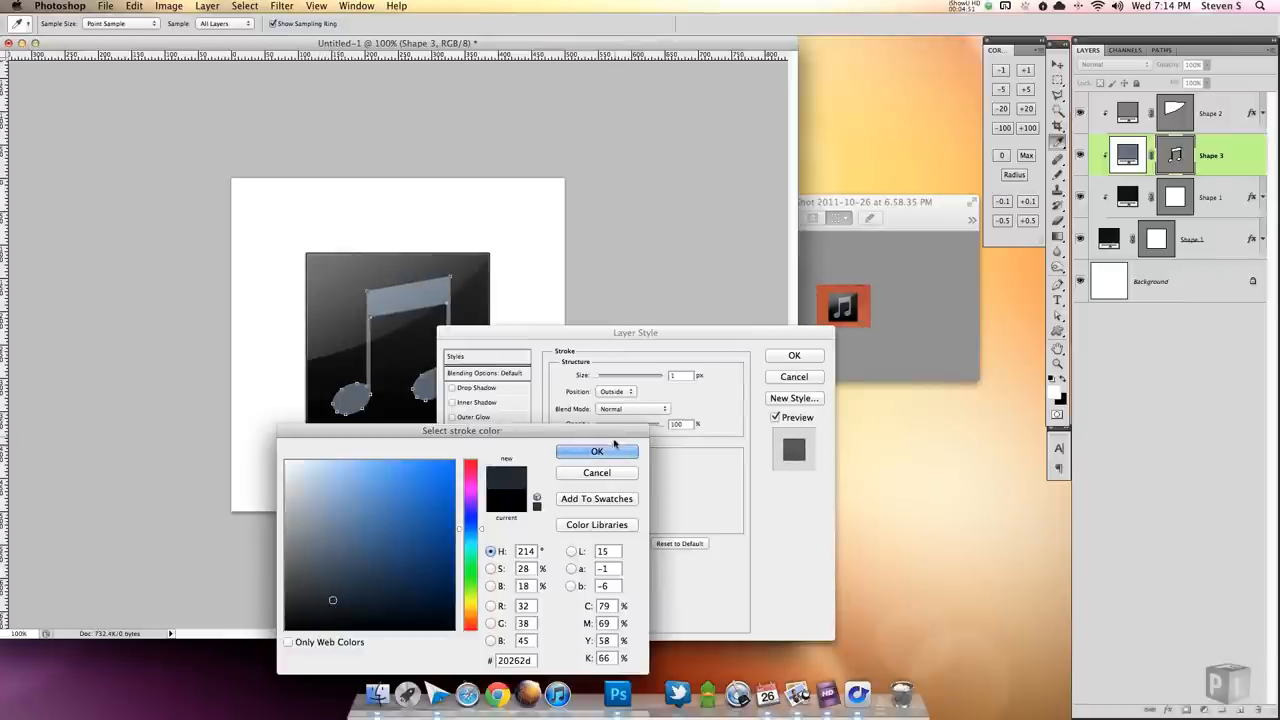
{"action": "left_click", "coordinate": [596, 452]}
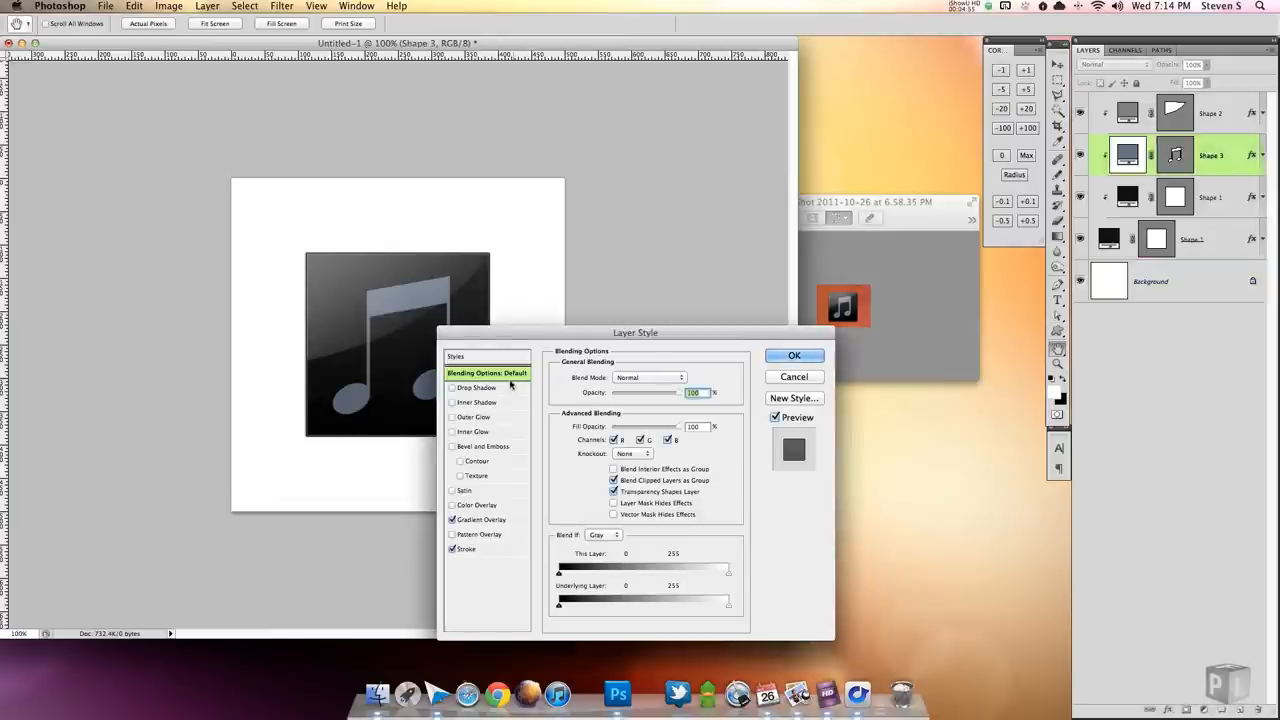
Step: Enable a Multiply drop shadow on the note and switch on Bevel and Emboss
{"action": "left_click", "coordinate": [476, 388]}
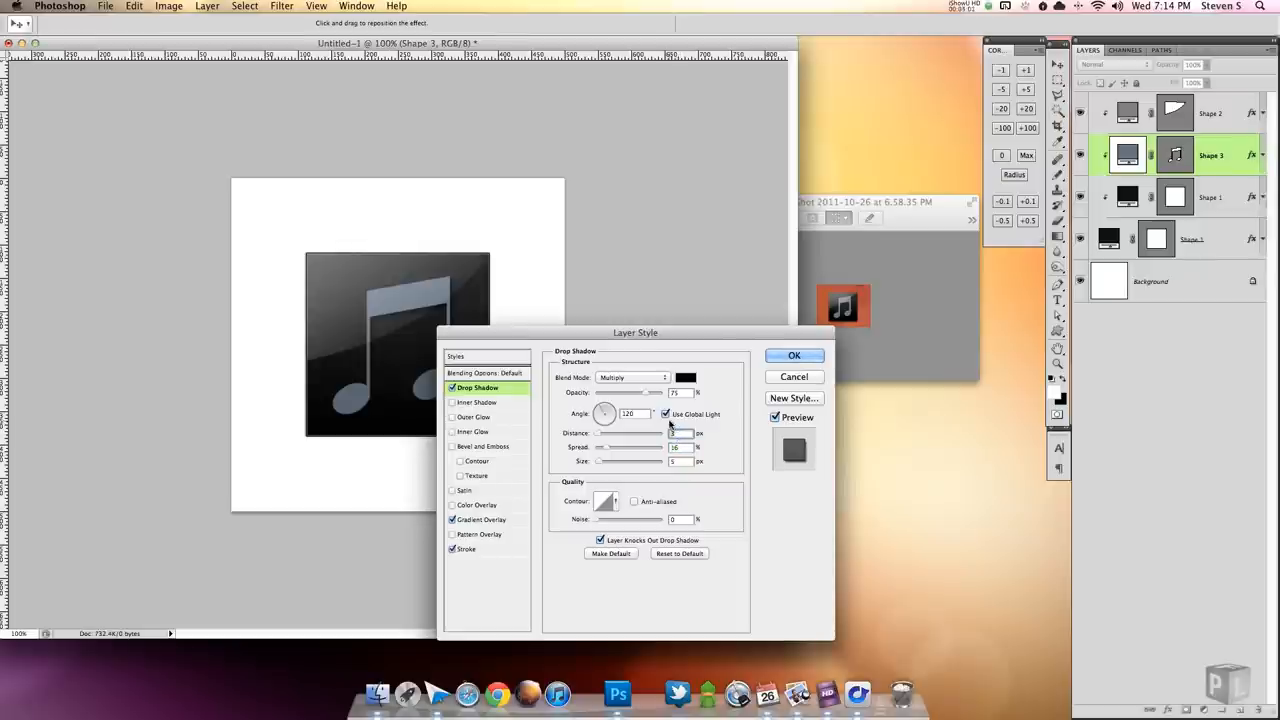
{"action": "left_click_drag", "start_coordinate": [636, 332], "coordinate": [680, 334]}
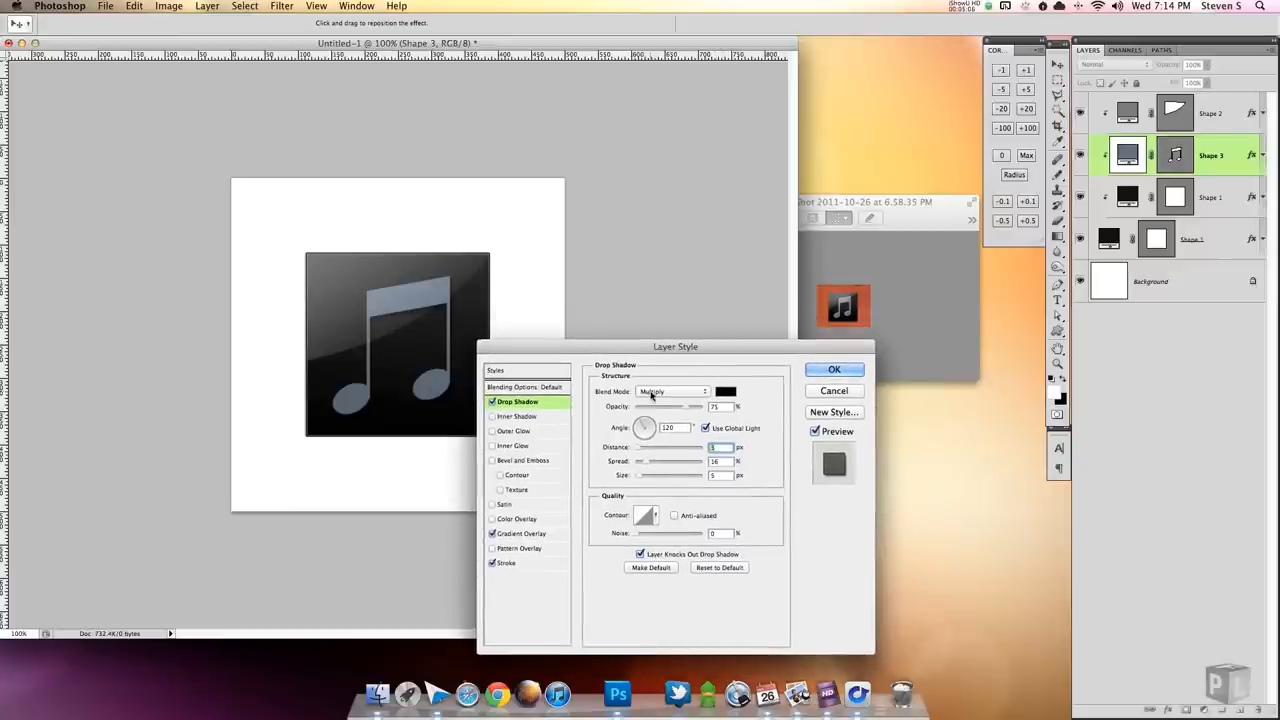
{"action": "left_click", "coordinate": [492, 460]}
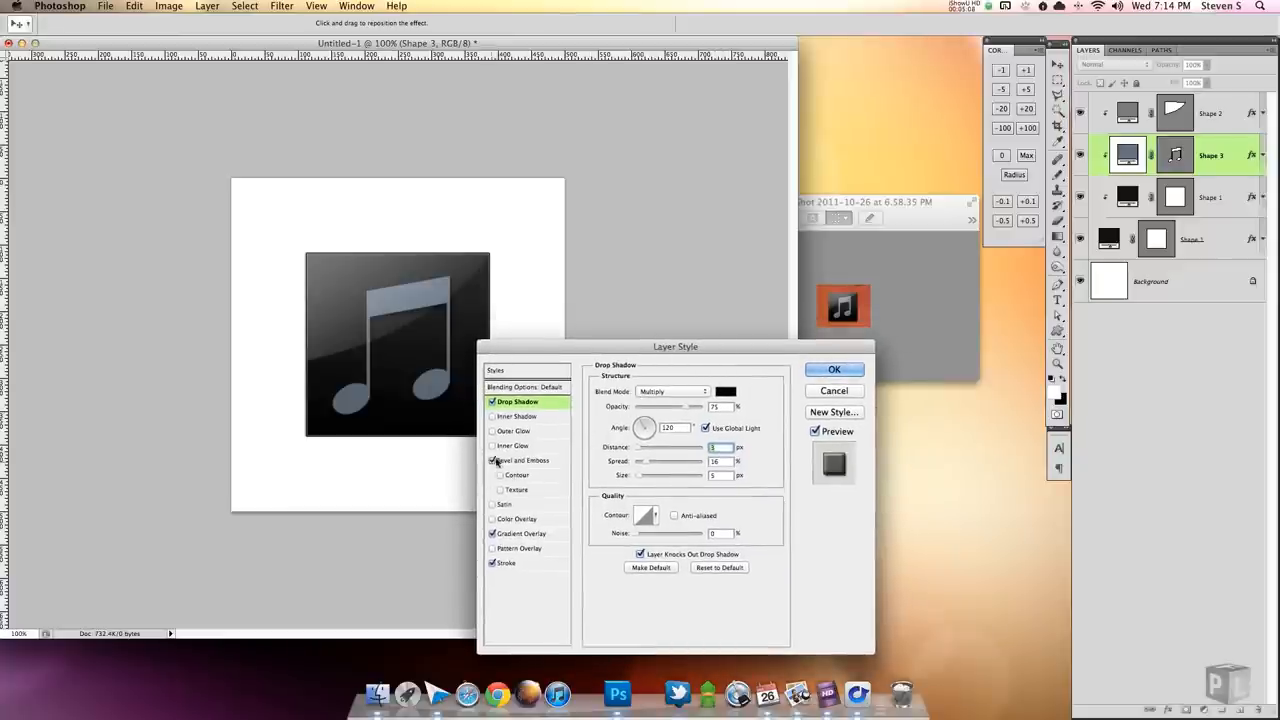
Step: Set an inner bevel on the note and review its drop shadow and gradient overlay
{"action": "left_click", "coordinate": [492, 460]}
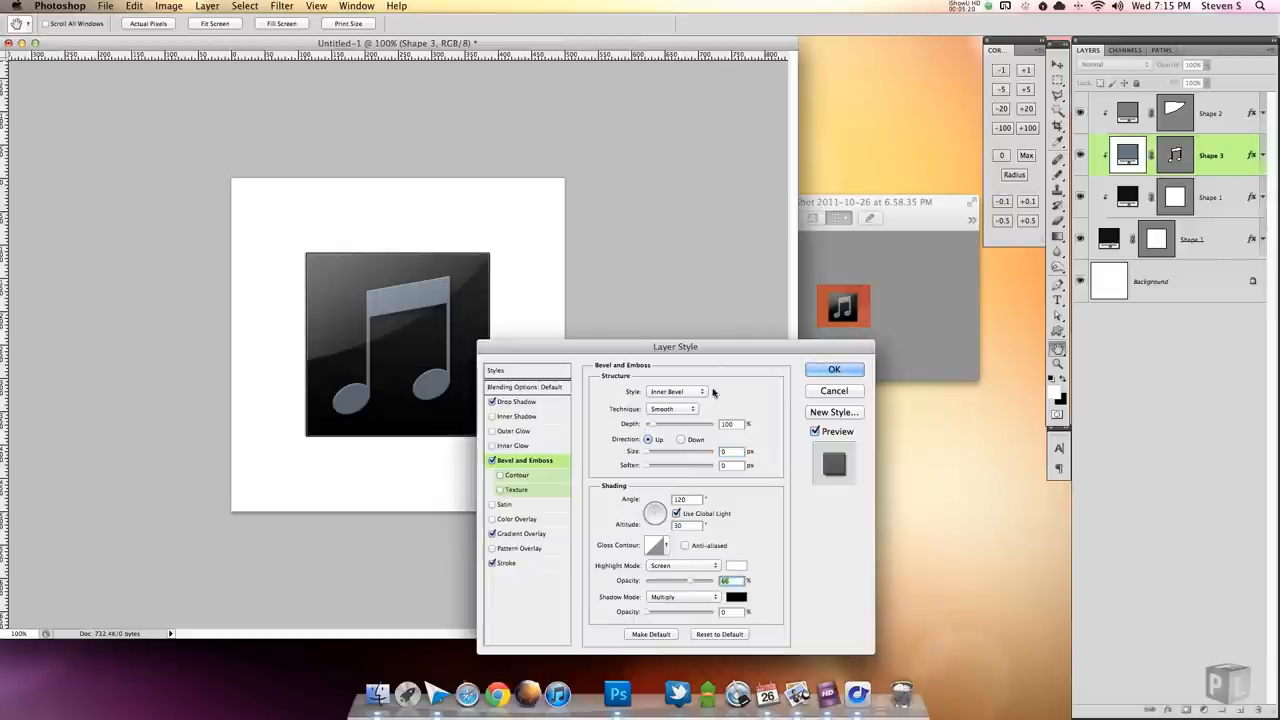
{"action": "left_click", "coordinate": [518, 400]}
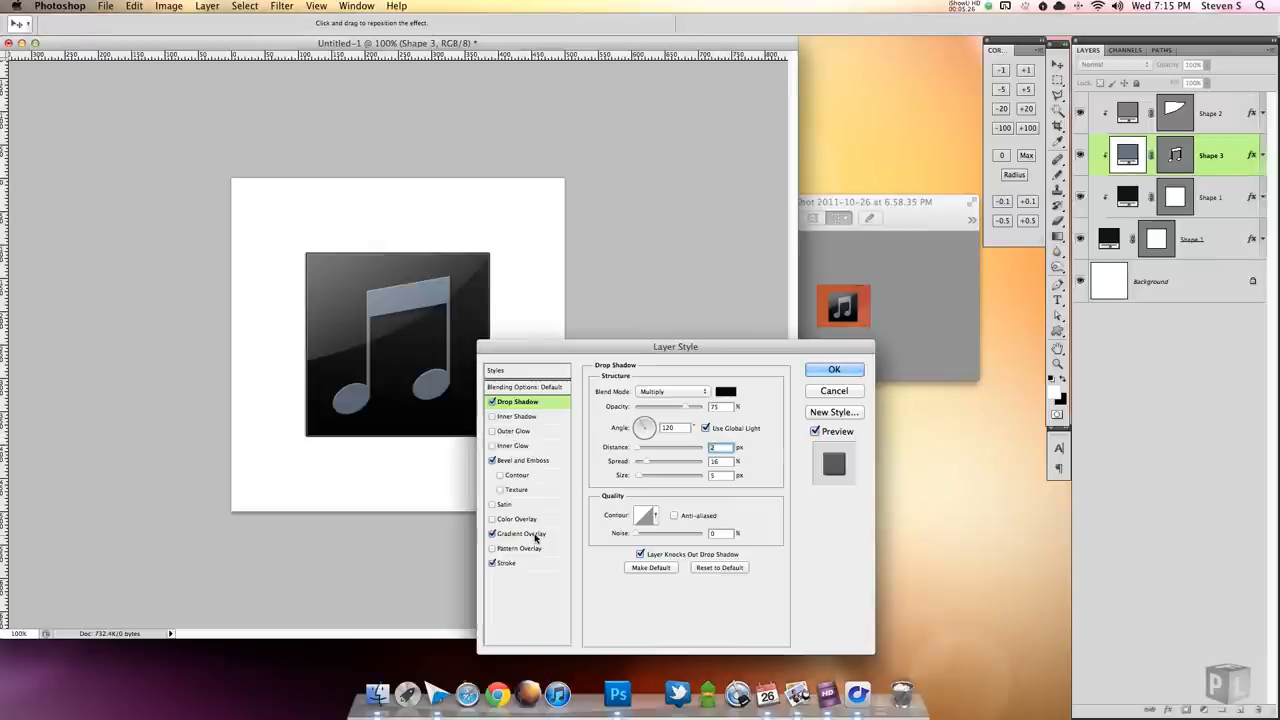
{"action": "left_click", "coordinate": [524, 532]}
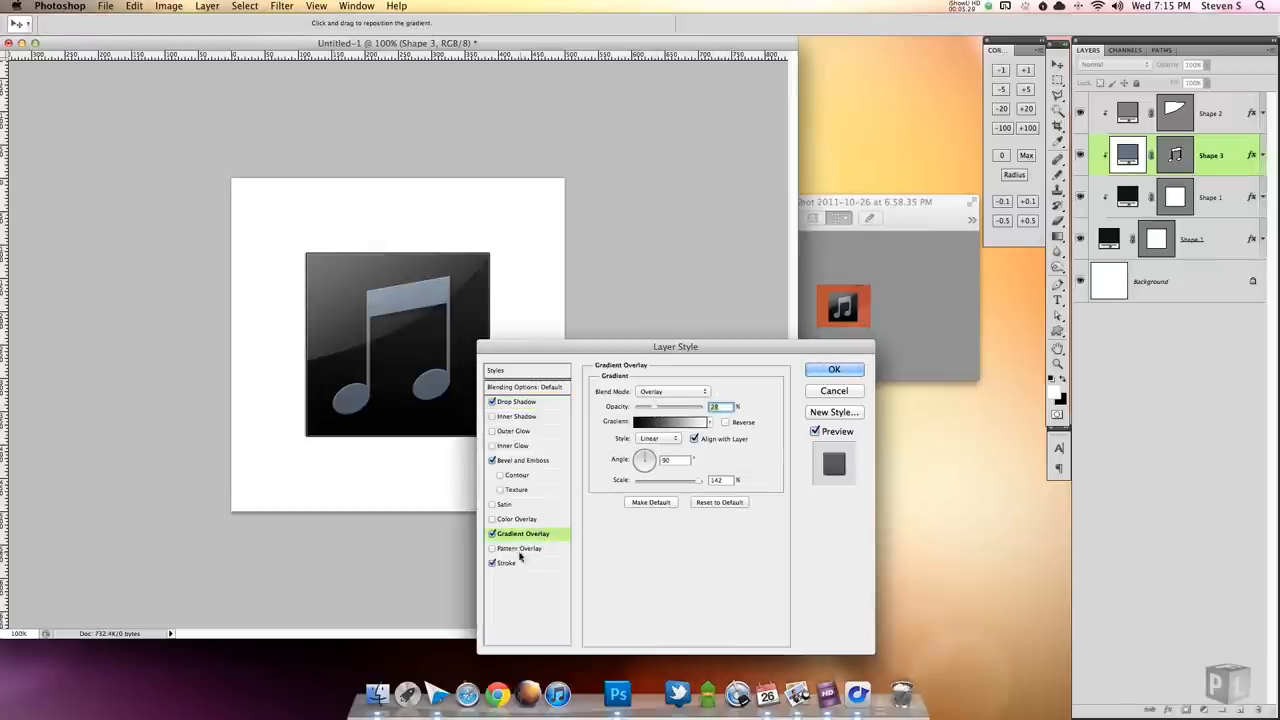
{"action": "left_click", "coordinate": [524, 460]}
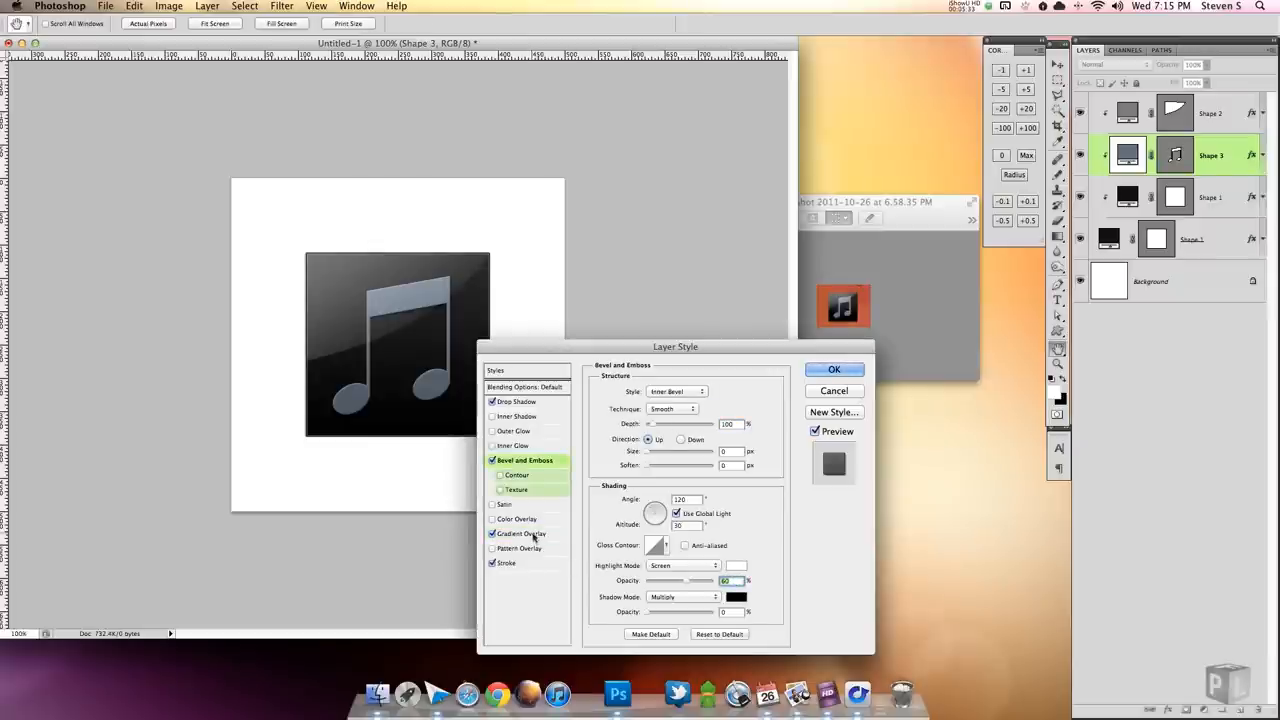
Step: Recolour the note's stroke to blue-grey #454e5c
{"action": "left_click", "coordinate": [506, 564]}
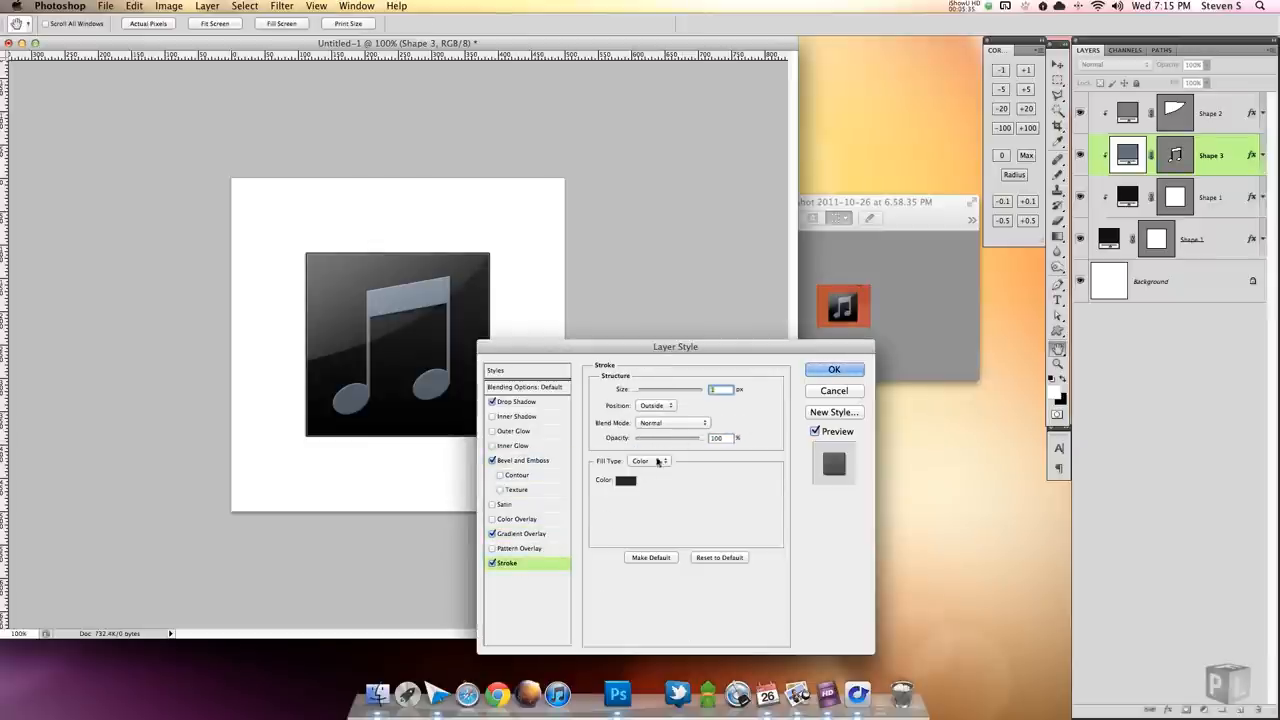
{"action": "left_click", "coordinate": [624, 480]}
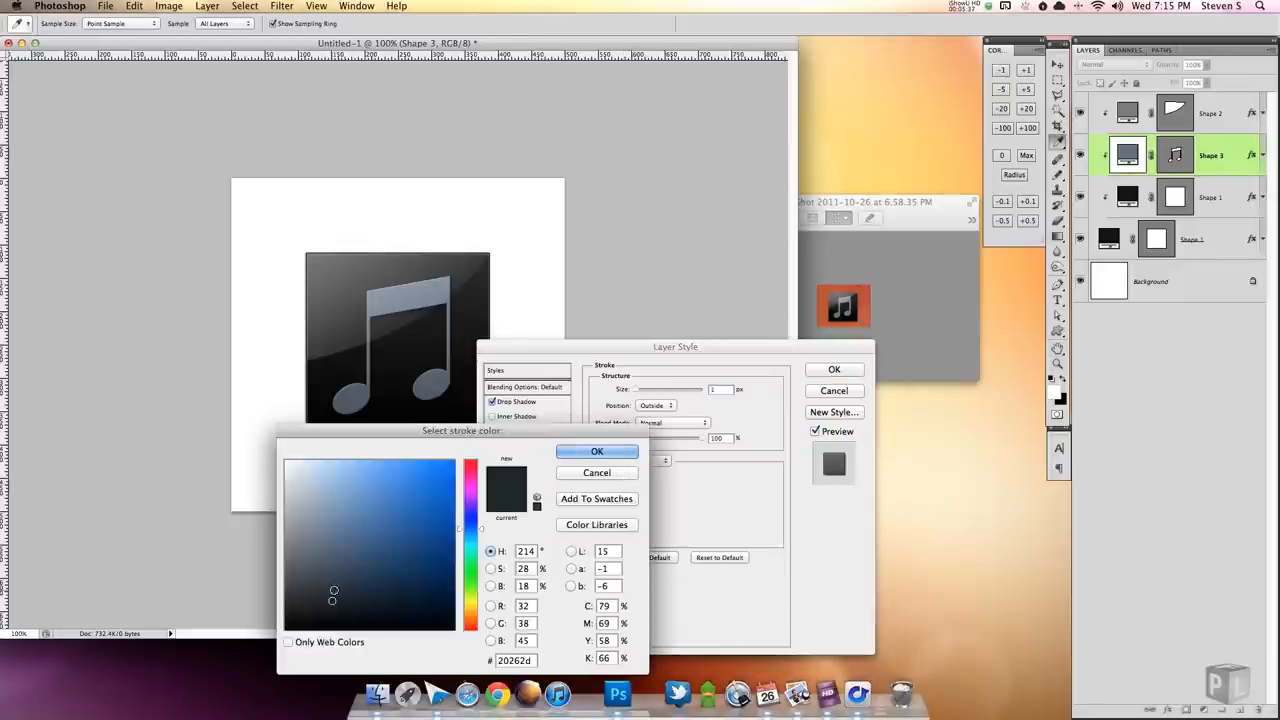
{"action": "left_click", "coordinate": [344, 584]}
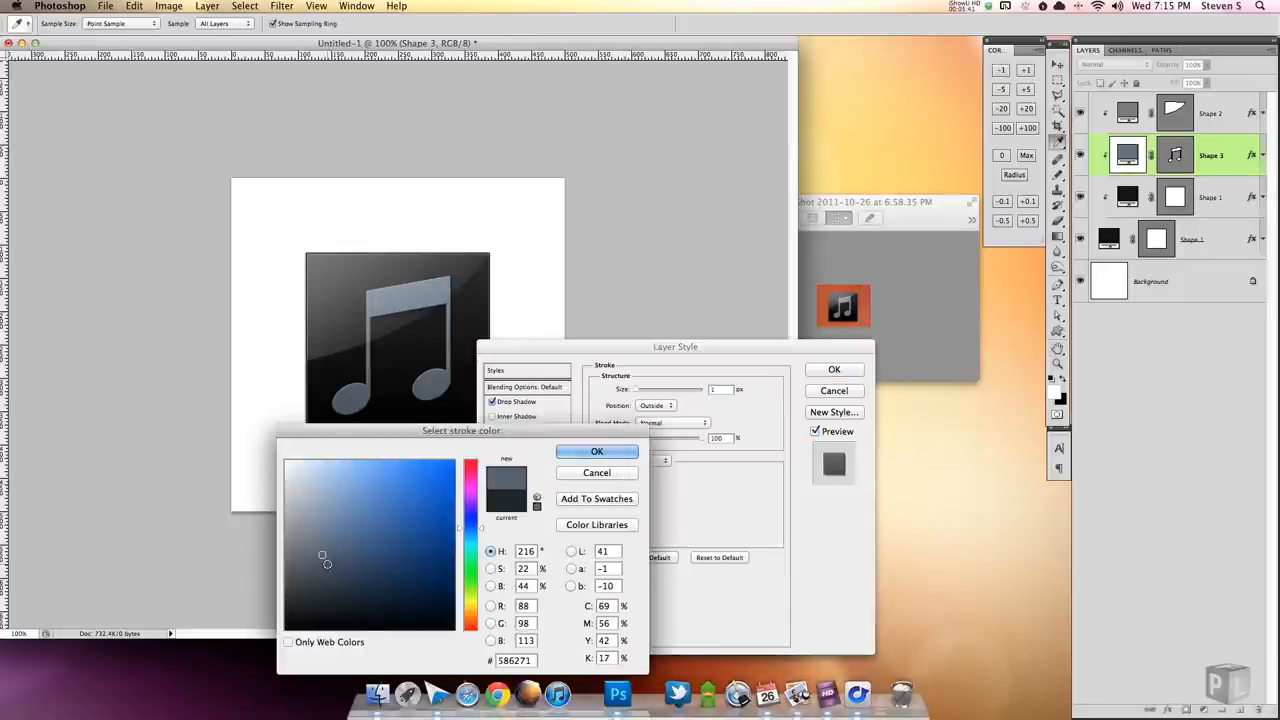
{"action": "left_click", "coordinate": [328, 568]}
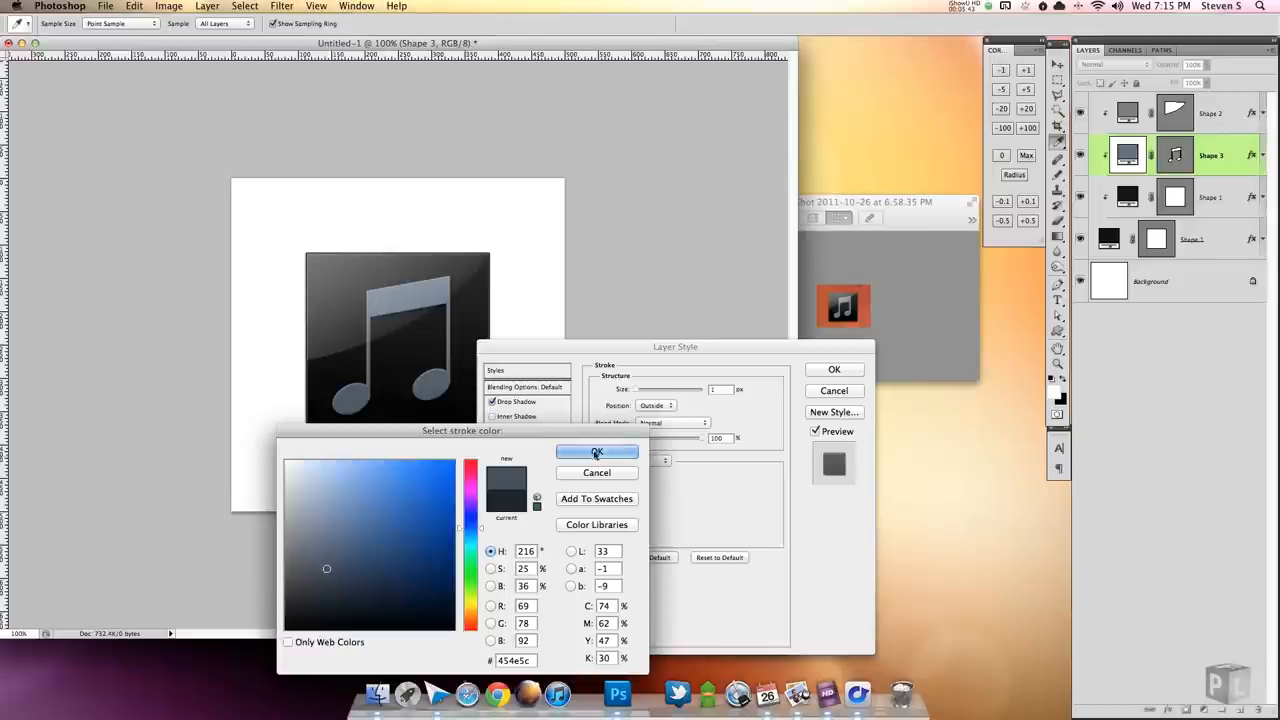
{"action": "left_click", "coordinate": [596, 452]}
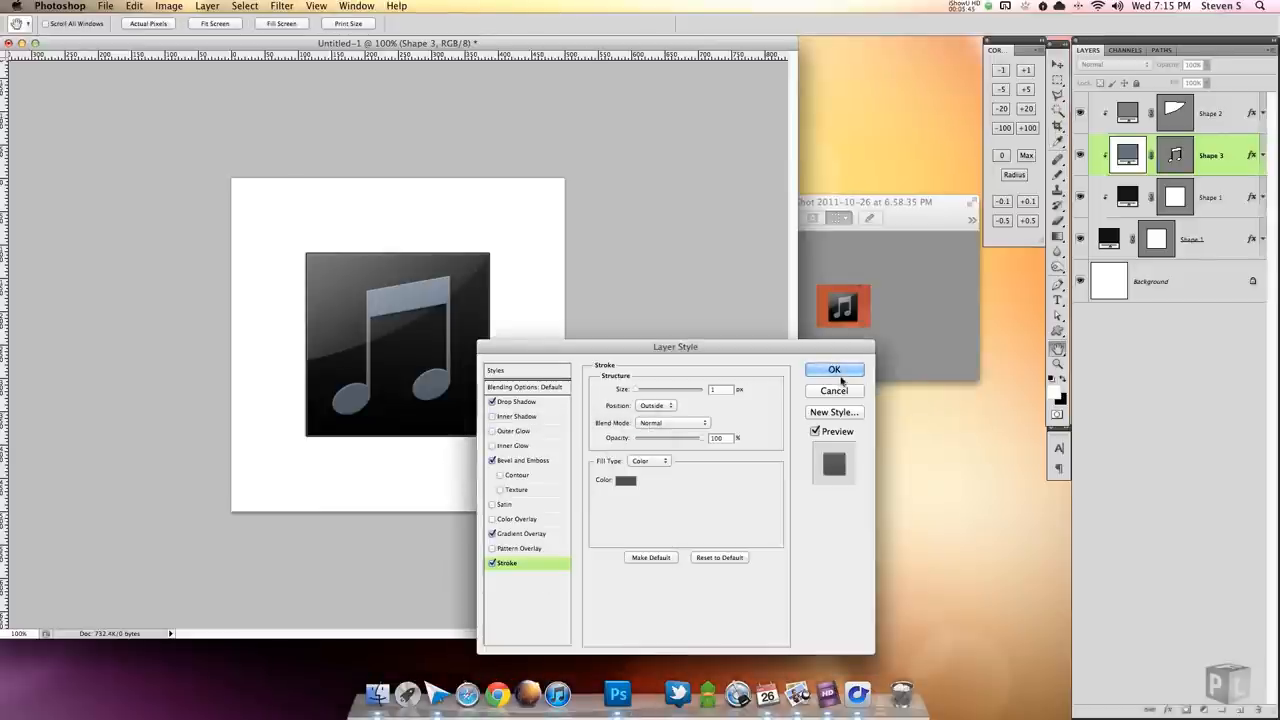
Step: Apply the note's effects, then adjust and confirm the stroke opacity on the rounded-square base
{"action": "left_click", "coordinate": [834, 368]}
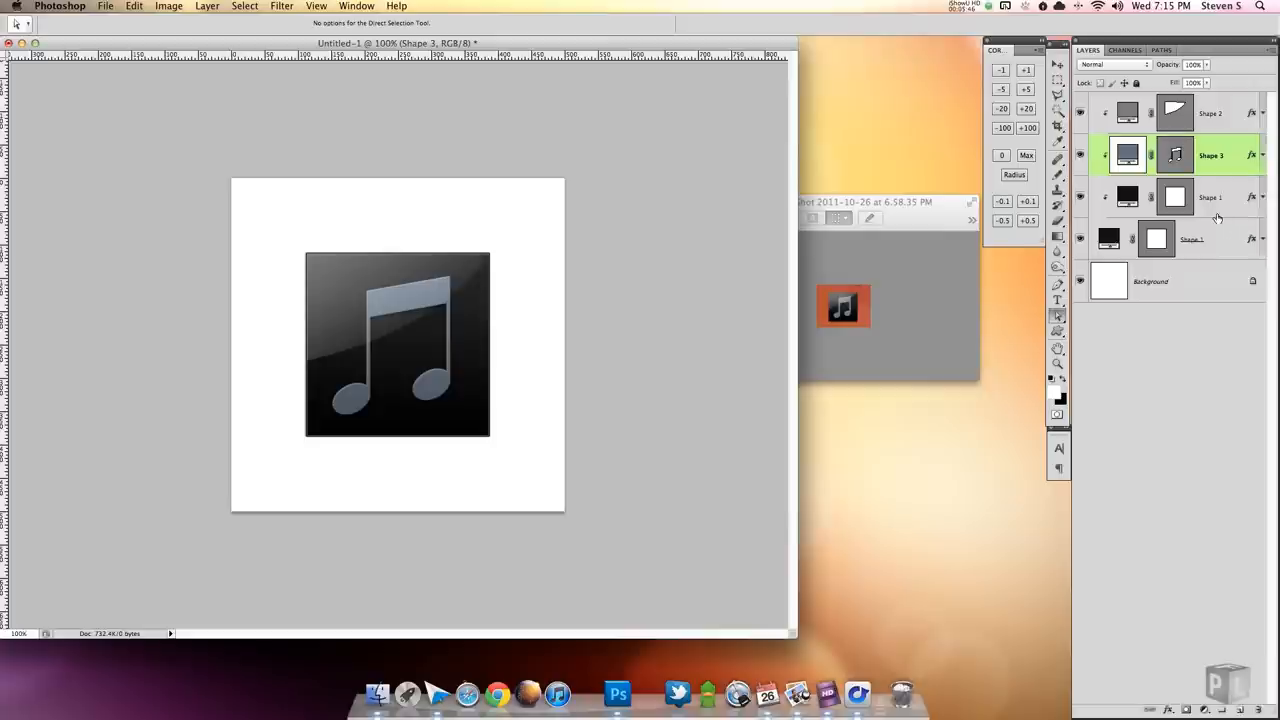
{"action": "mouse_move", "coordinate": [1218, 218]}
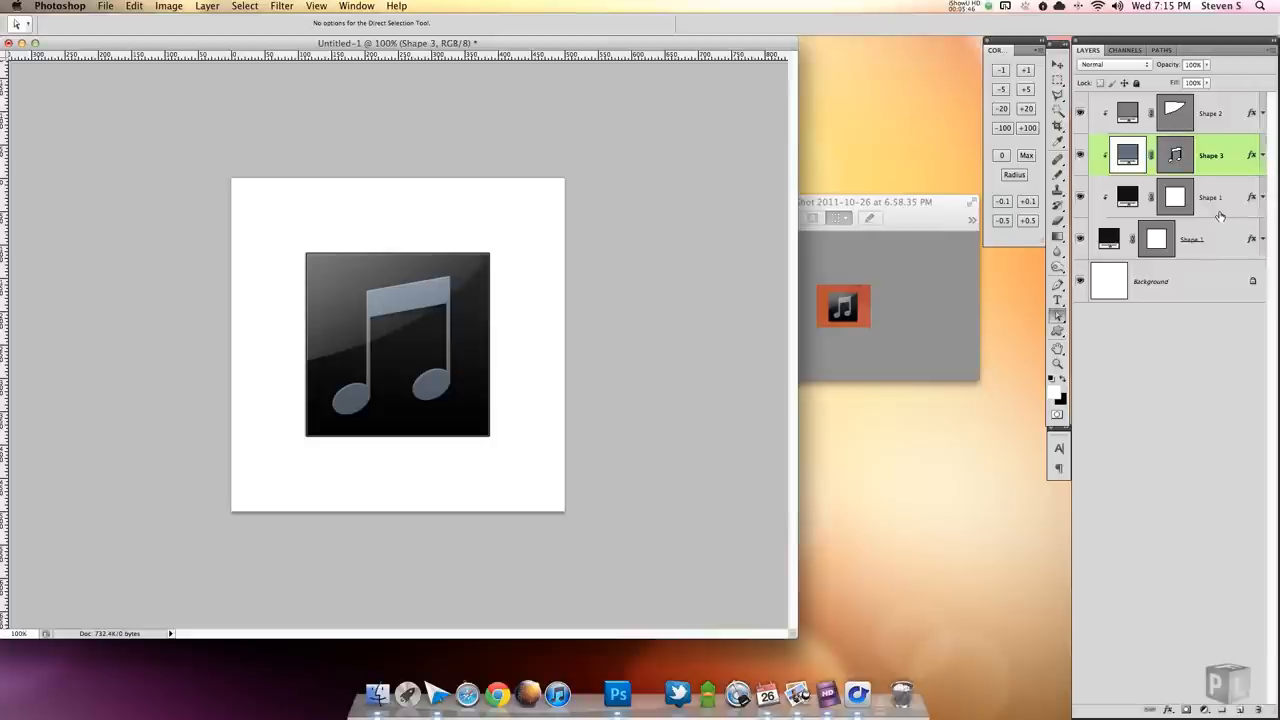
{"action": "mouse_move", "coordinate": [1220, 216]}
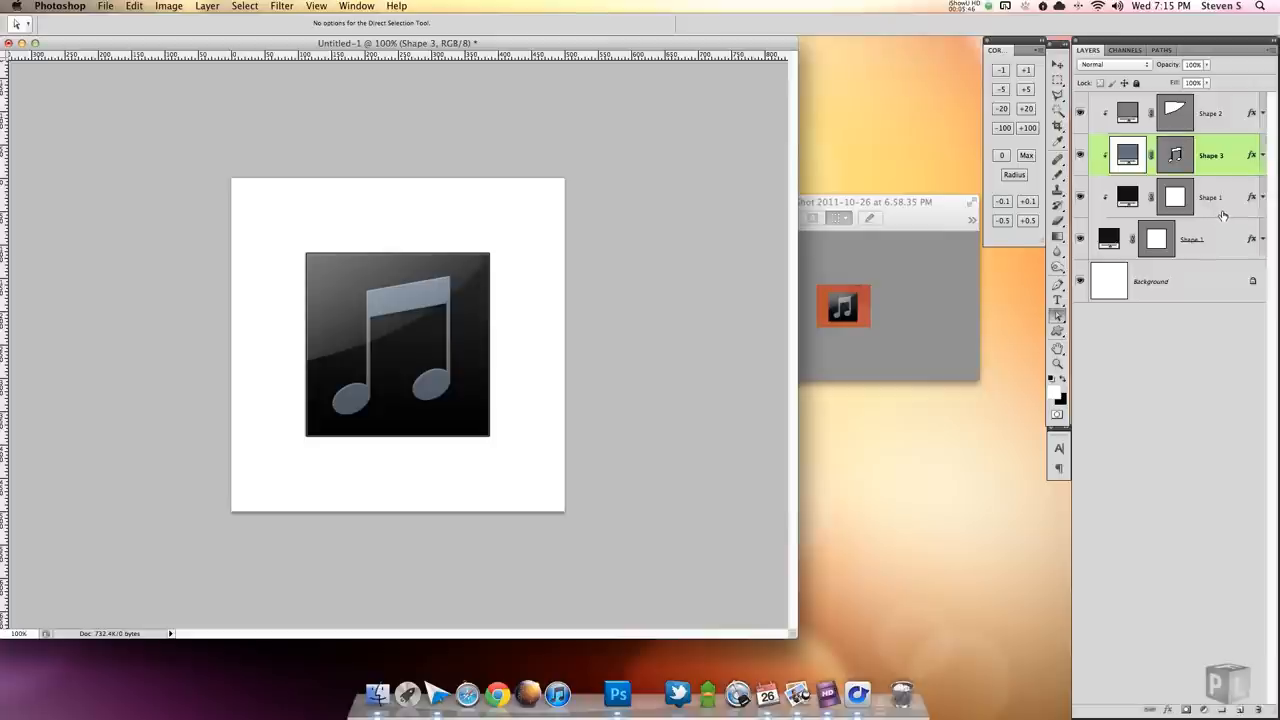
{"action": "left_click", "coordinate": [1210, 198]}
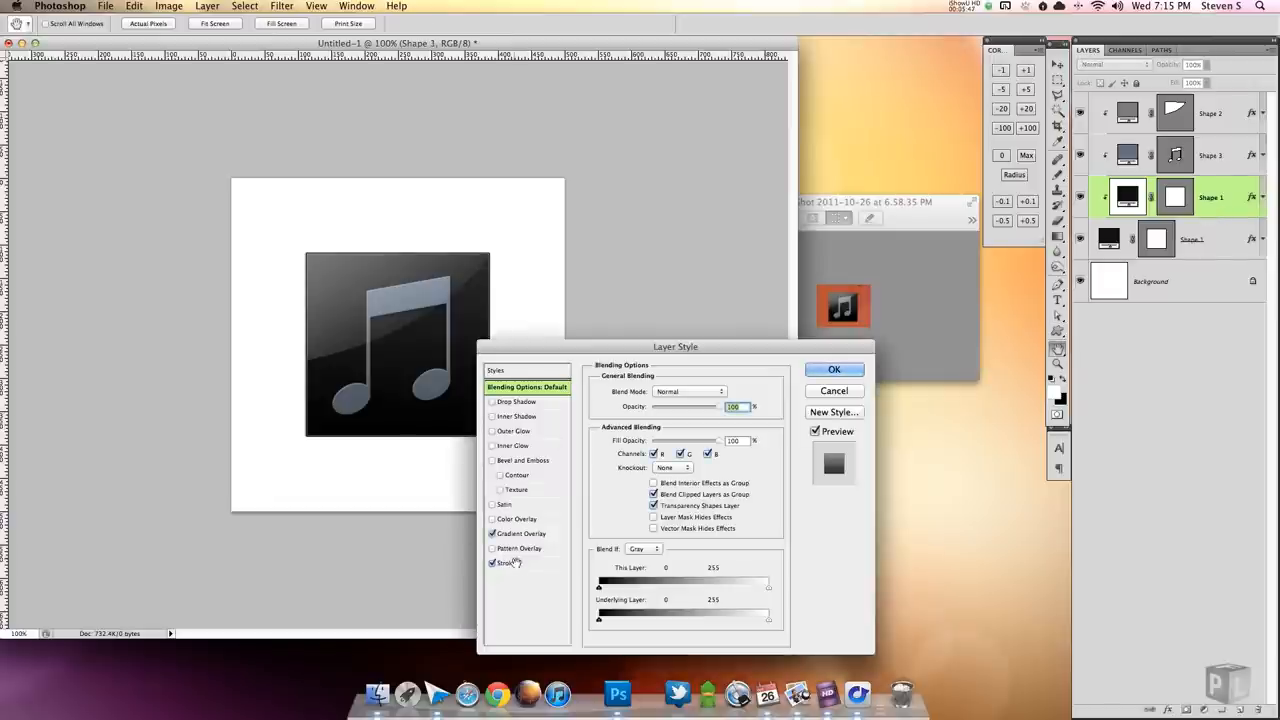
{"action": "left_click", "coordinate": [508, 562]}
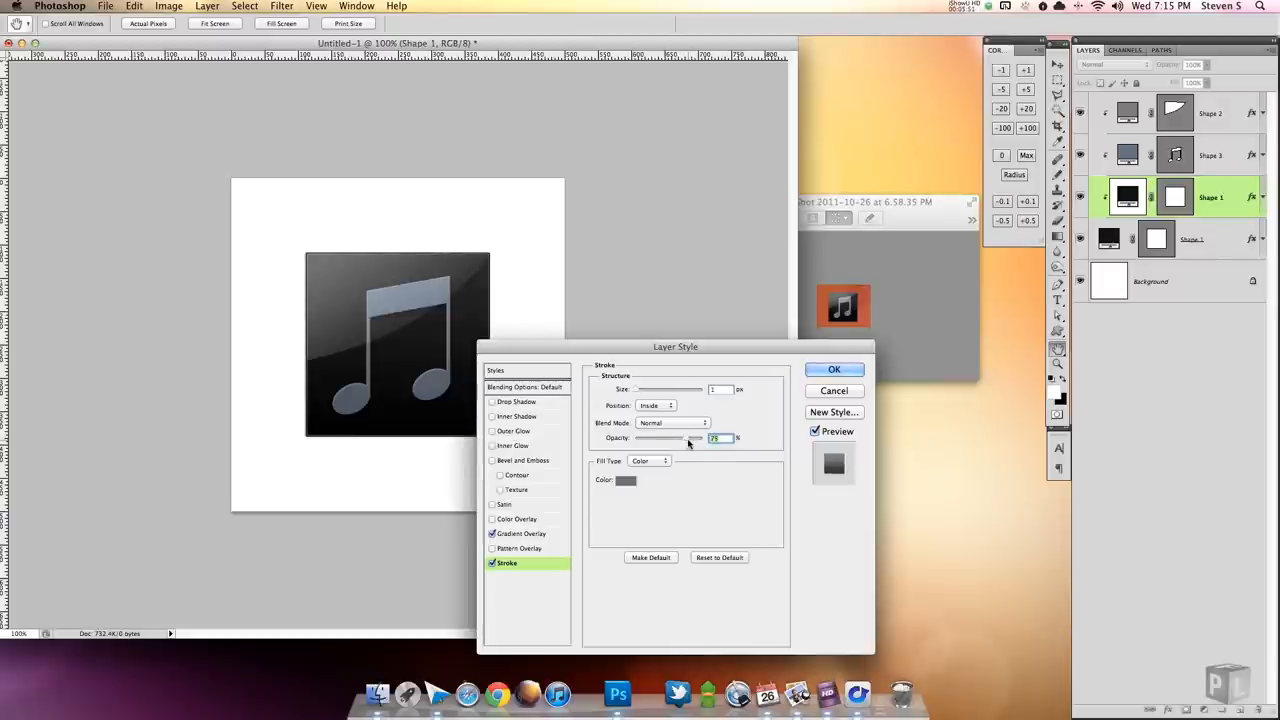
{"action": "left_click", "coordinate": [834, 368]}
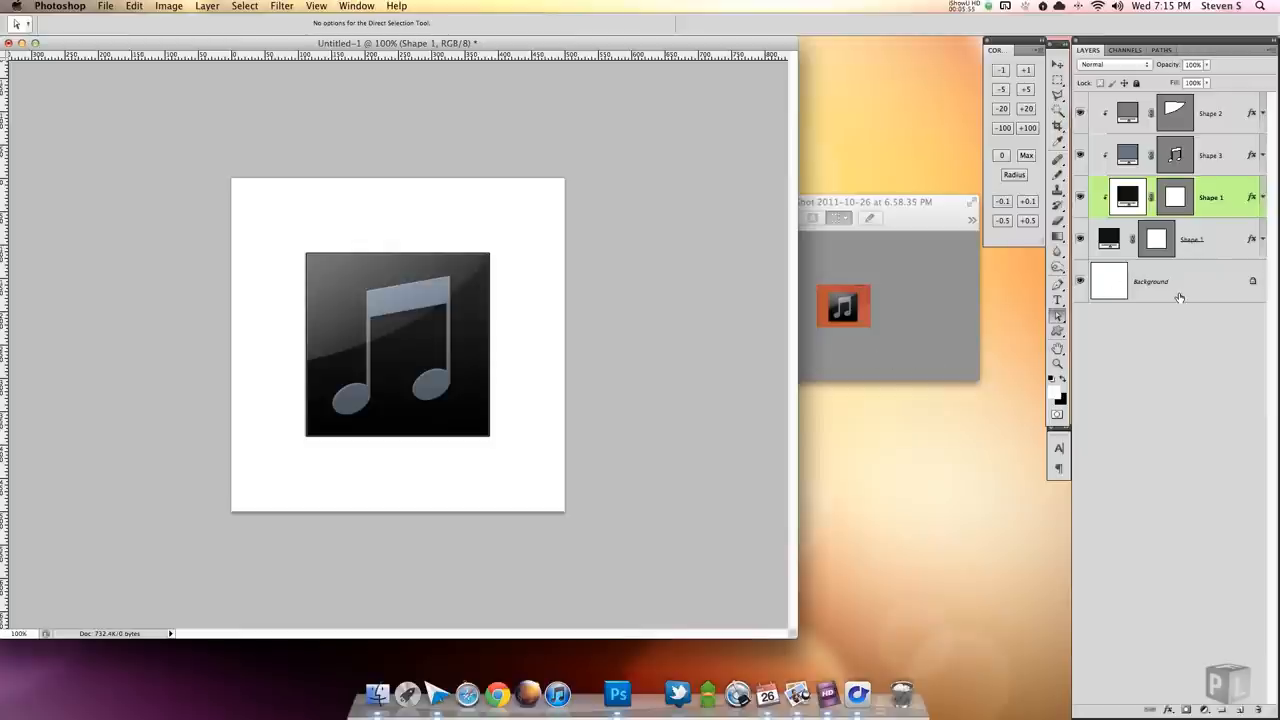
Step: Convert the locked background to Layer 0 and swap its gradient overlay for an inner shadow
{"action": "left_click", "coordinate": [1150, 280]}
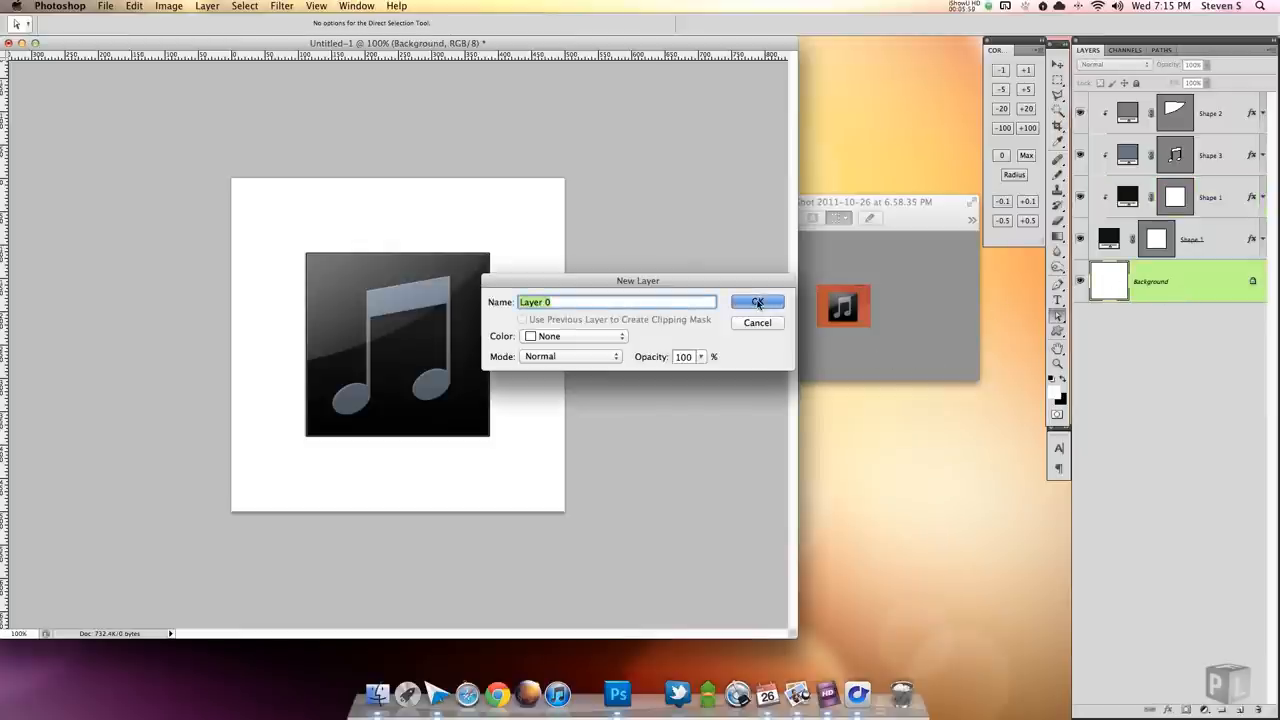
{"action": "left_click", "coordinate": [756, 302]}
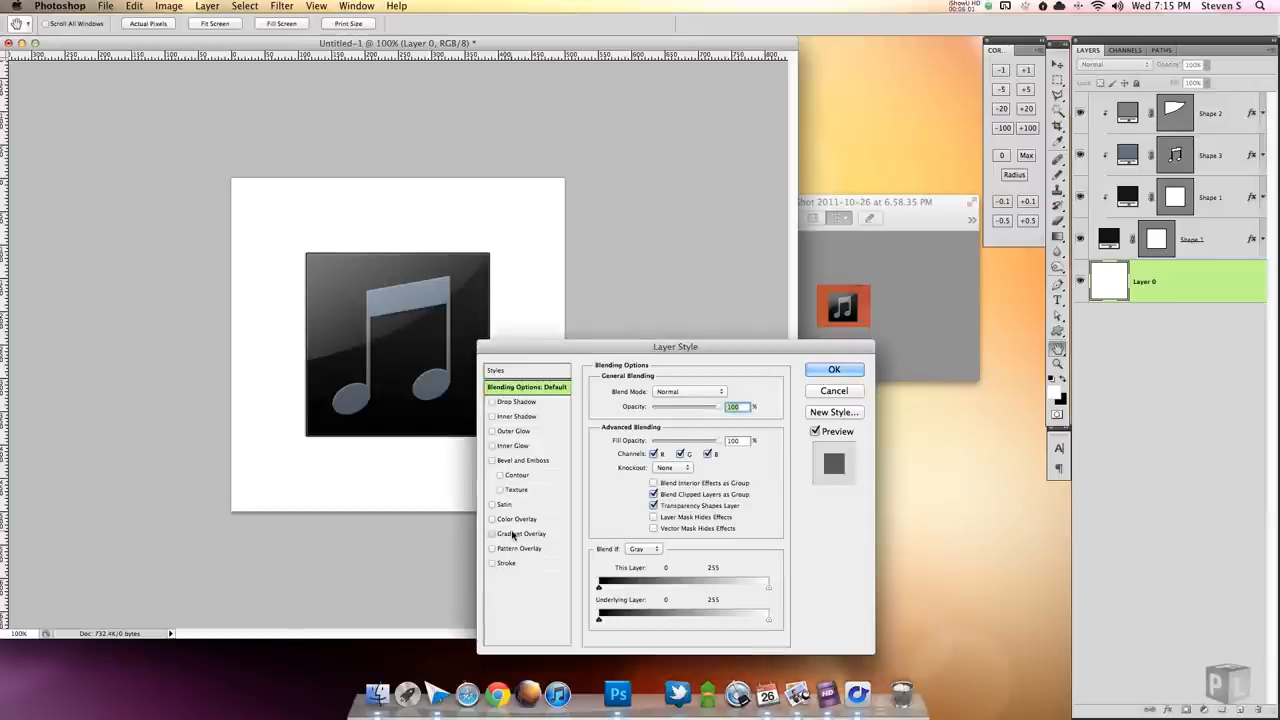
{"action": "left_click", "coordinate": [520, 532]}
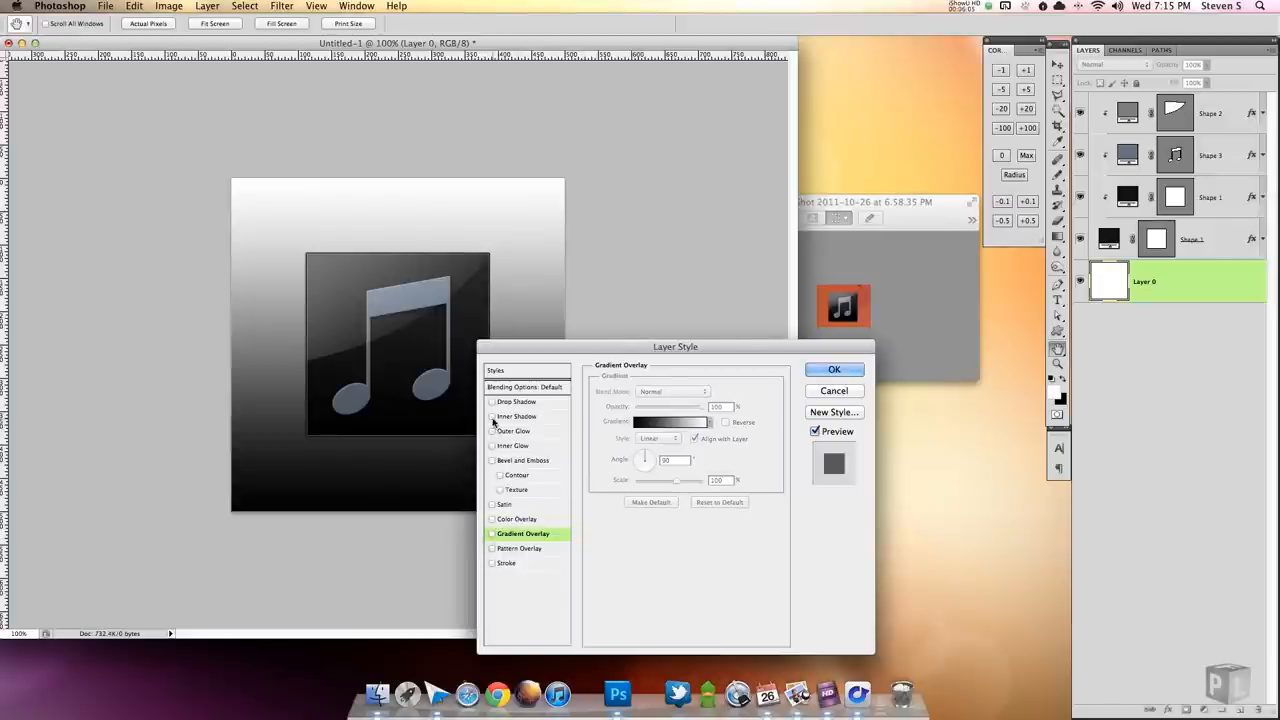
{"action": "left_click", "coordinate": [492, 416]}
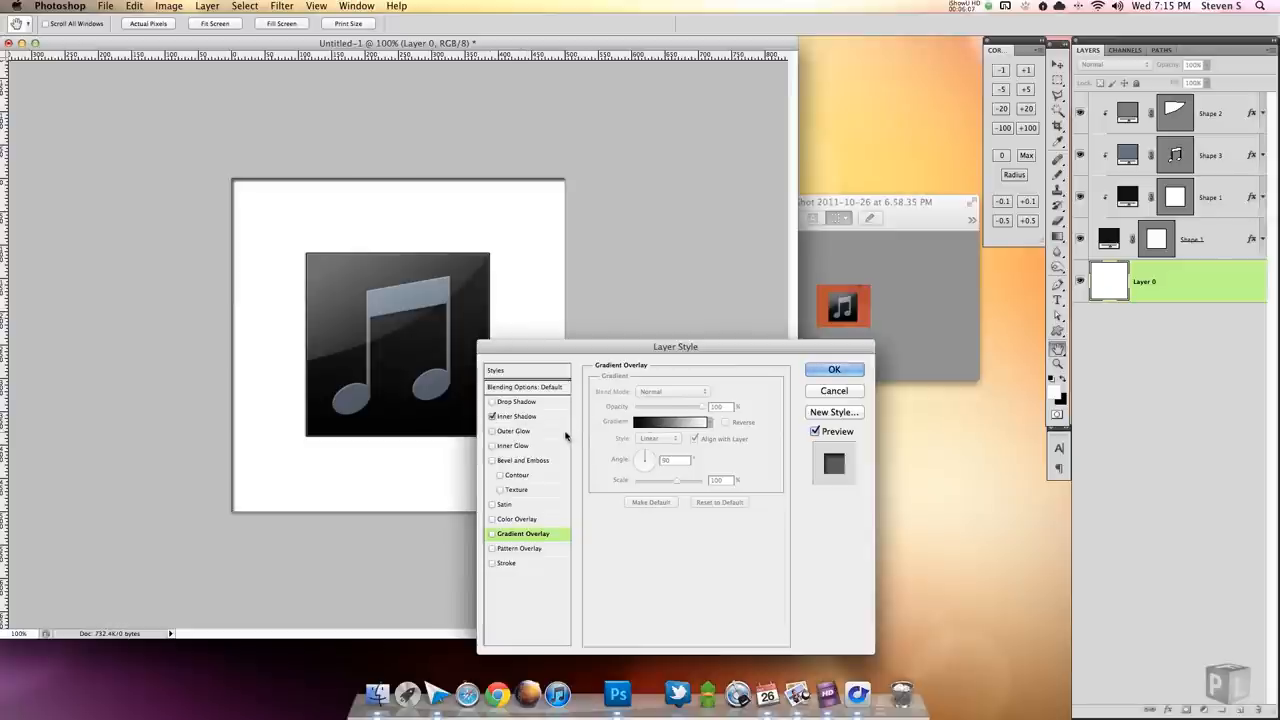
Step: Set the inner shadow size to 21 and add a pattern overlay to the background
{"action": "left_click", "coordinate": [518, 416]}
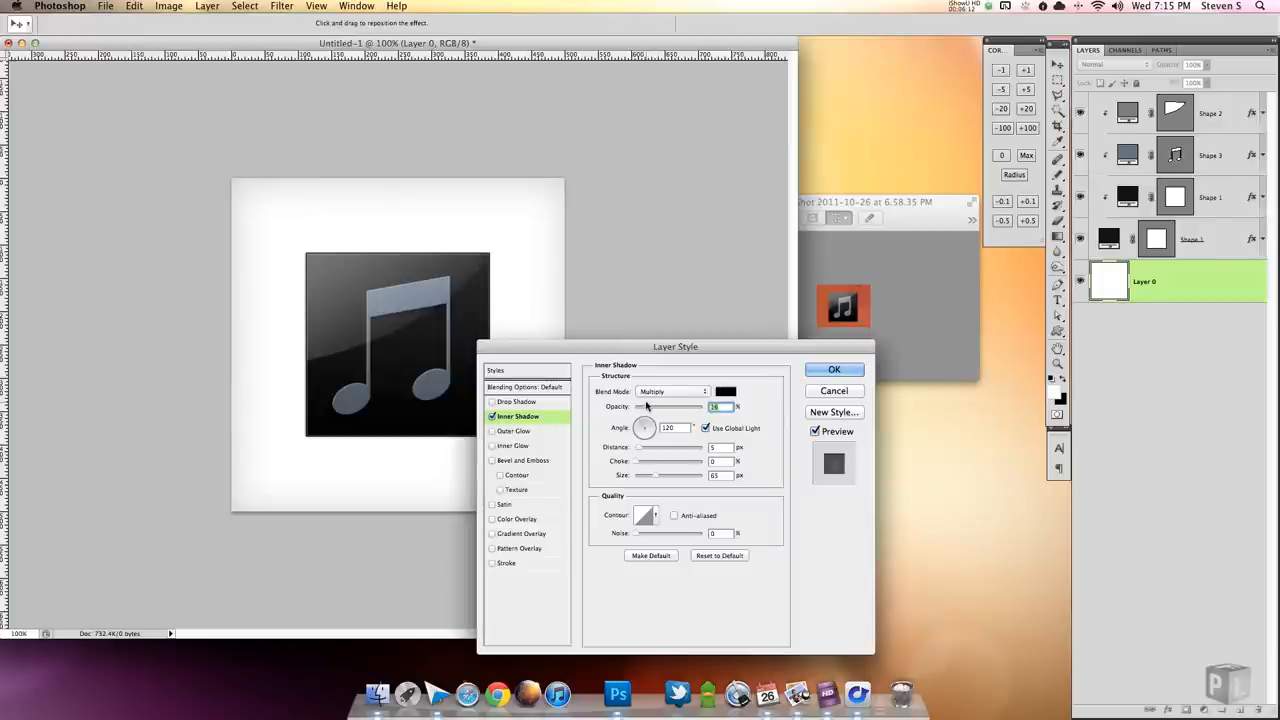
{"action": "type", "text": "21"}
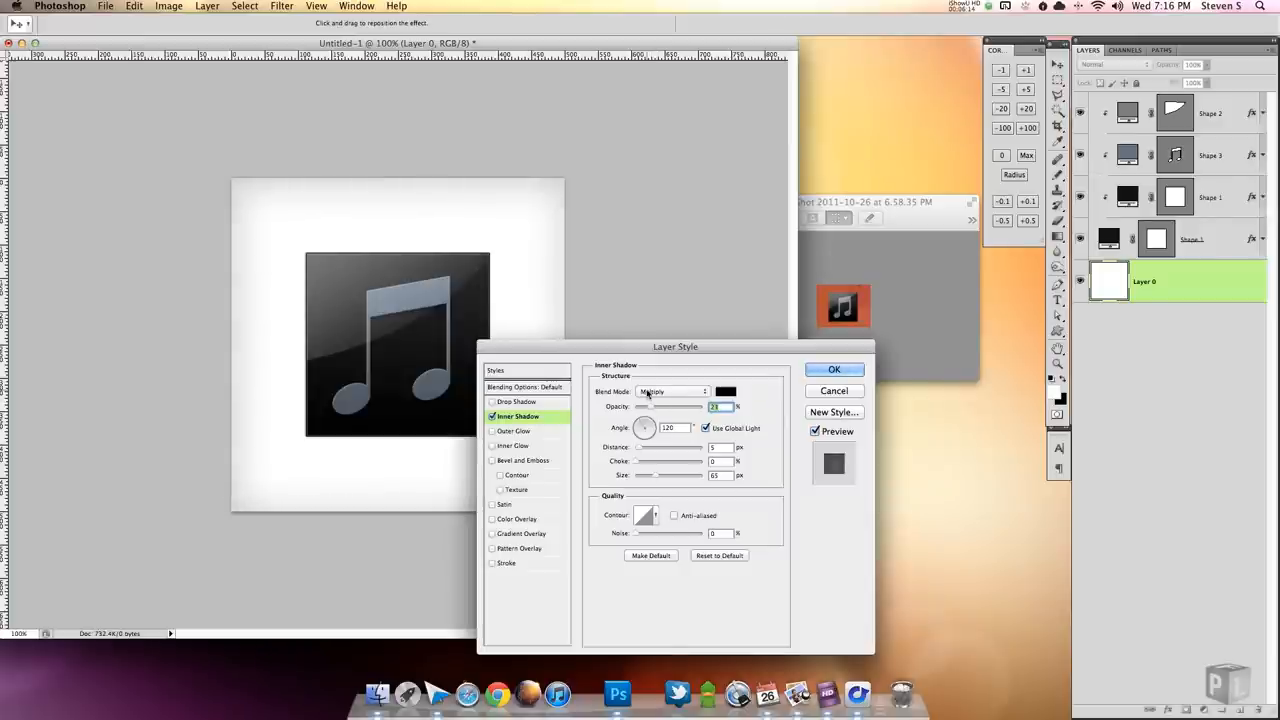
{"action": "left_click", "coordinate": [520, 548]}
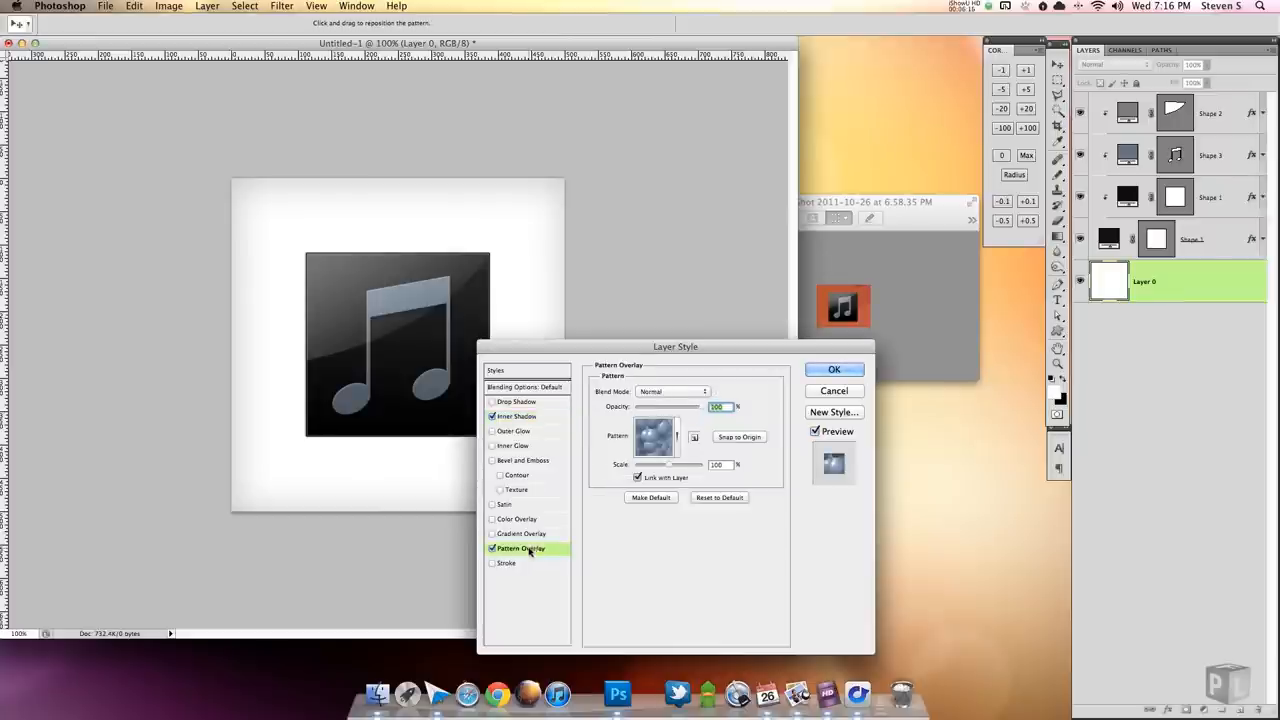
{"action": "left_click", "coordinate": [656, 436]}
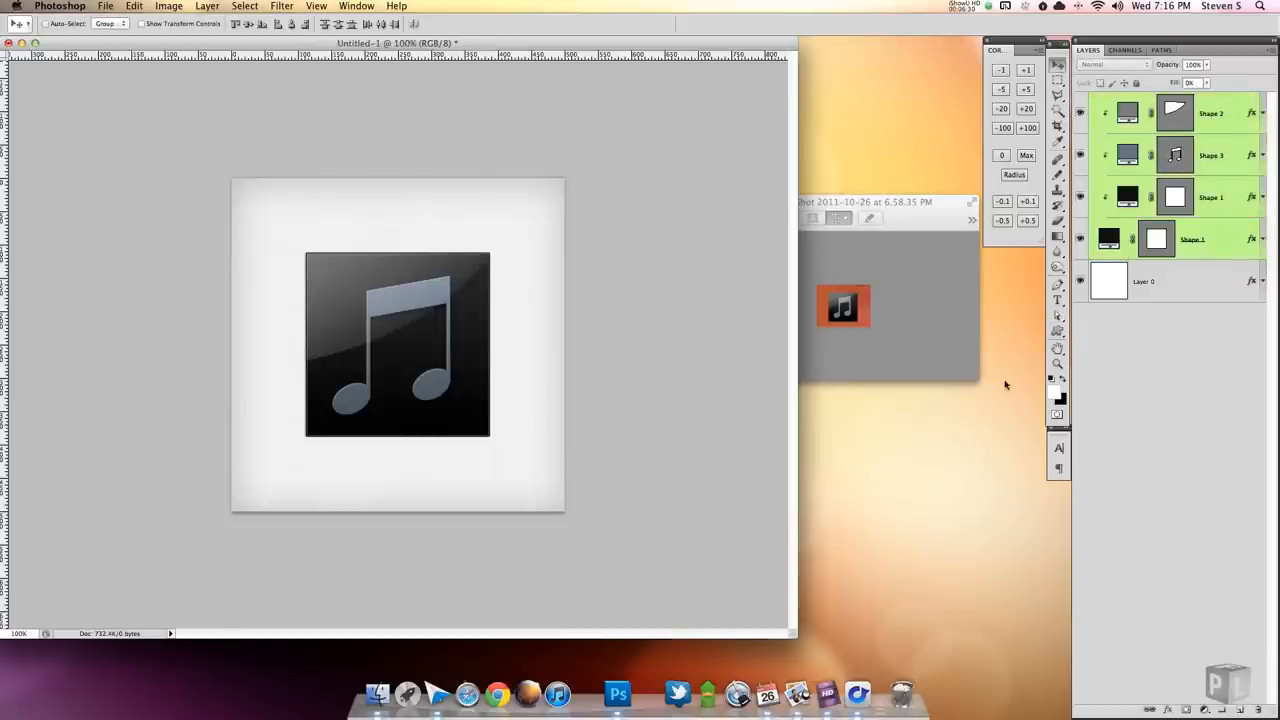
{"action": "mouse_move", "coordinate": [996, 384]}
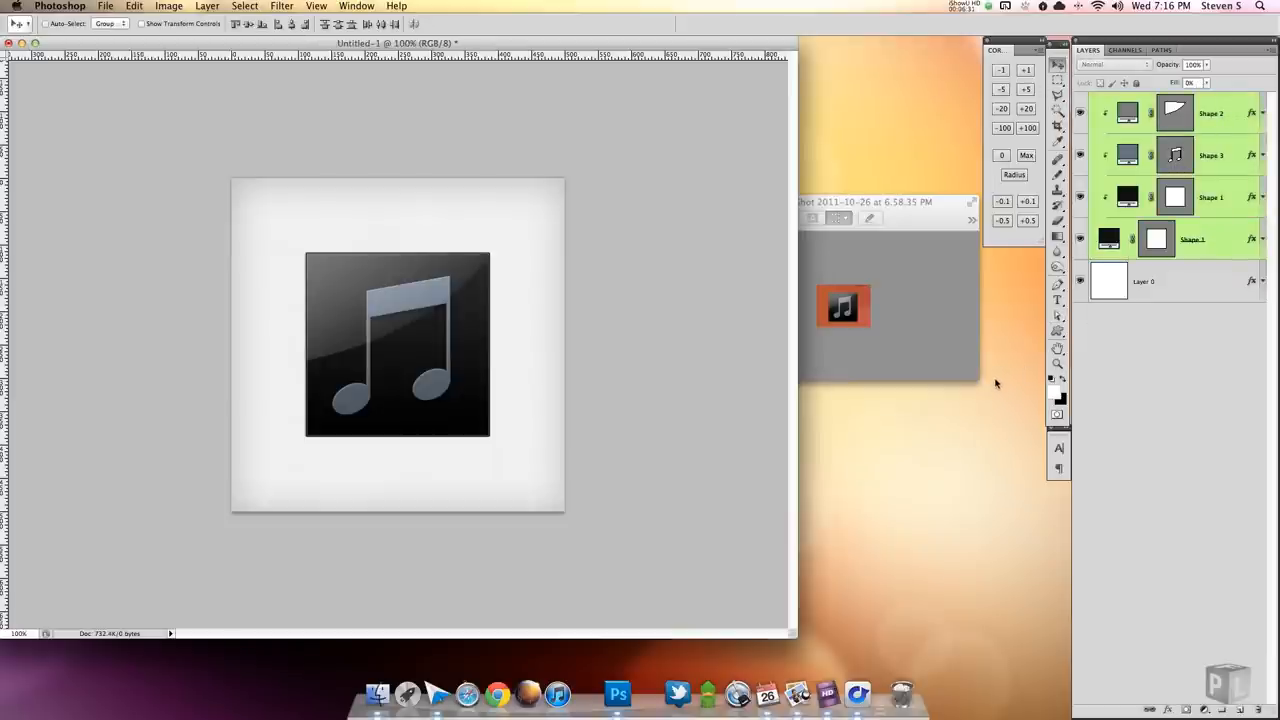